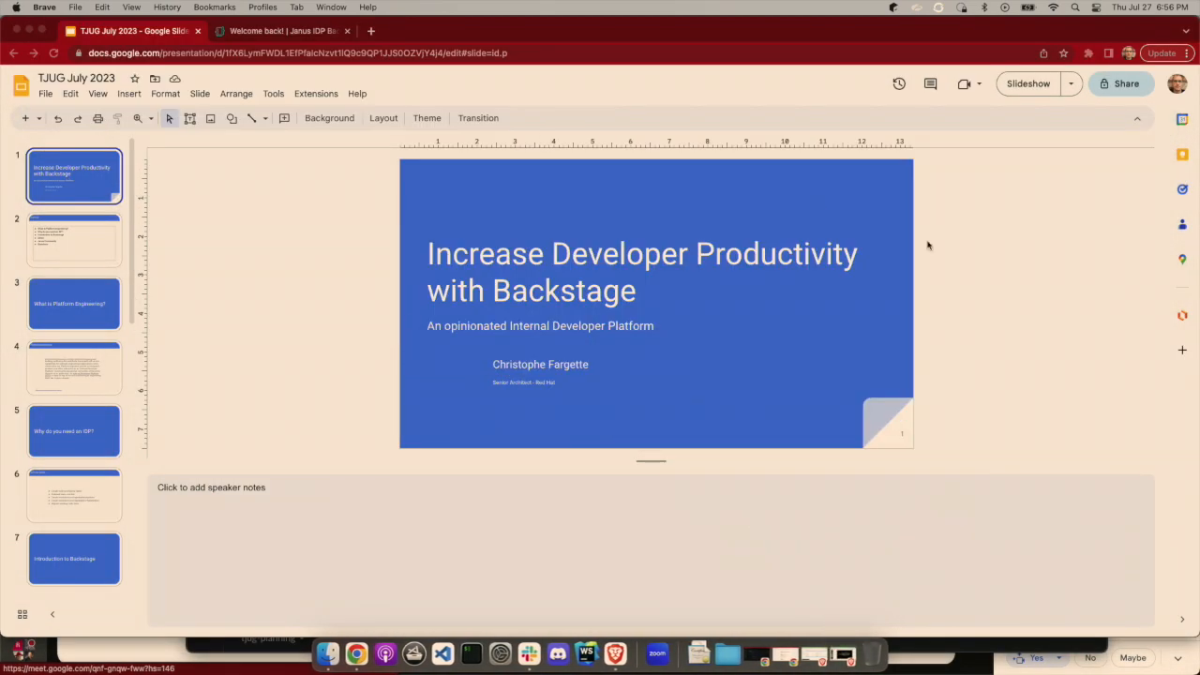
mouse_move(1147, 285)
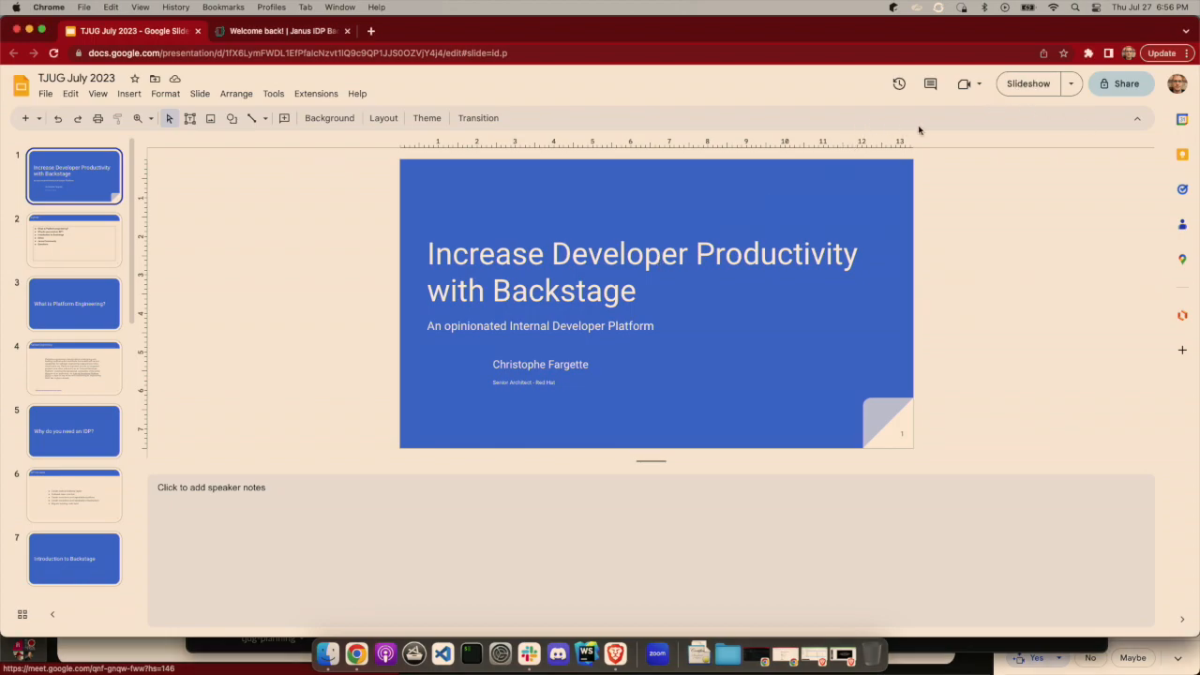
Present the TJUG July 2023 Backstage deck full screen, starting from the title slide.
left_click(1028, 83)
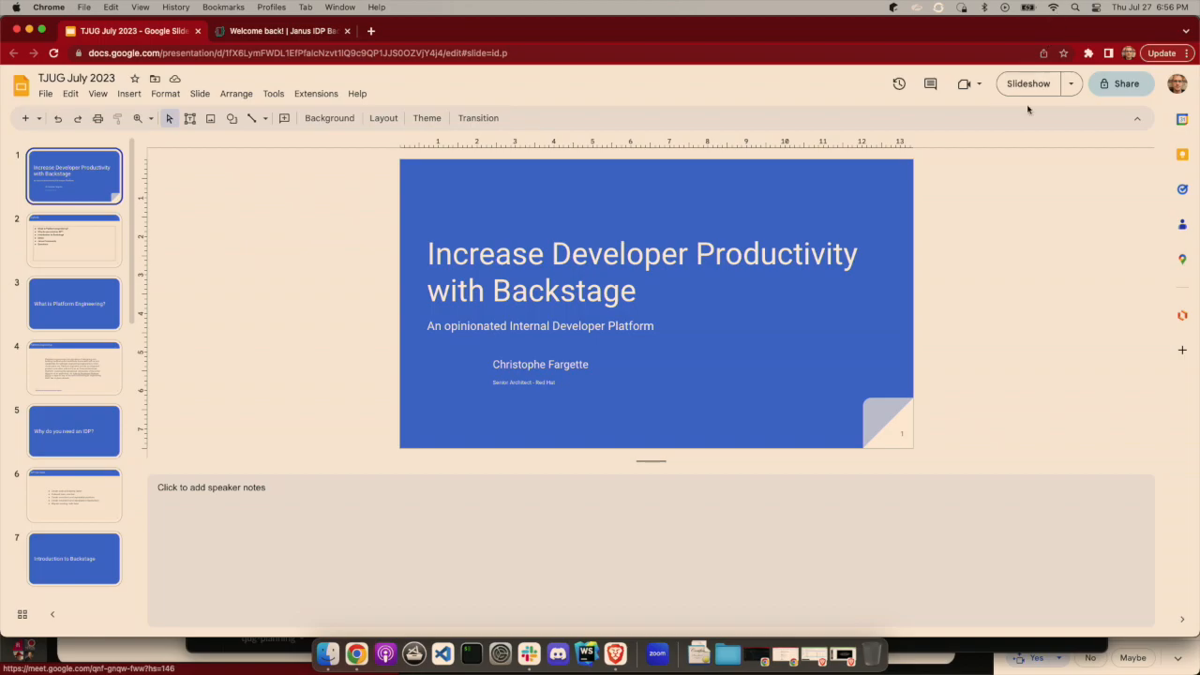
left_click(1028, 84)
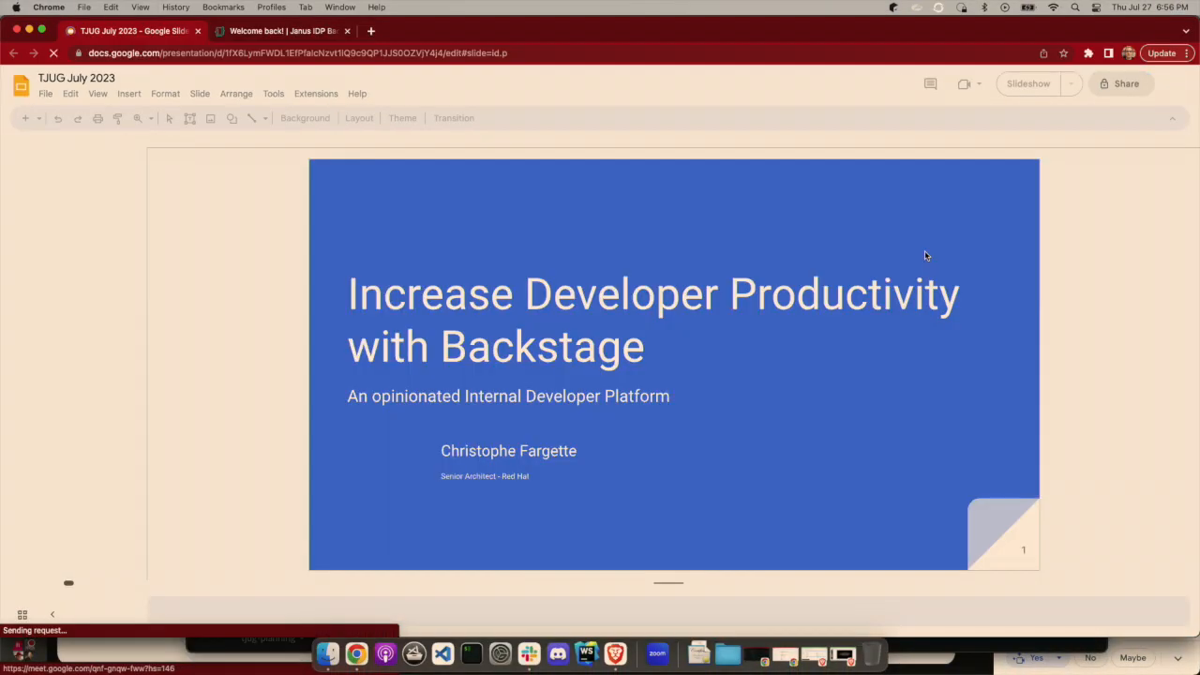
left_click(1034, 83)
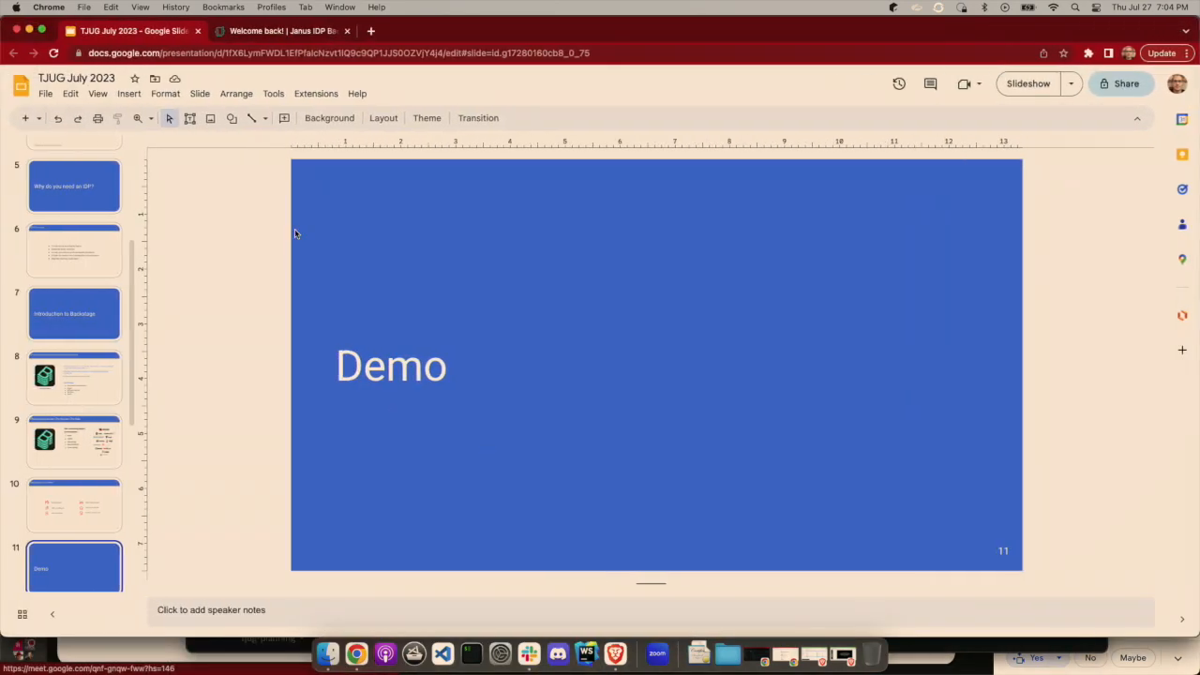
Switch to the 'Welcome back! | Janus IDP' showcase home page with Quick Access tools.
left_click(272, 31)
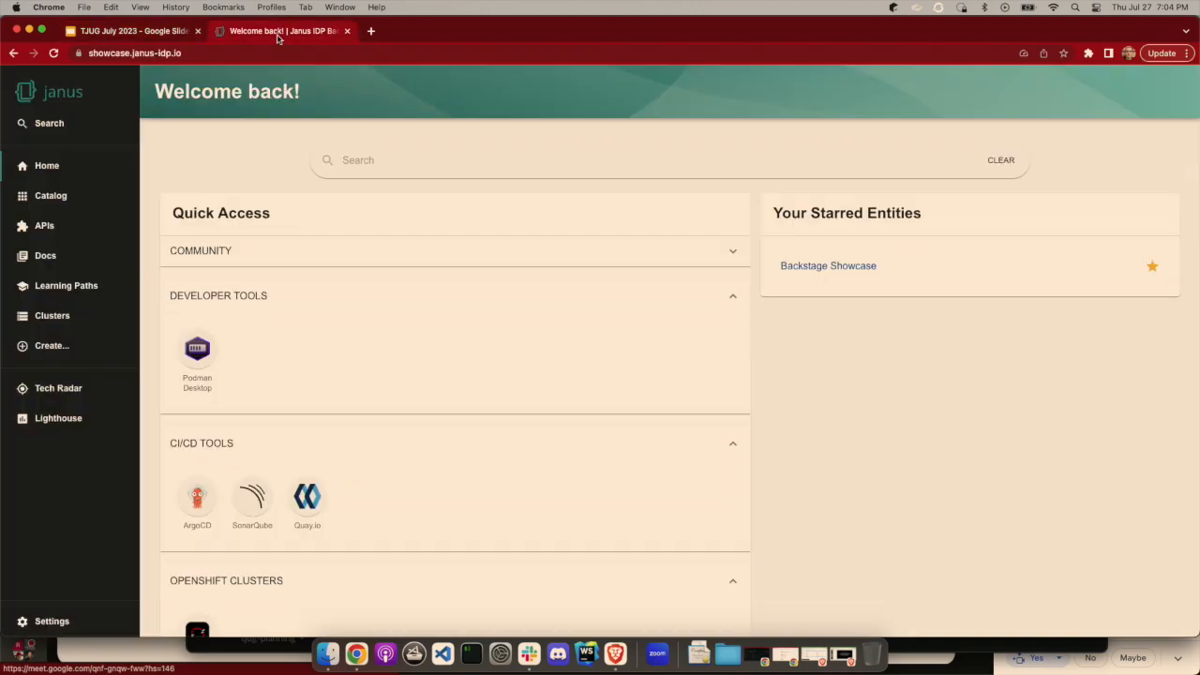
mouse_move(235, 298)
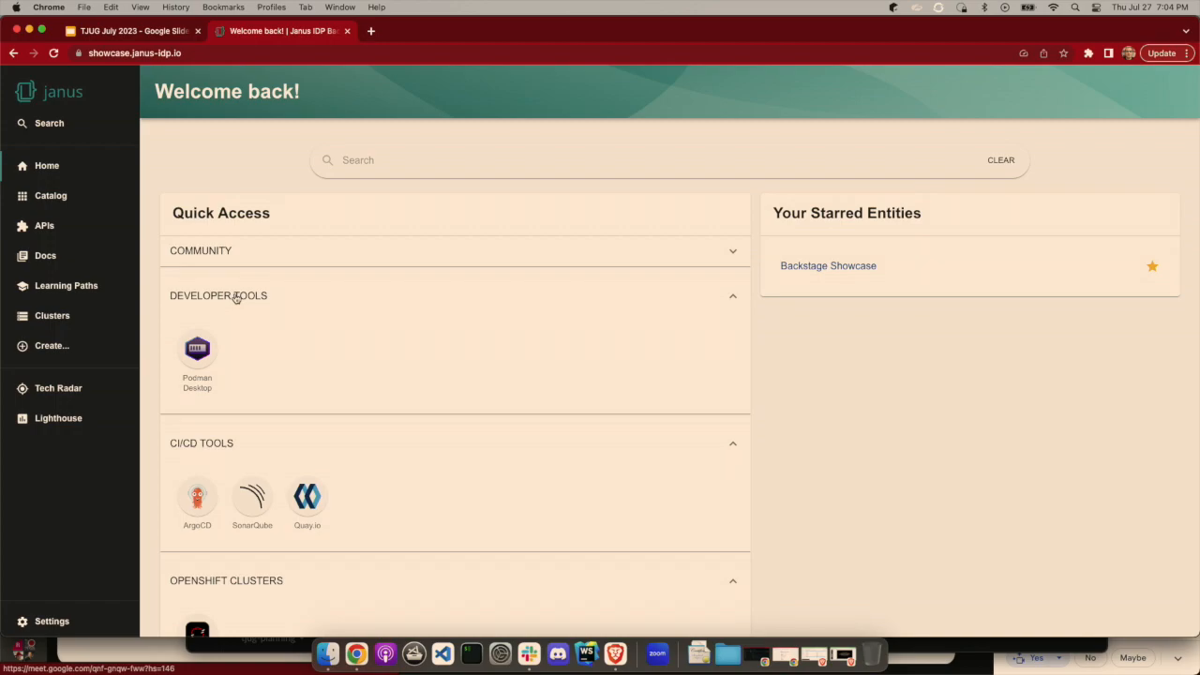
mouse_move(842, 447)
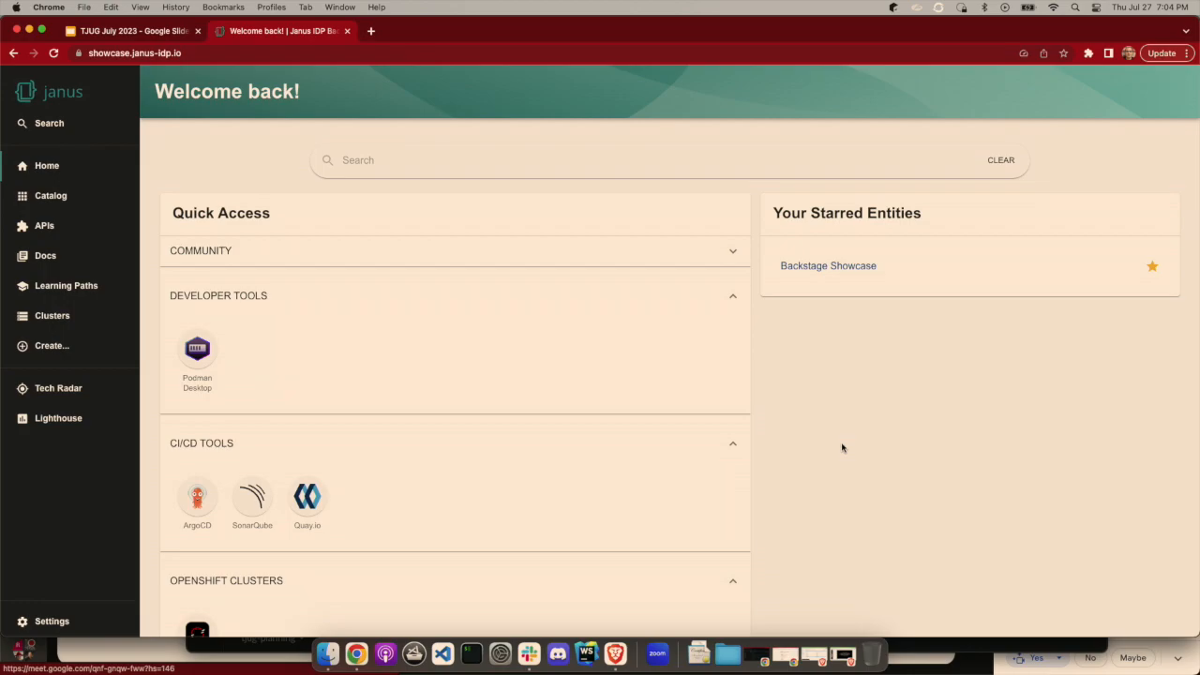
mouse_move(815, 428)
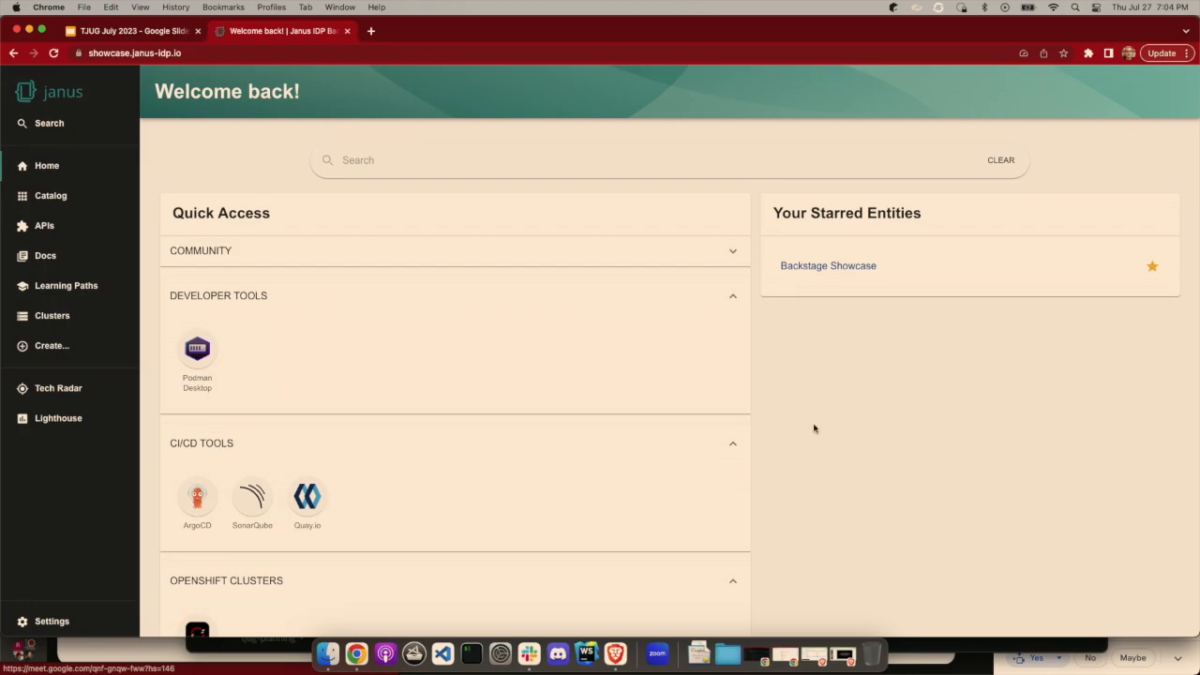
mouse_move(869, 482)
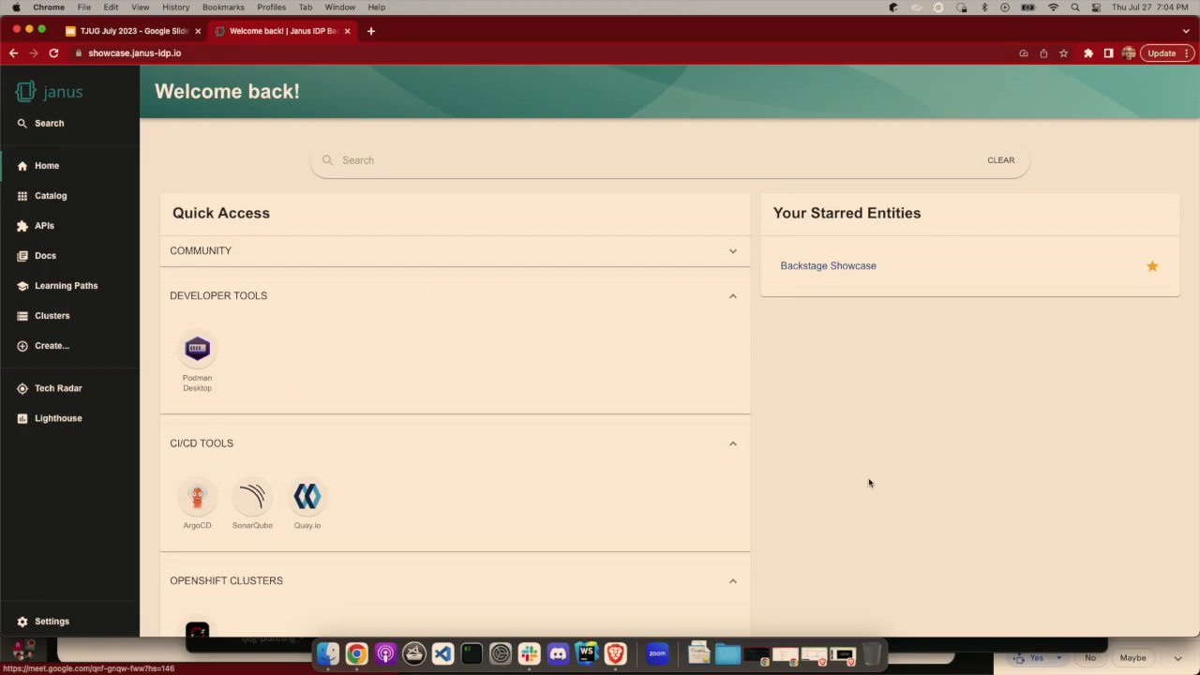
mouse_move(412, 371)
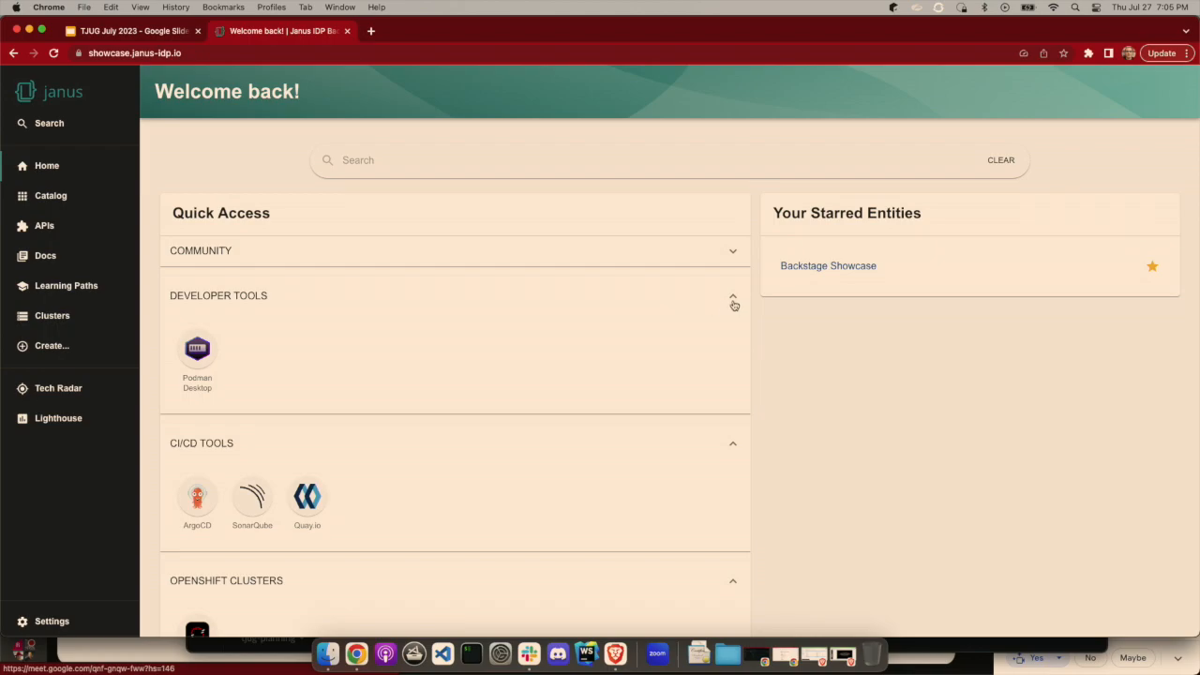
mouse_move(50, 196)
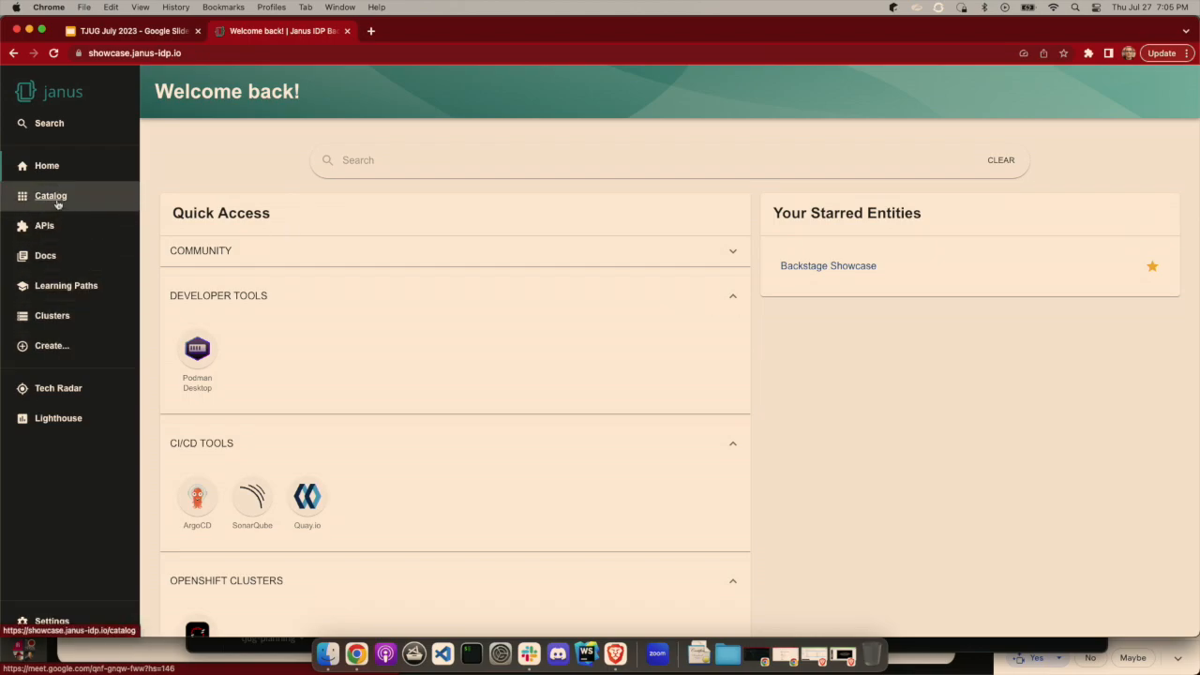
mouse_move(55, 195)
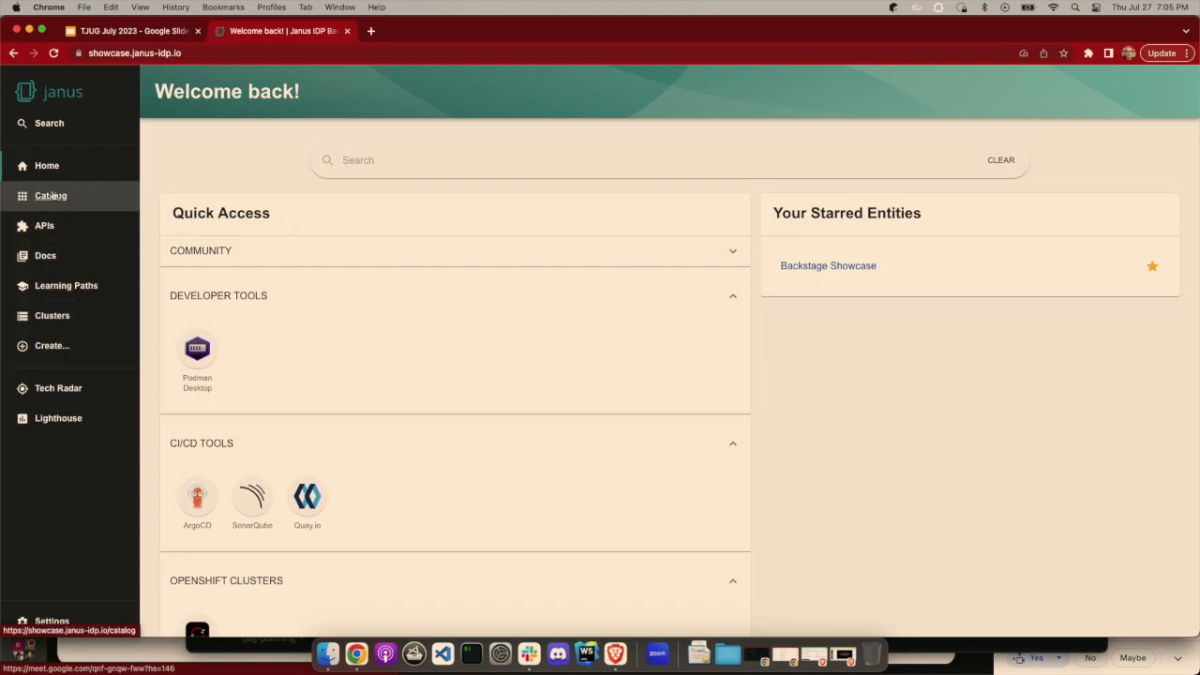
Open Backstage Showcase from the Catalog's All components table and scroll its overview.
left_click(50, 196)
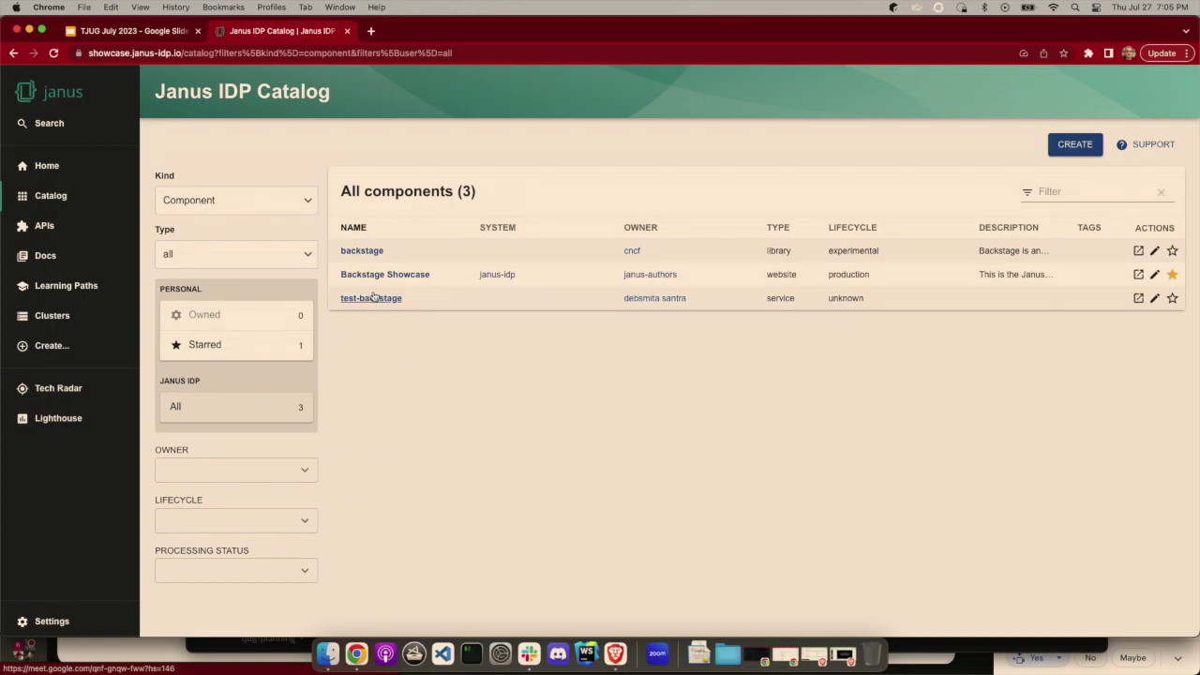
left_click(385, 274)
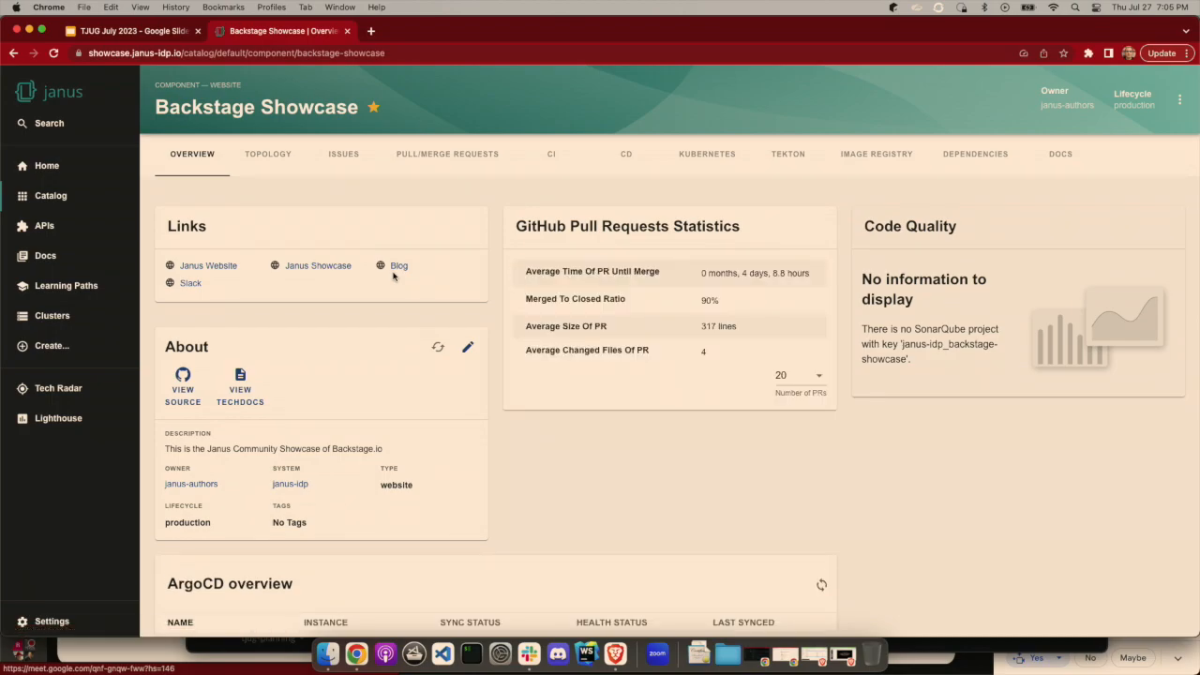
mouse_move(687, 361)
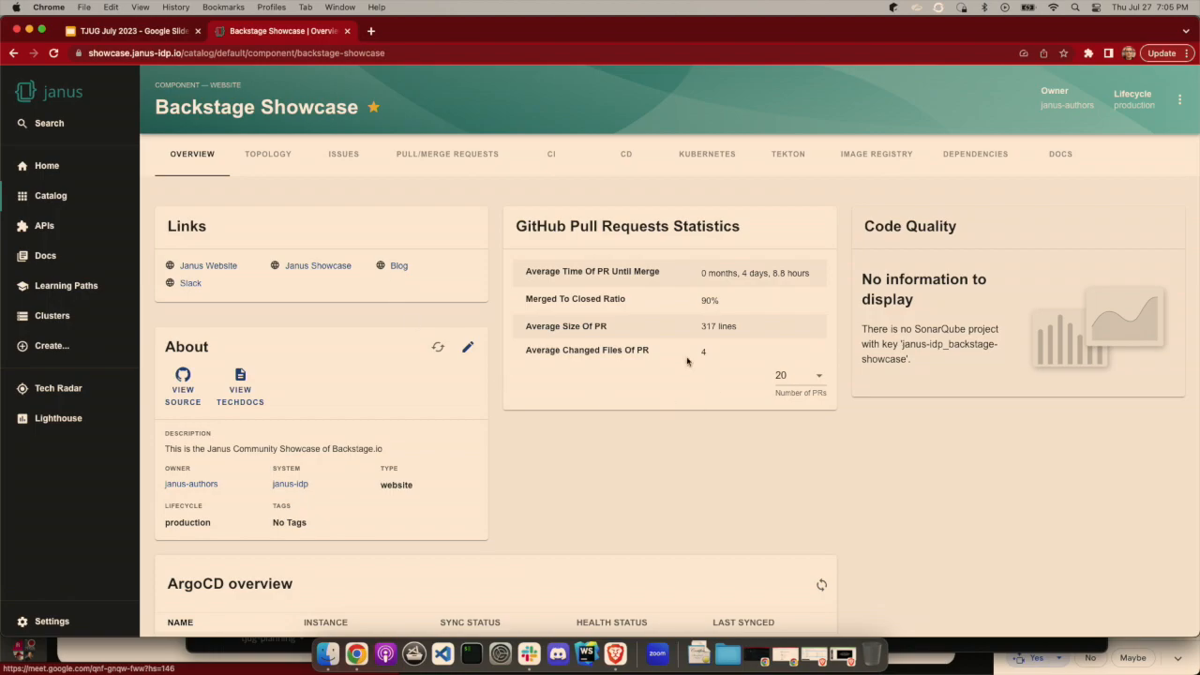
mouse_move(616, 450)
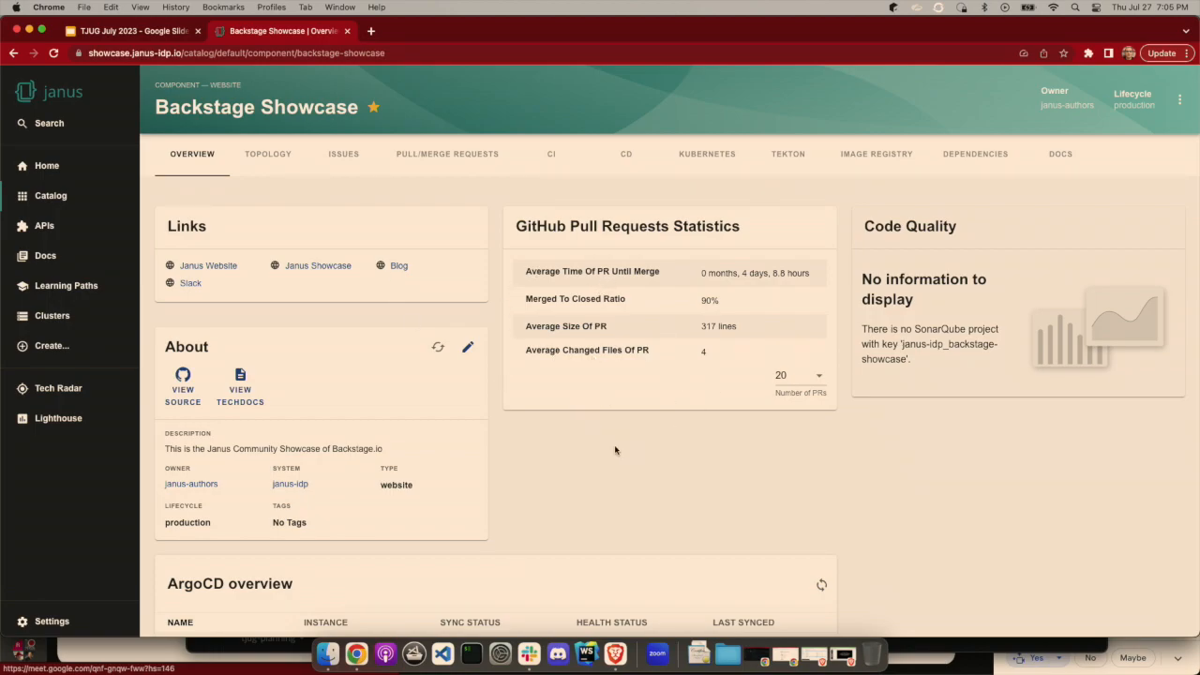
scroll("down", 3)
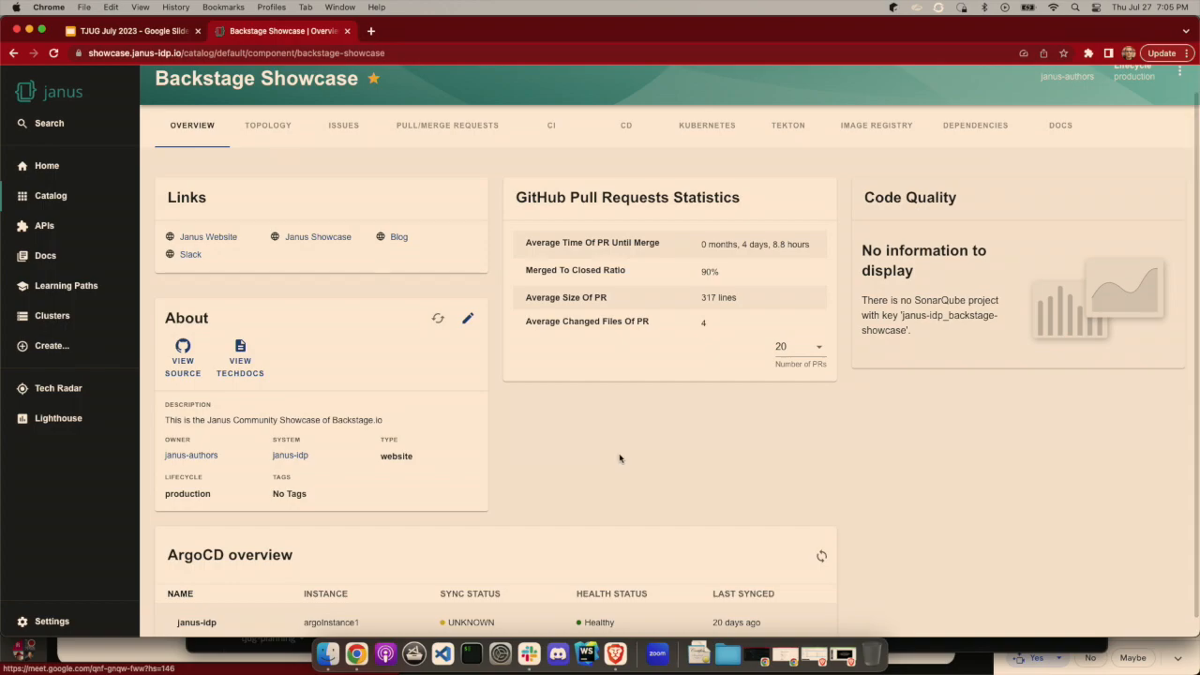
mouse_move(324, 582)
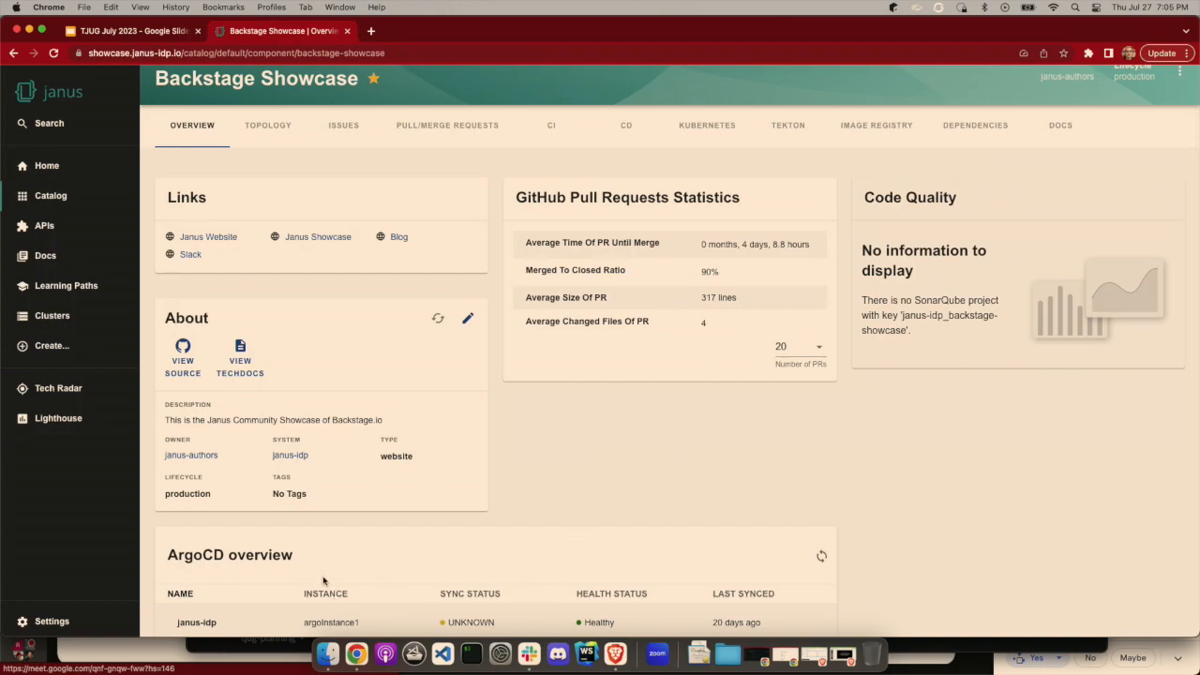
mouse_move(650, 459)
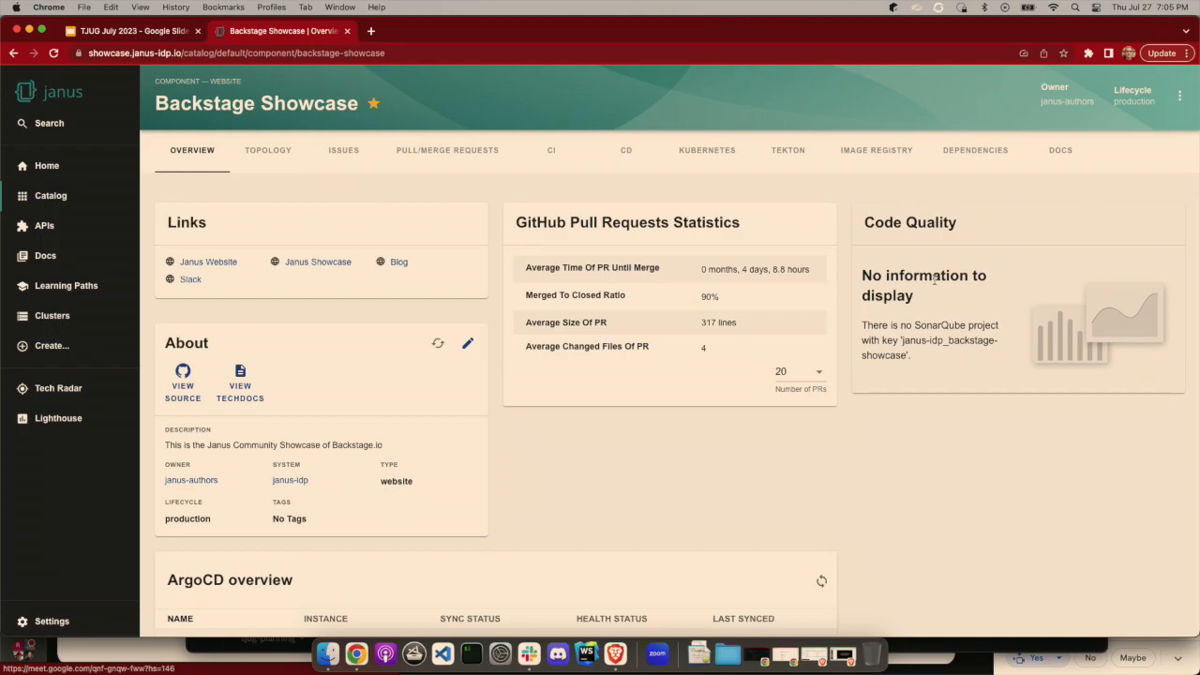
mouse_move(685, 520)
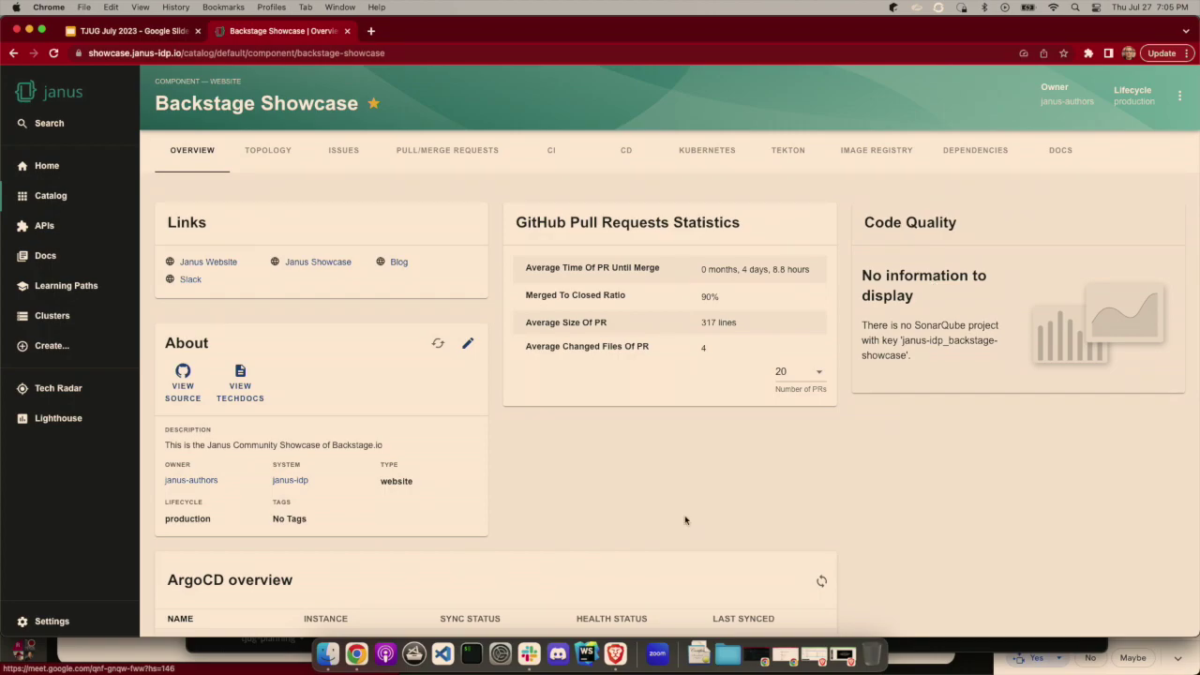
mouse_move(651, 488)
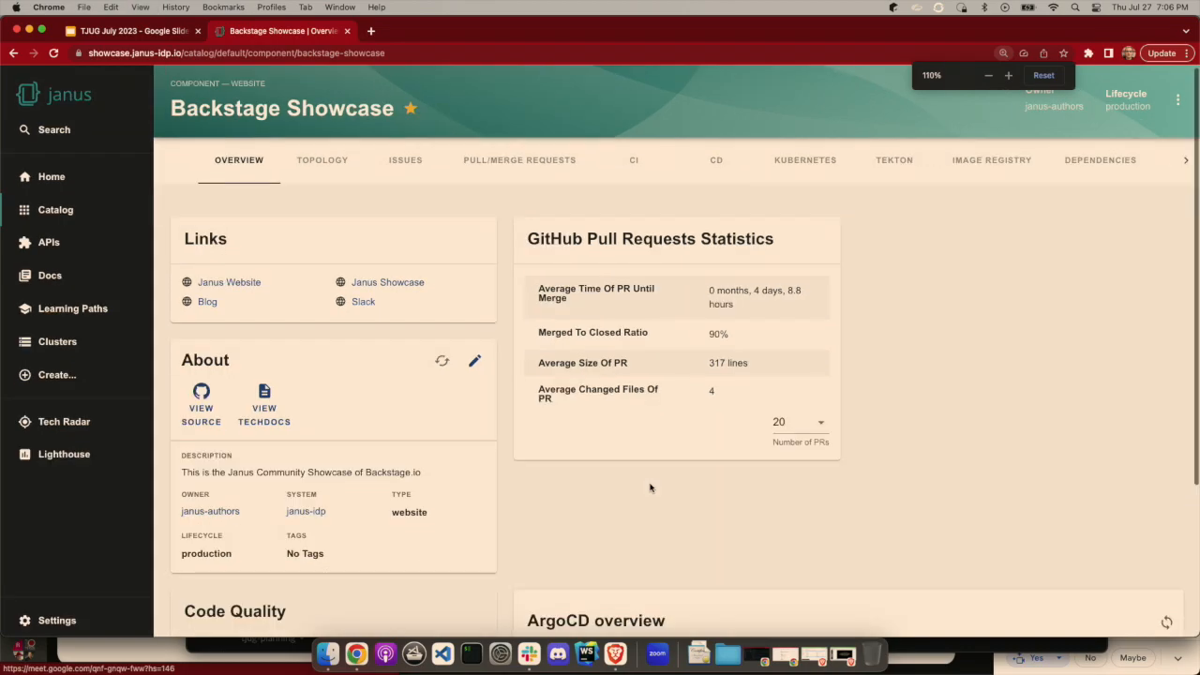
left_click(1008, 76)
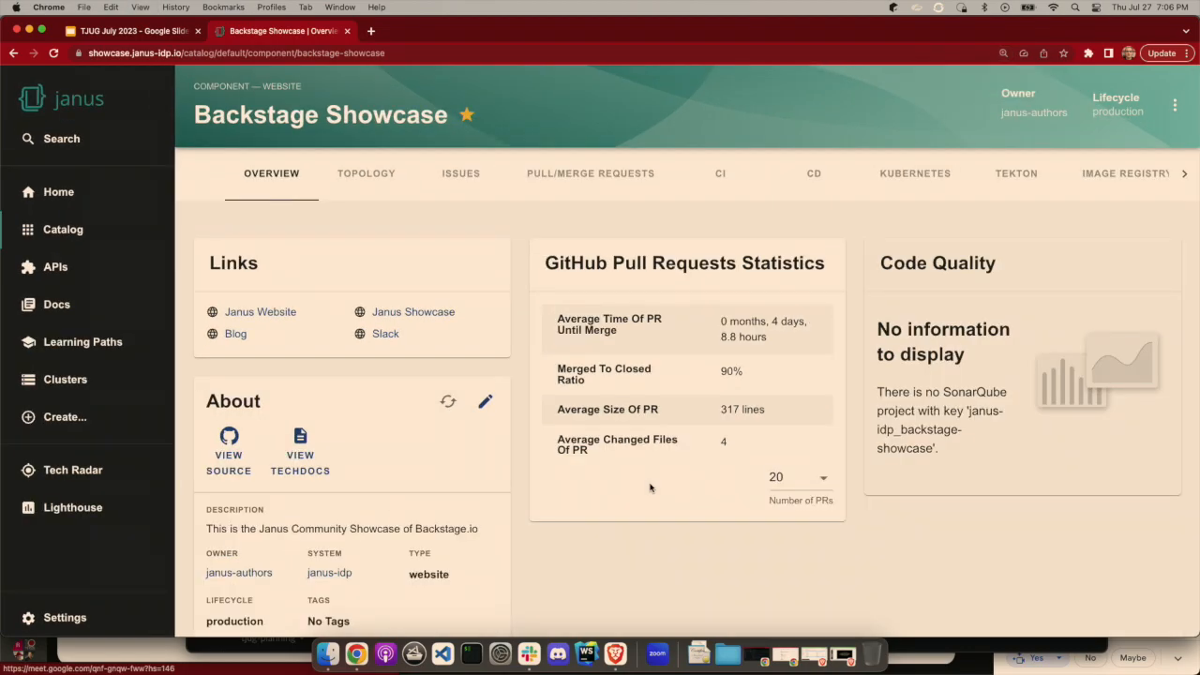
mouse_move(576, 354)
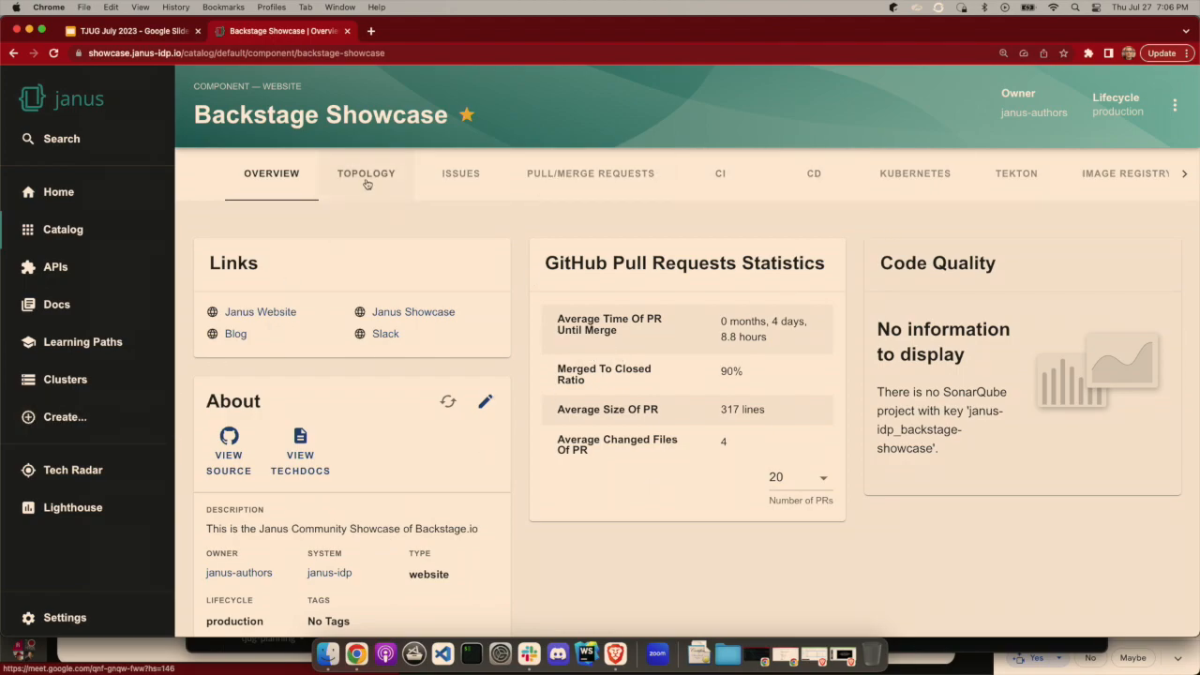
View Backstage Showcase's cluster topology, then its open GitHub issues and pull requests.
left_click(365, 178)
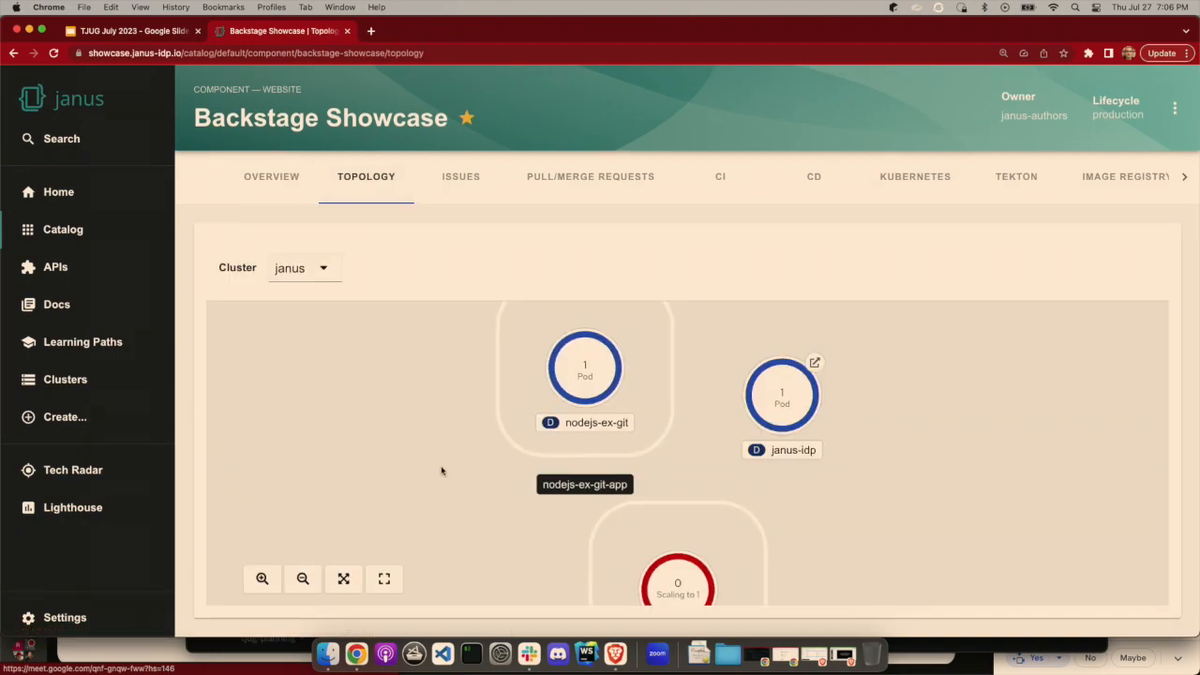
mouse_move(383, 486)
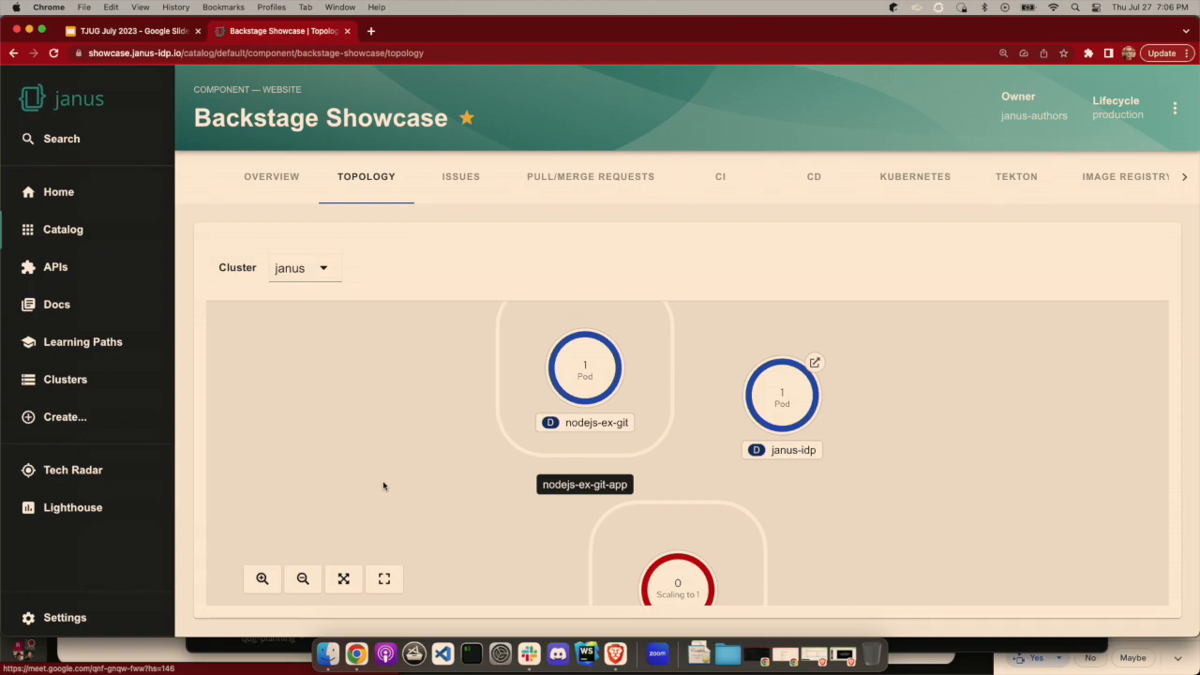
mouse_move(370, 437)
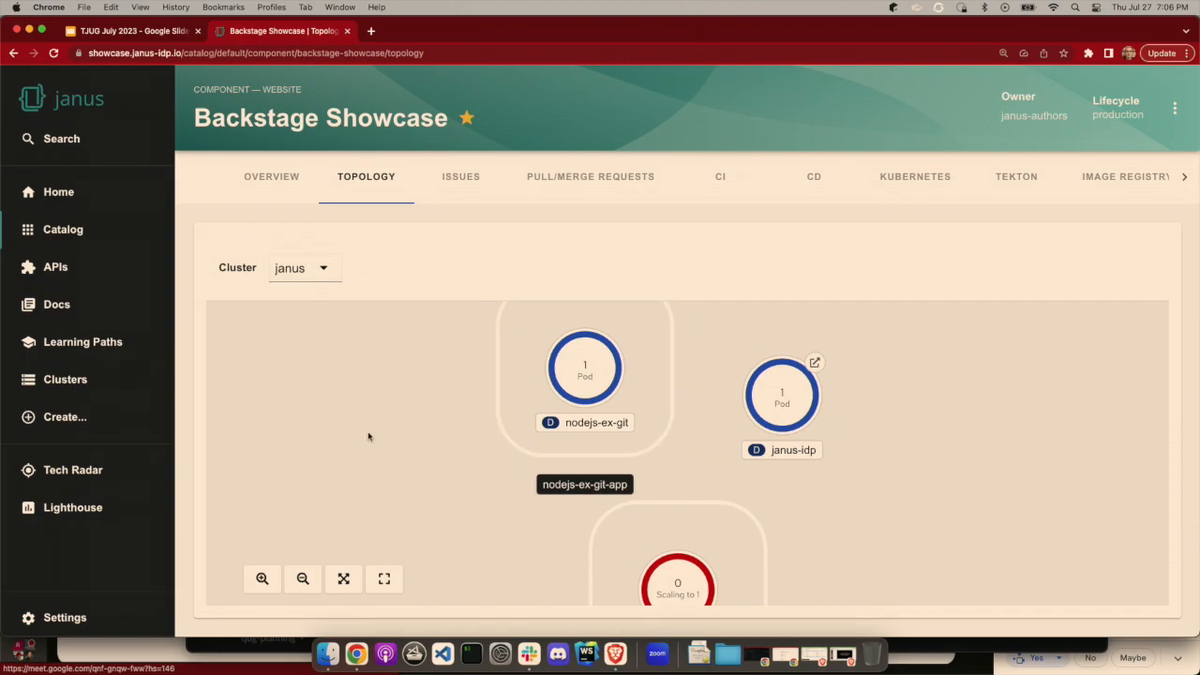
mouse_move(425, 488)
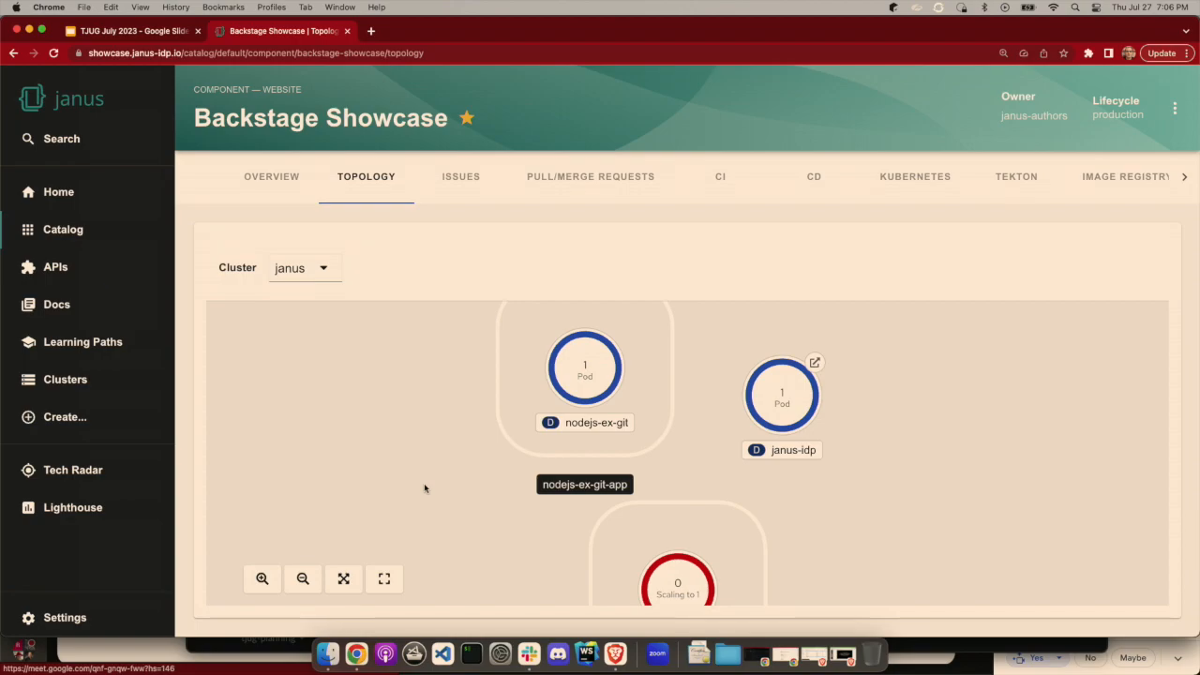
mouse_move(670, 515)
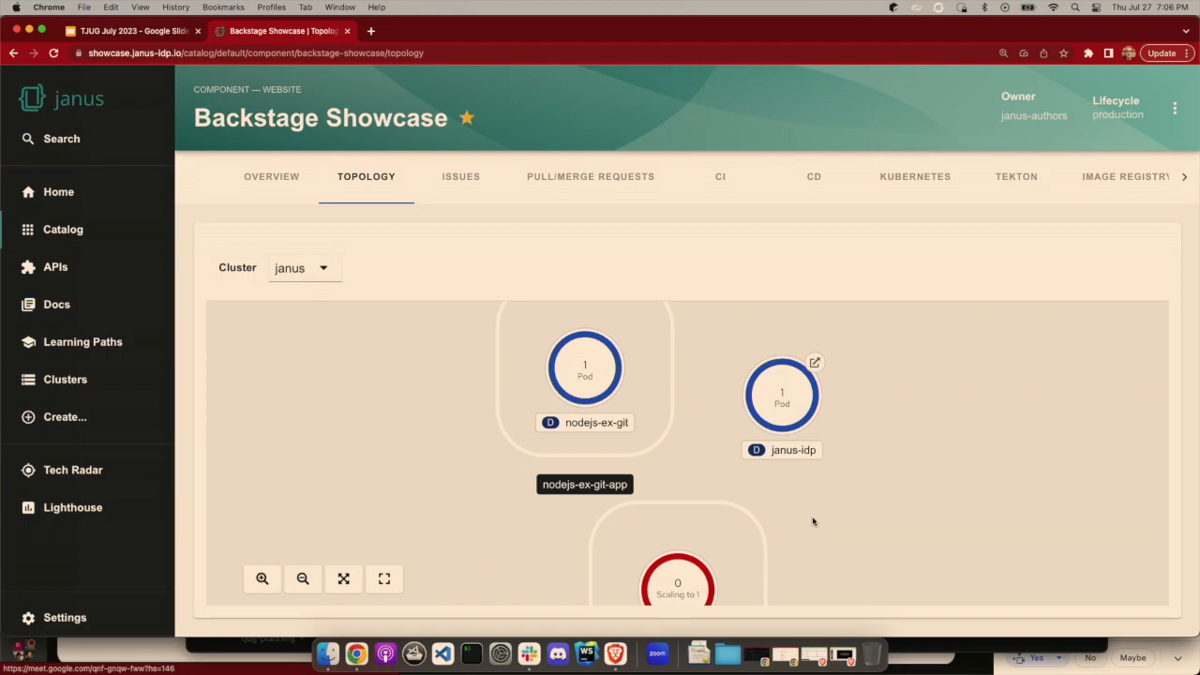
mouse_move(576, 447)
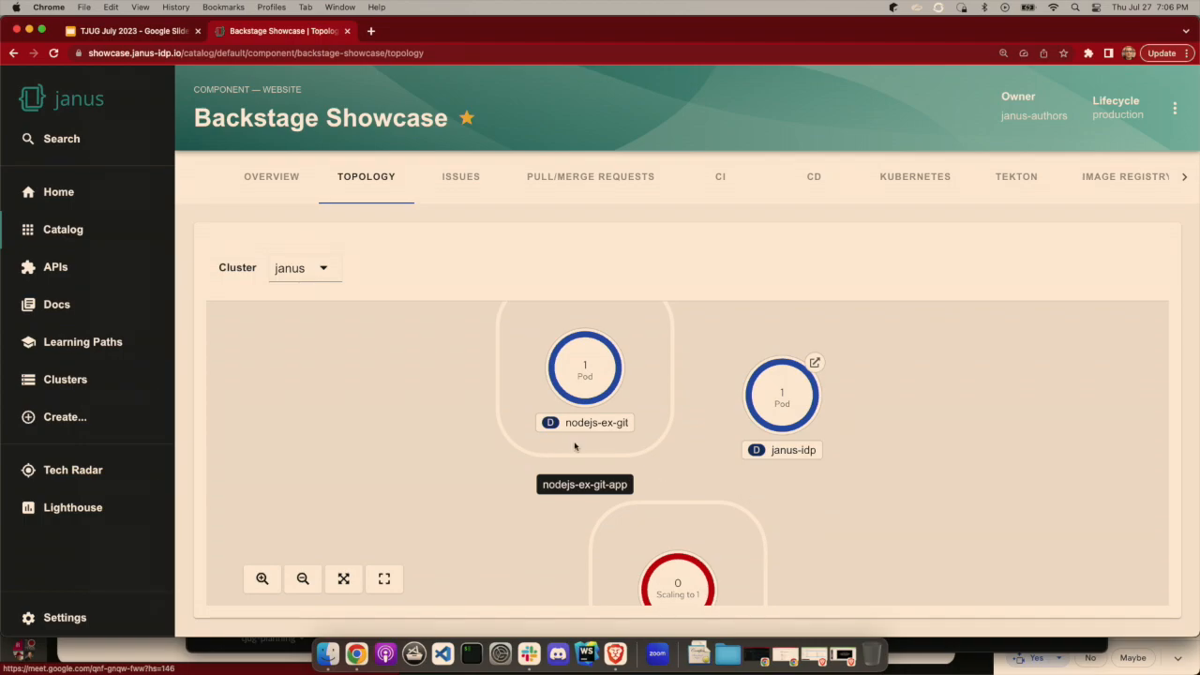
mouse_move(454, 205)
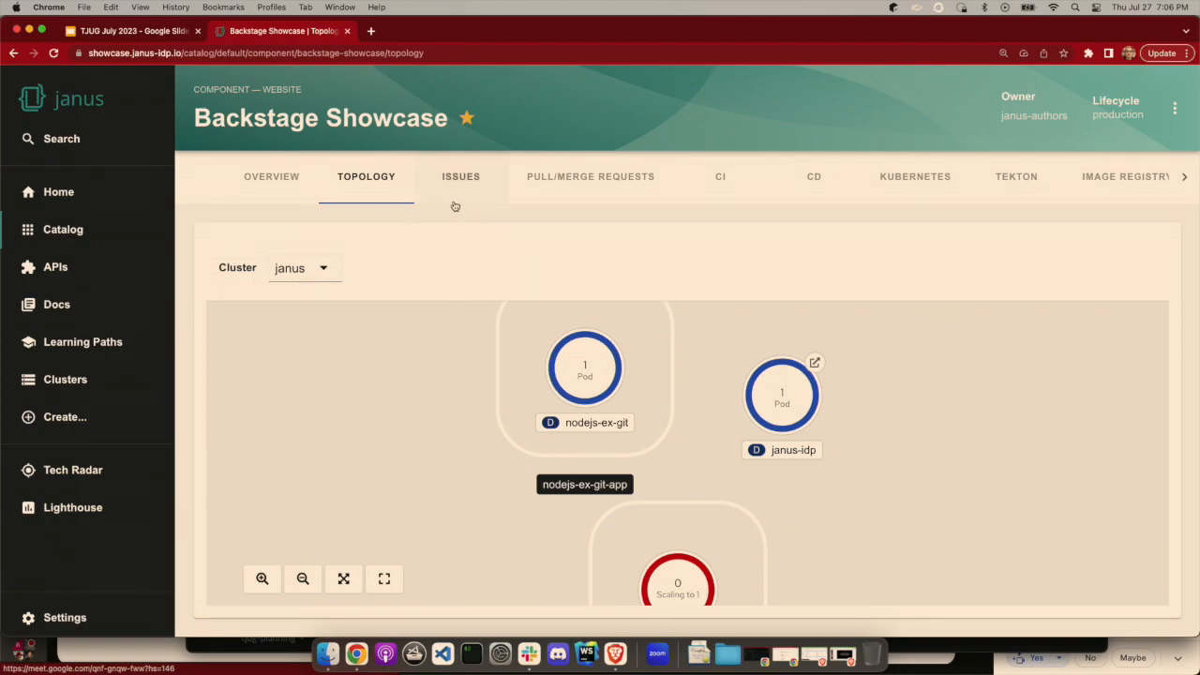
mouse_move(459, 191)
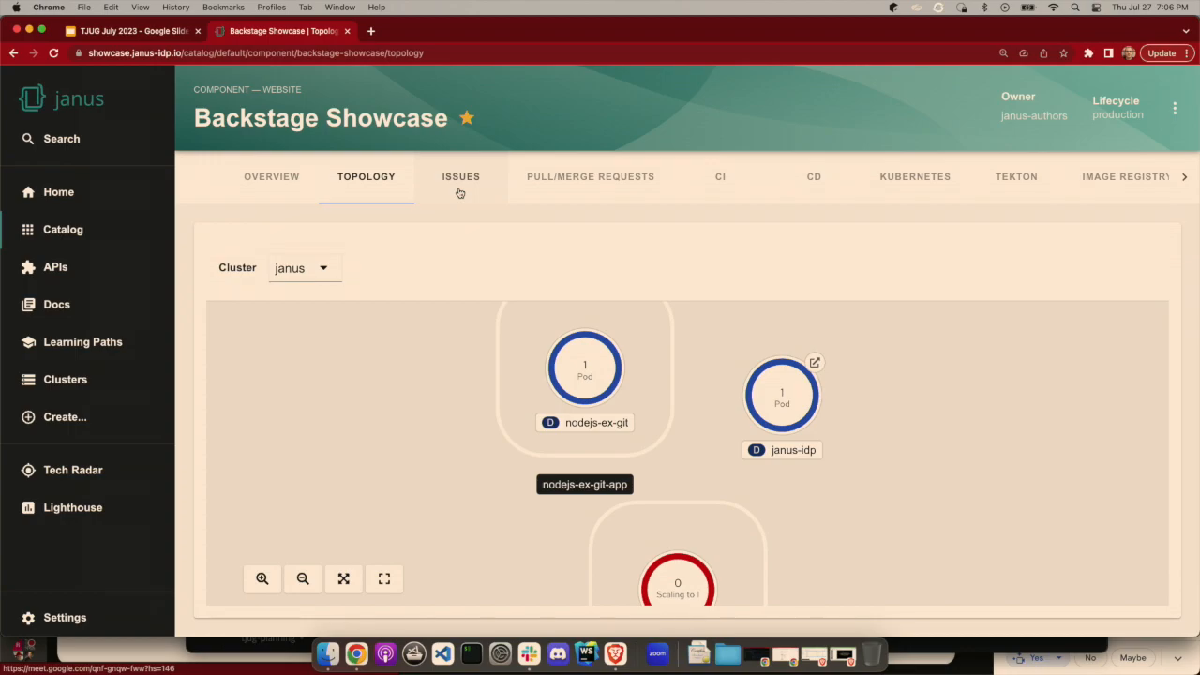
left_click(460, 177)
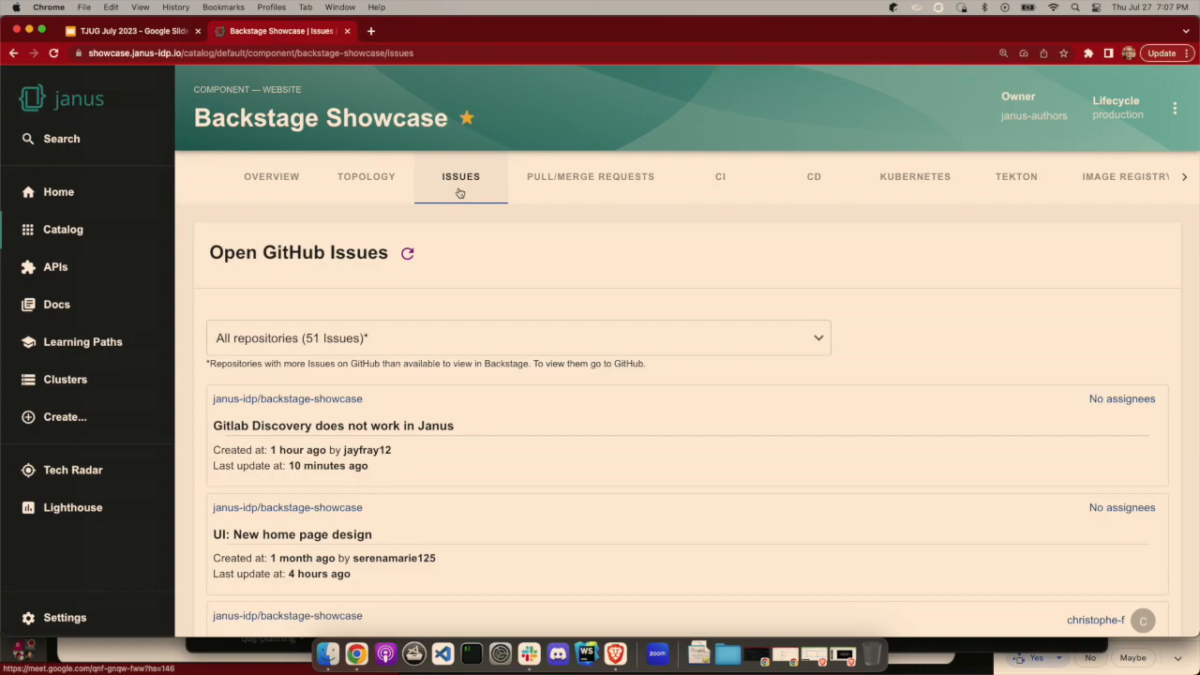
mouse_move(506, 203)
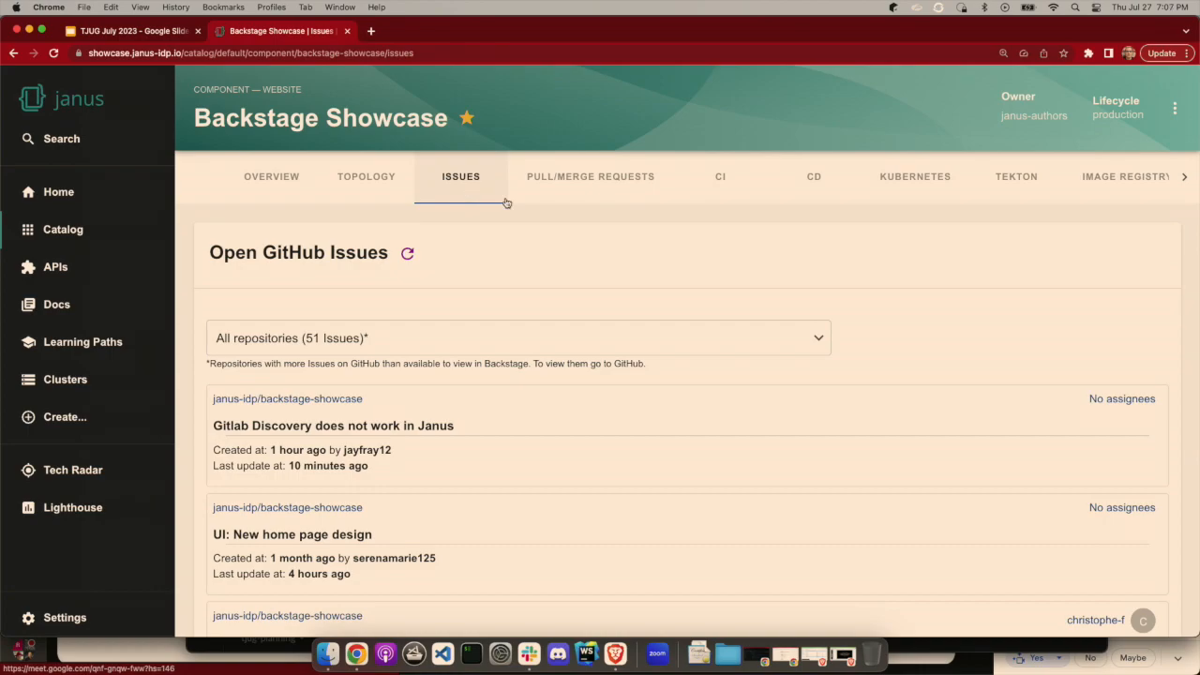
left_click(590, 176)
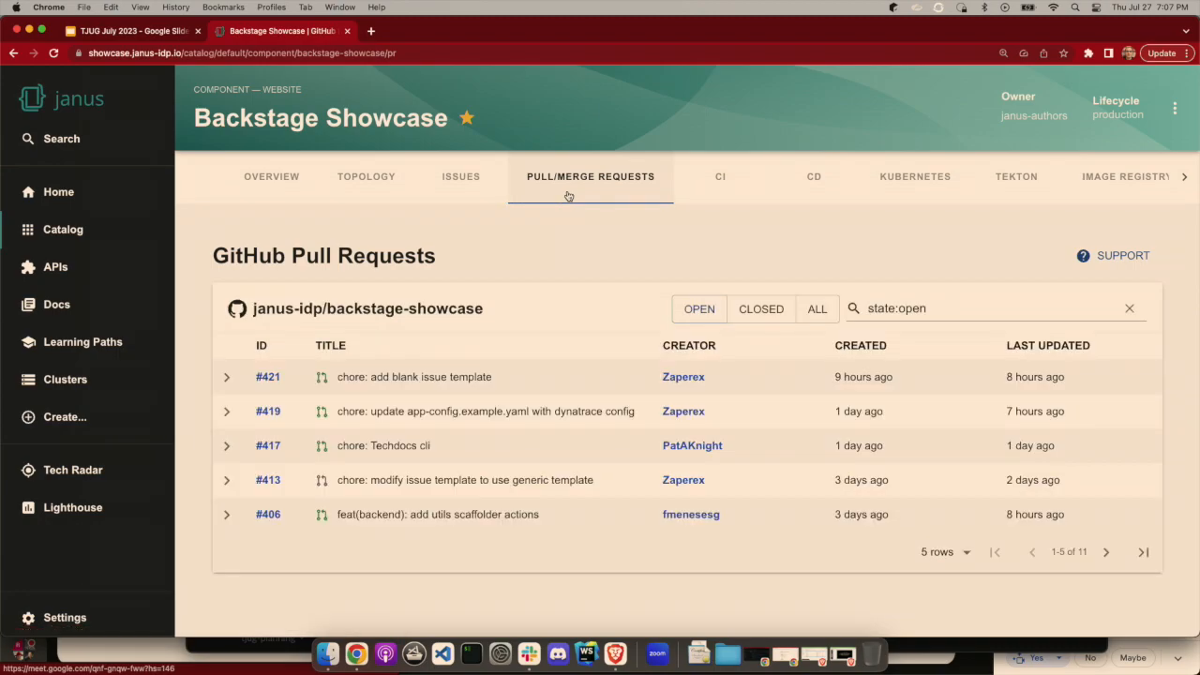
mouse_move(709, 198)
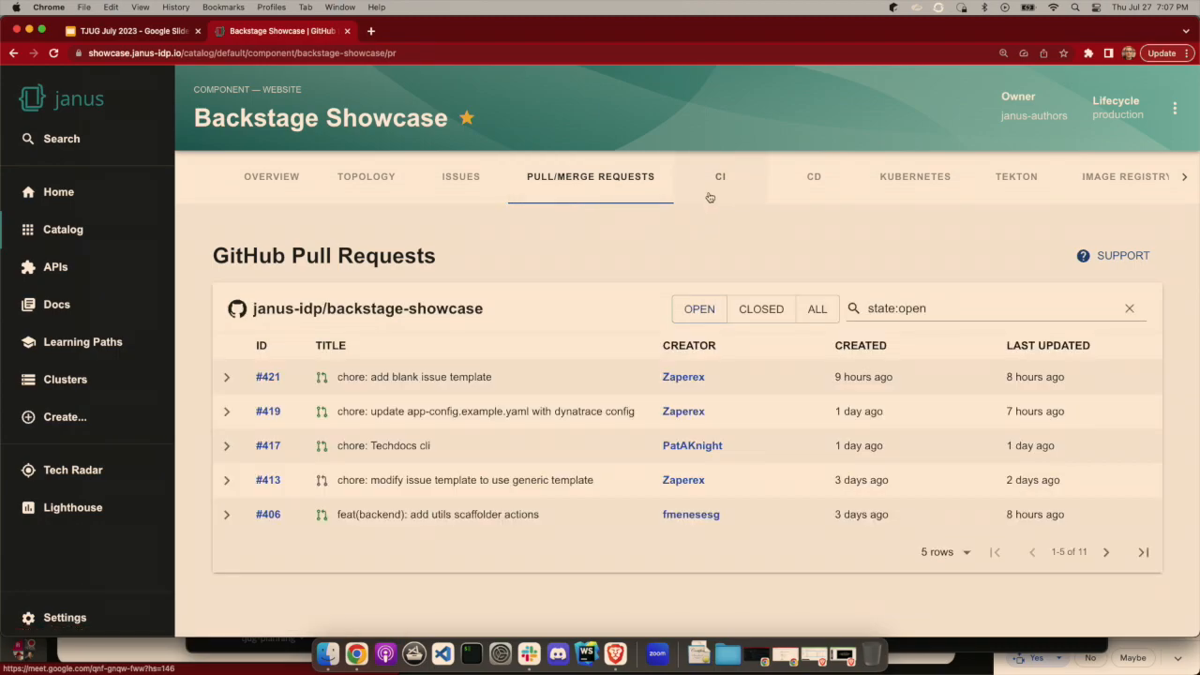
List Backstage Showcase's CI workflow runs with completed, error, and in-progress statuses.
left_click(720, 176)
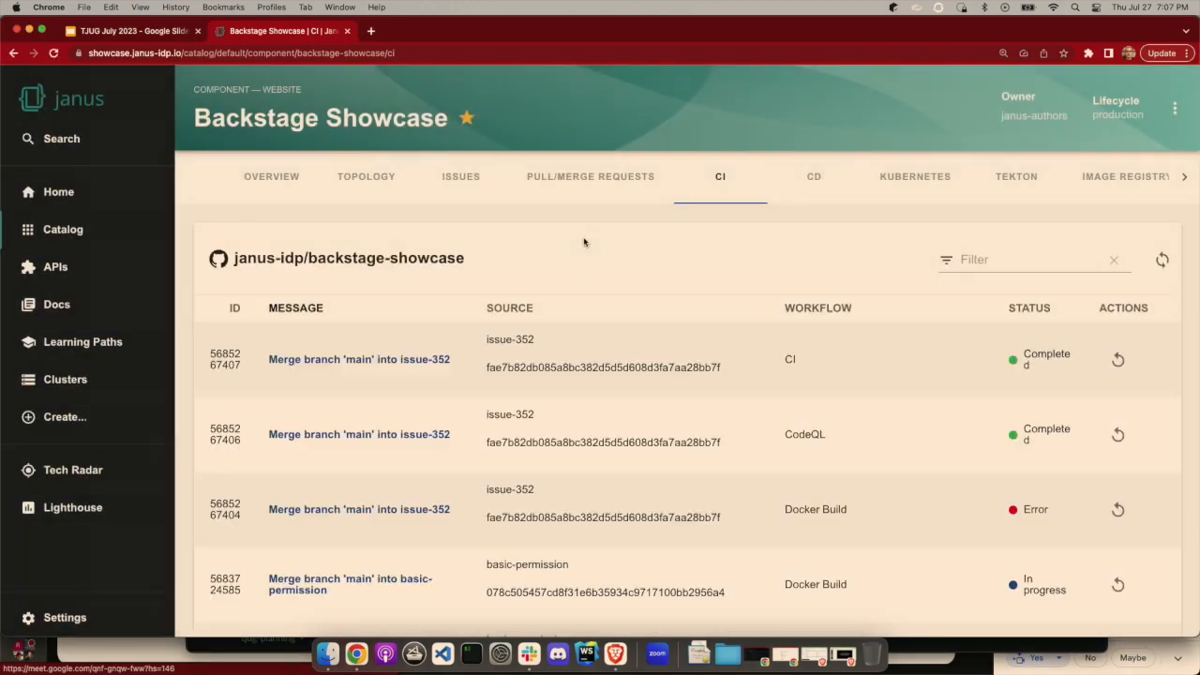
mouse_move(470, 462)
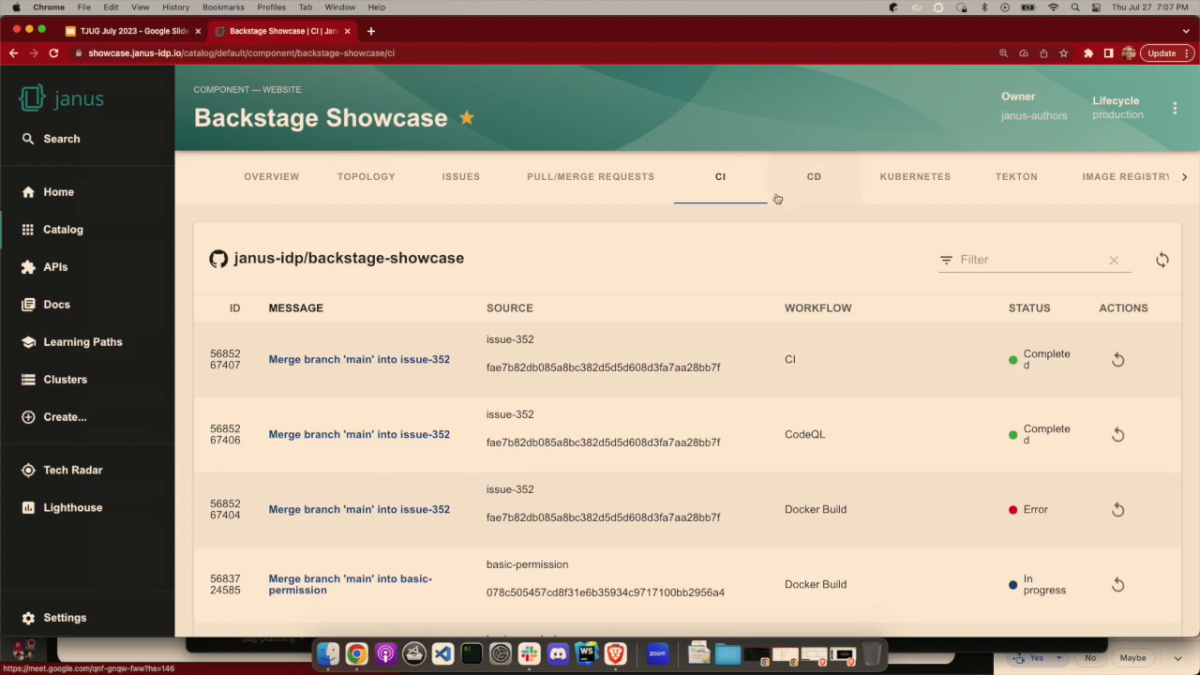
mouse_move(957, 204)
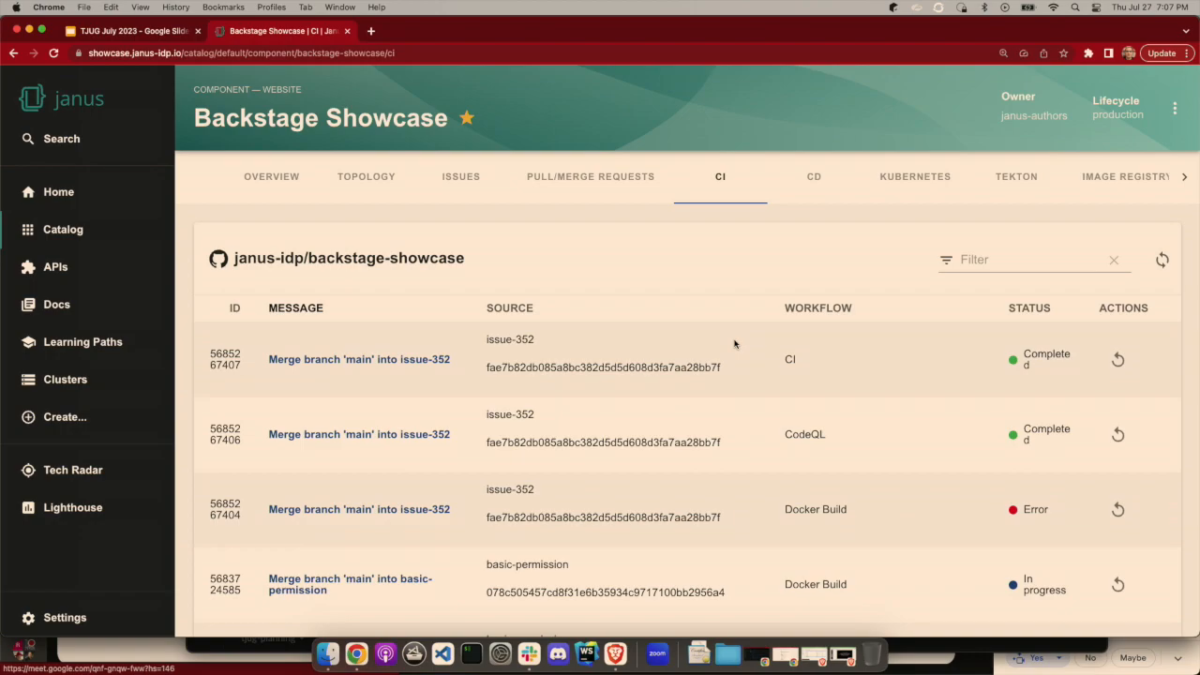
mouse_move(892, 318)
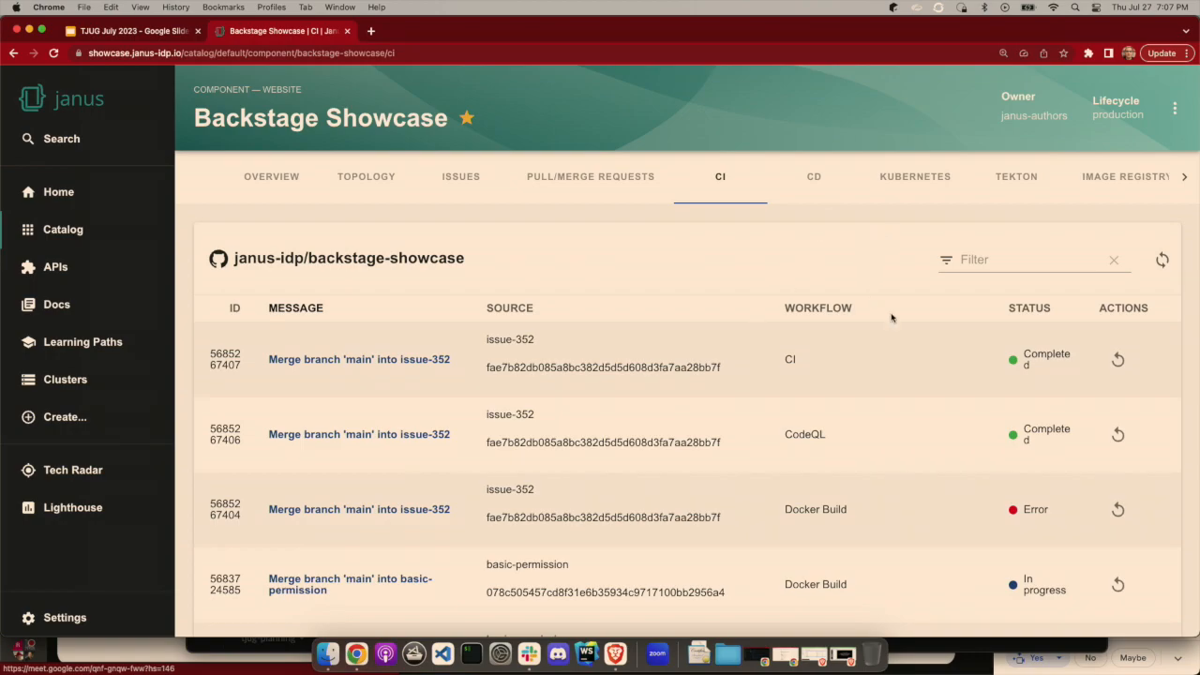
Show Backstage Showcase's Quay image tags with security scan results, sizes, and manifests.
left_click(1105, 176)
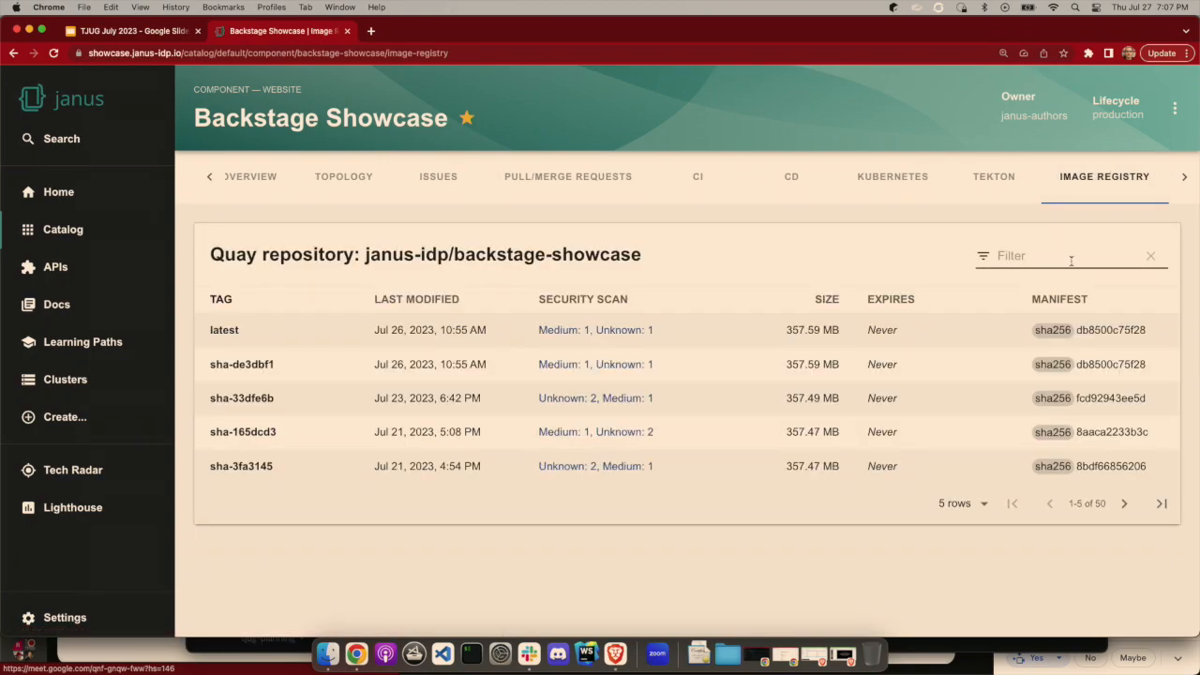
mouse_move(1103, 190)
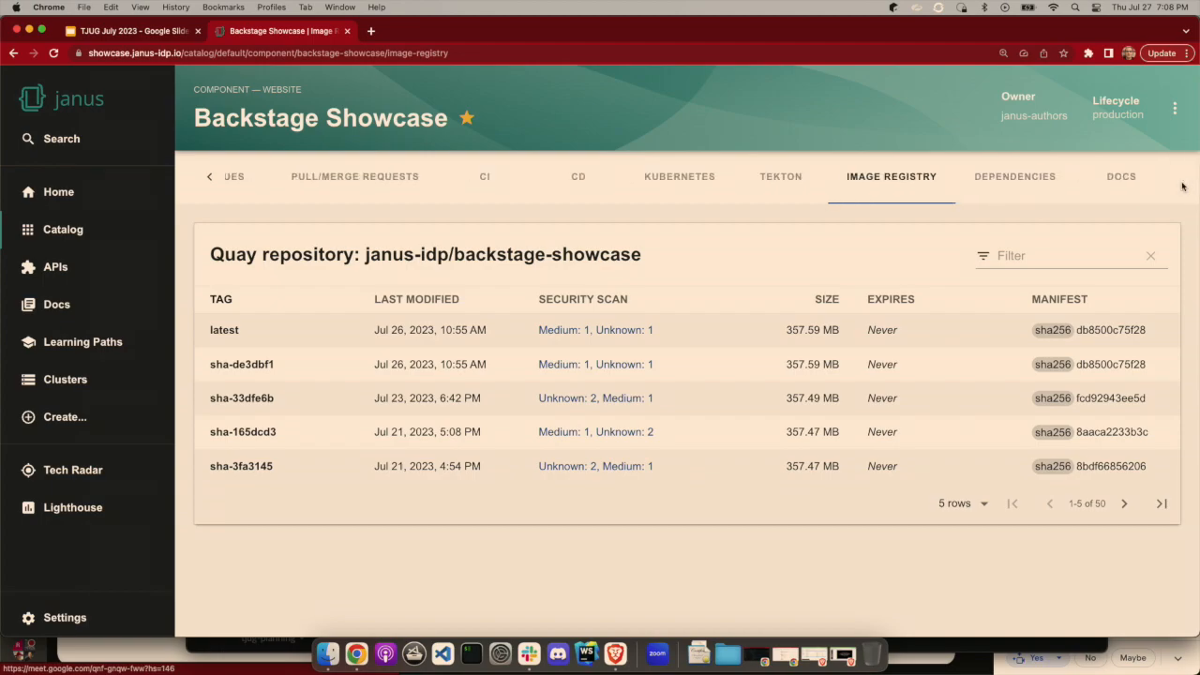
Review Backstage Showcase's relations graph and the five resources it depends on.
left_click(1015, 177)
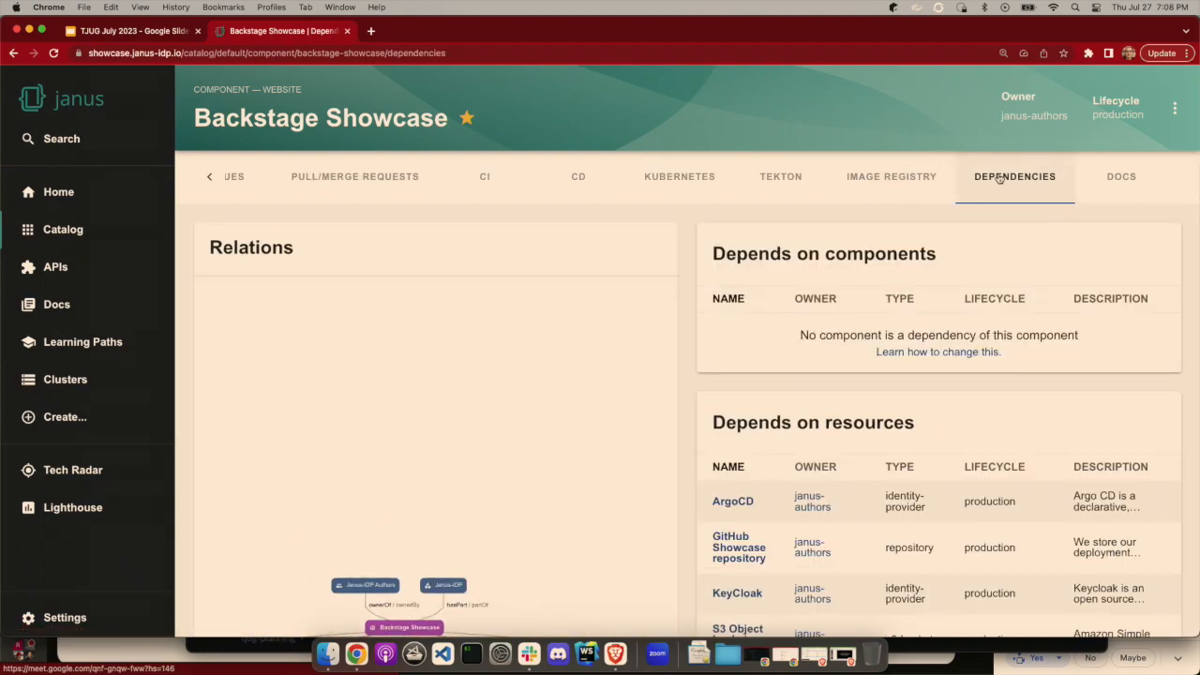
scroll("down", 3)
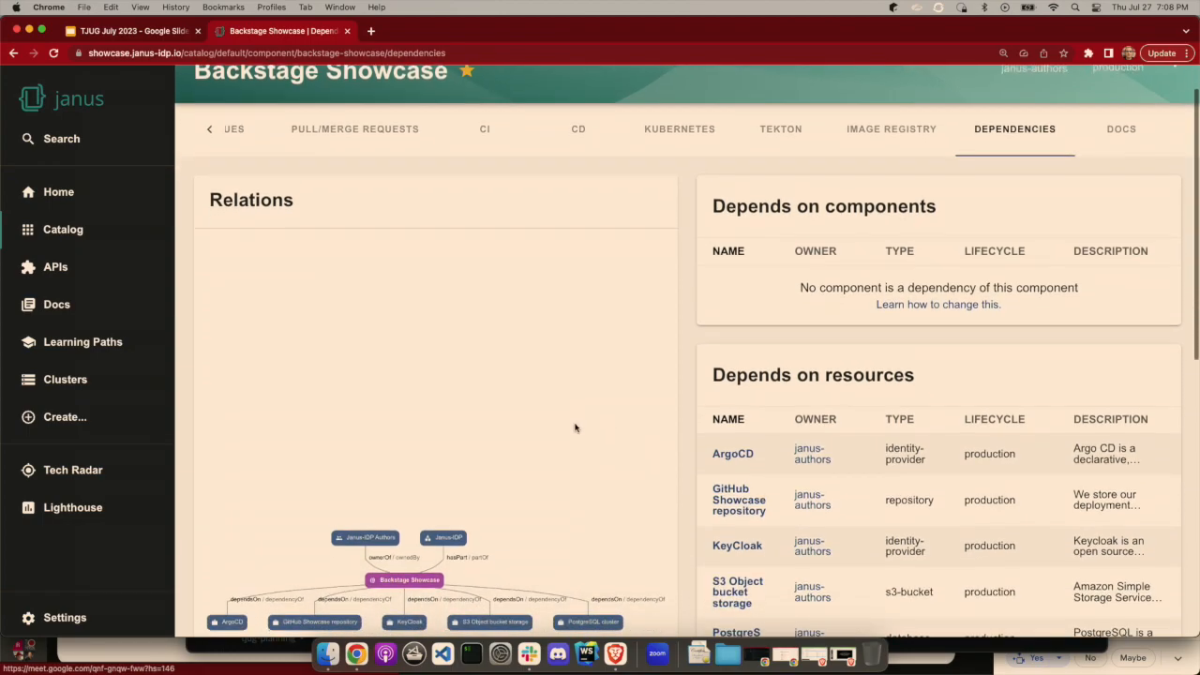
scroll("down", 3)
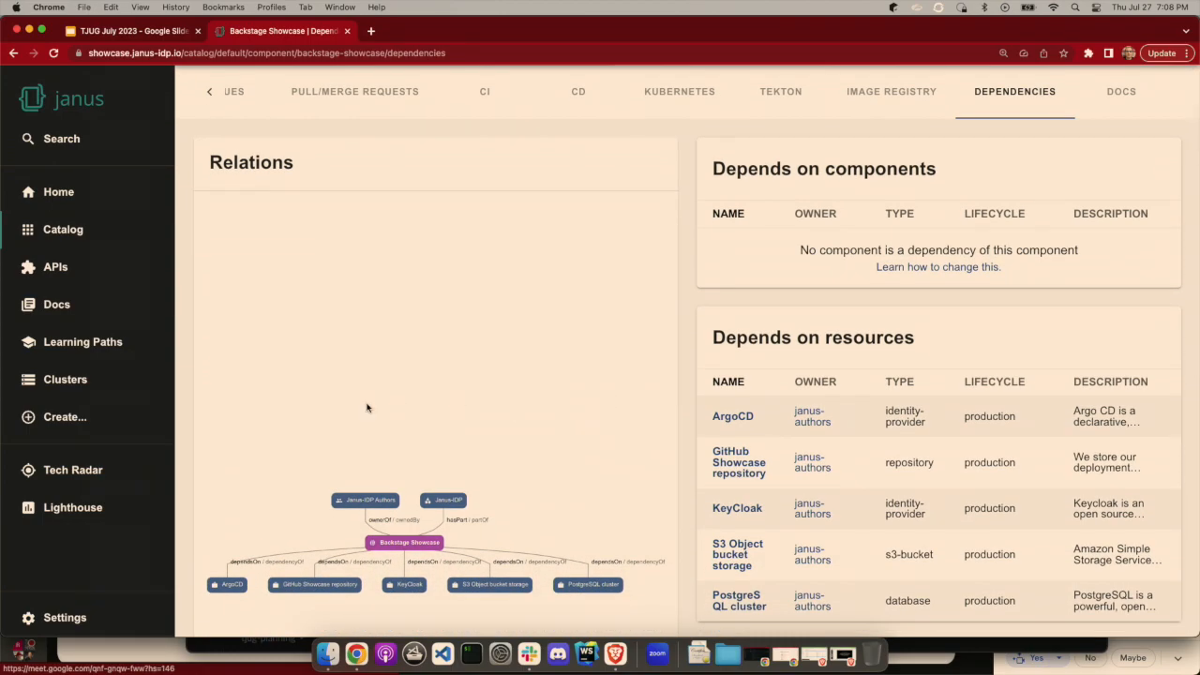
mouse_move(400, 473)
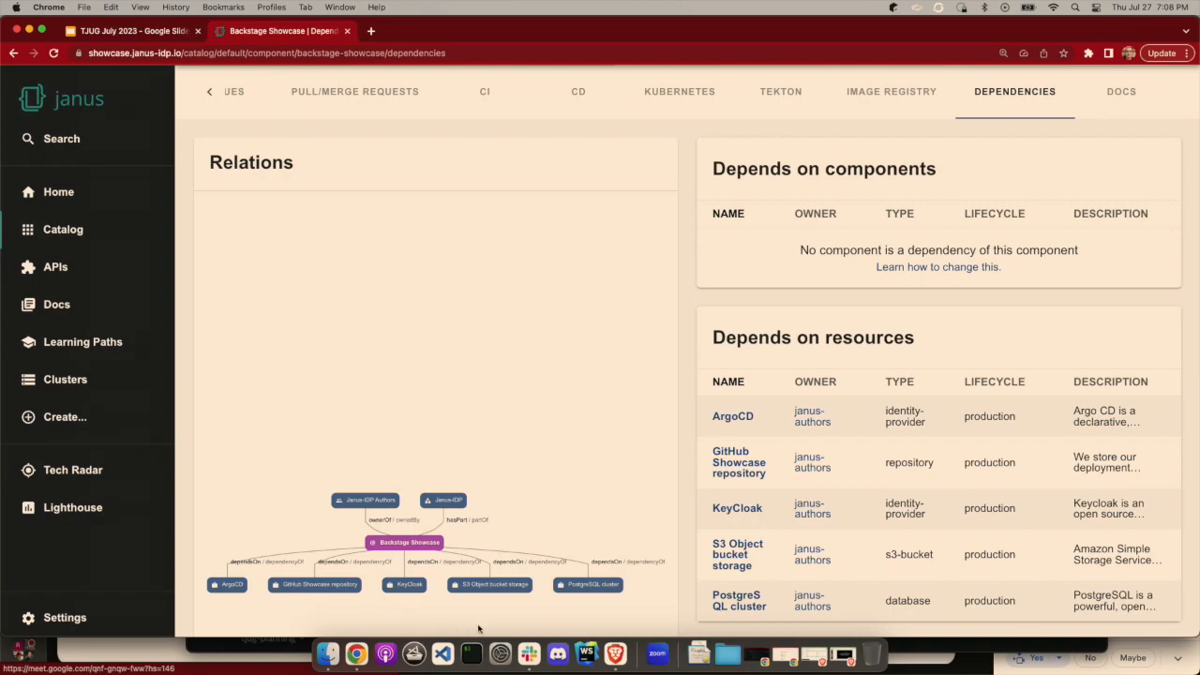
mouse_move(520, 542)
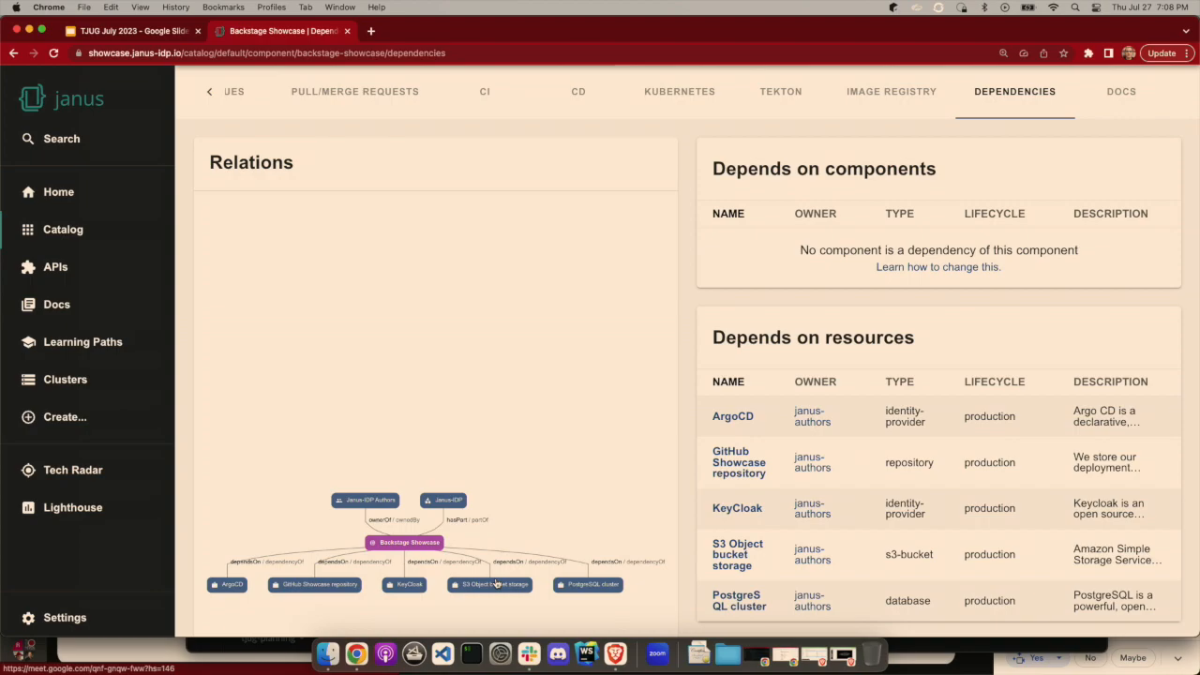
mouse_move(519, 549)
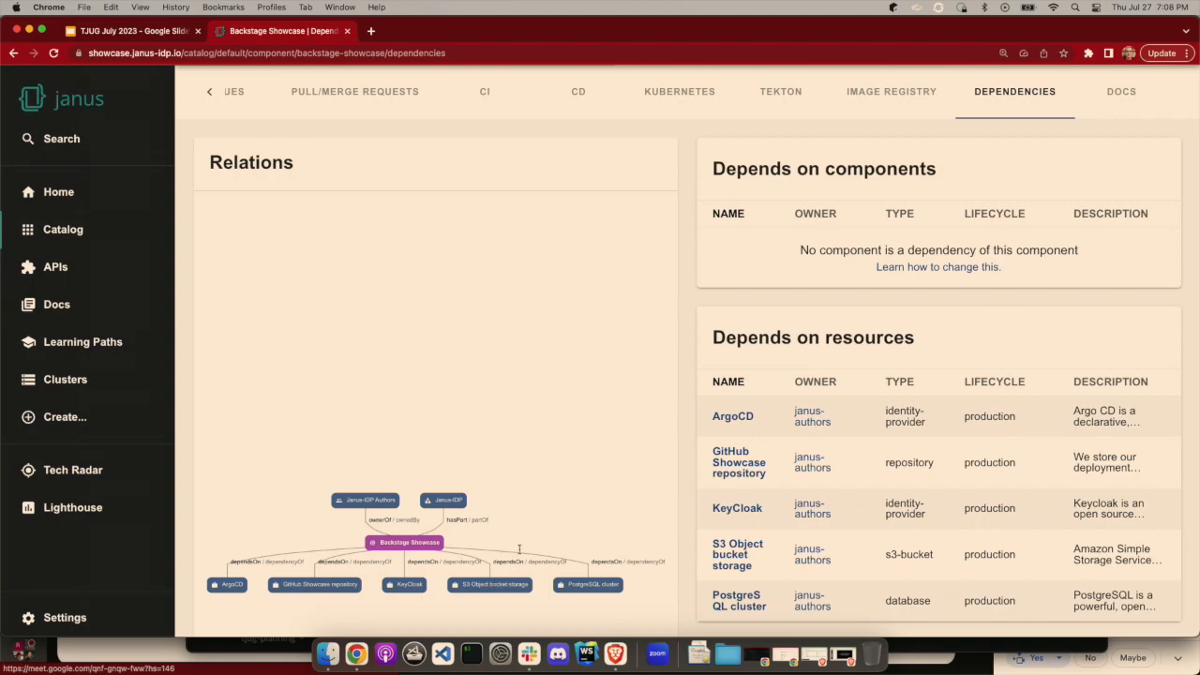
mouse_move(553, 412)
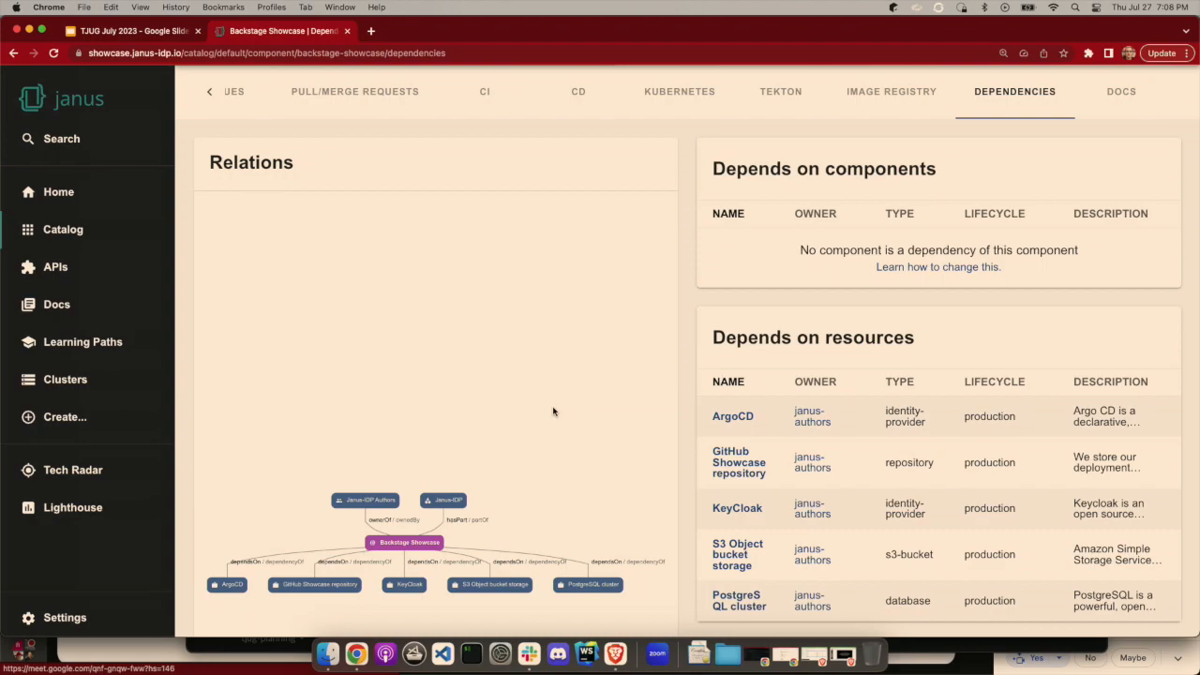
scroll("down", 3)
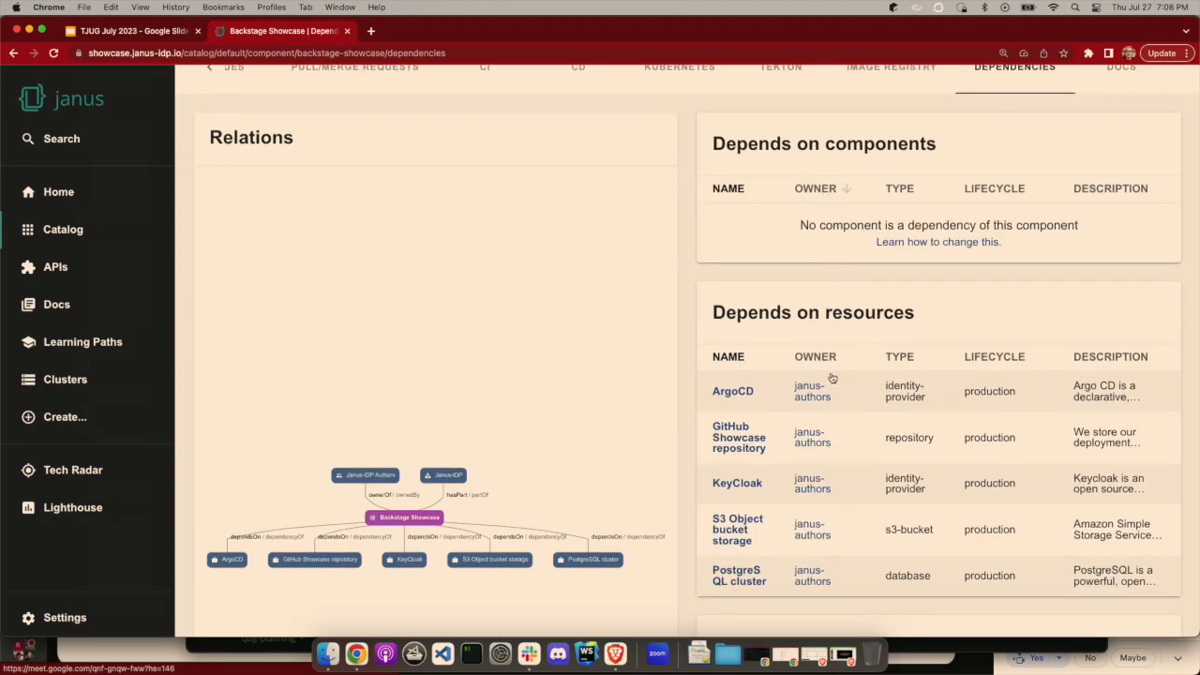
mouse_move(834, 403)
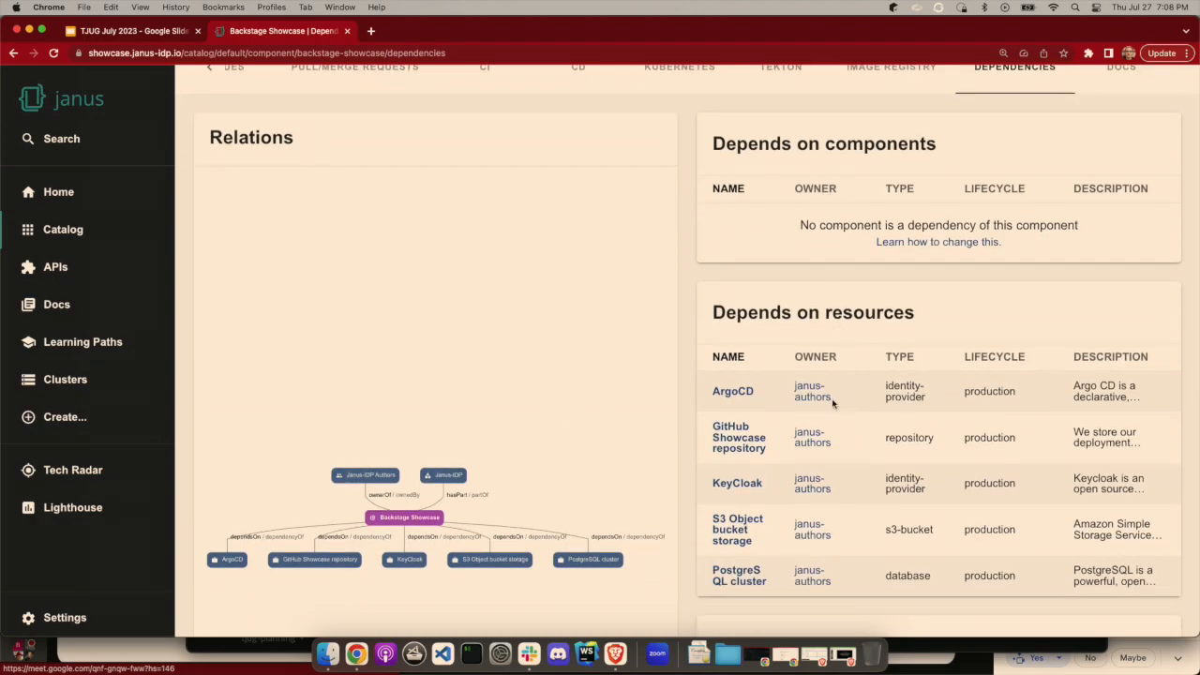
scroll("down", 3)
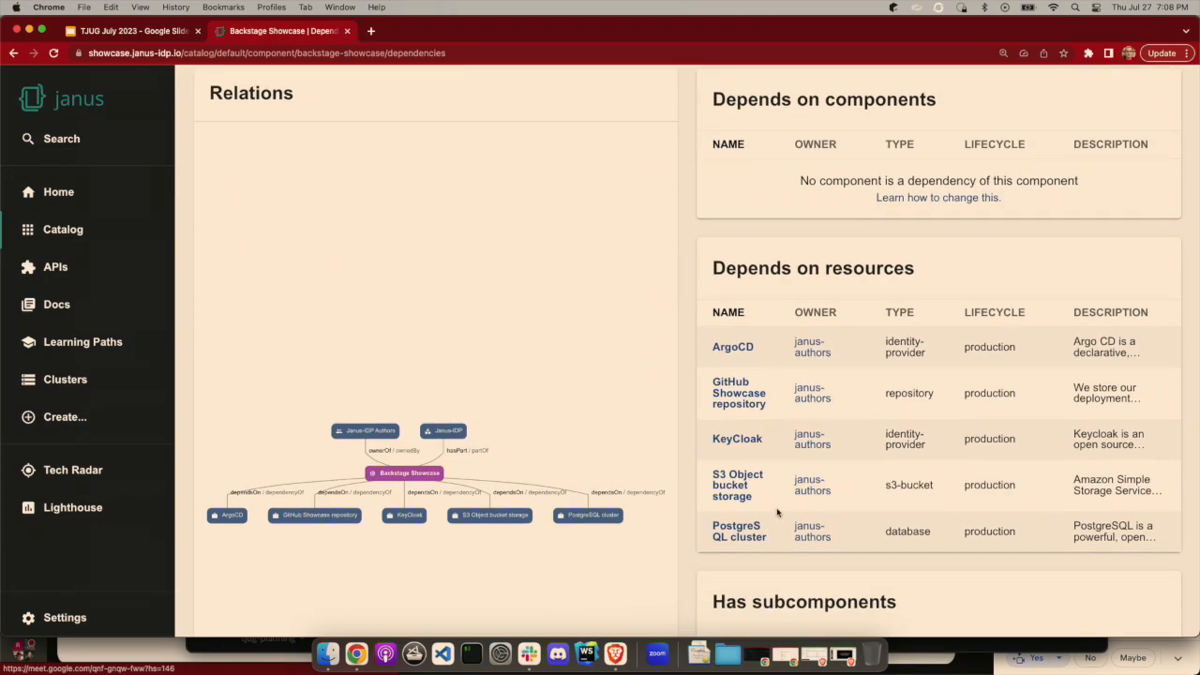
scroll("down", 3)
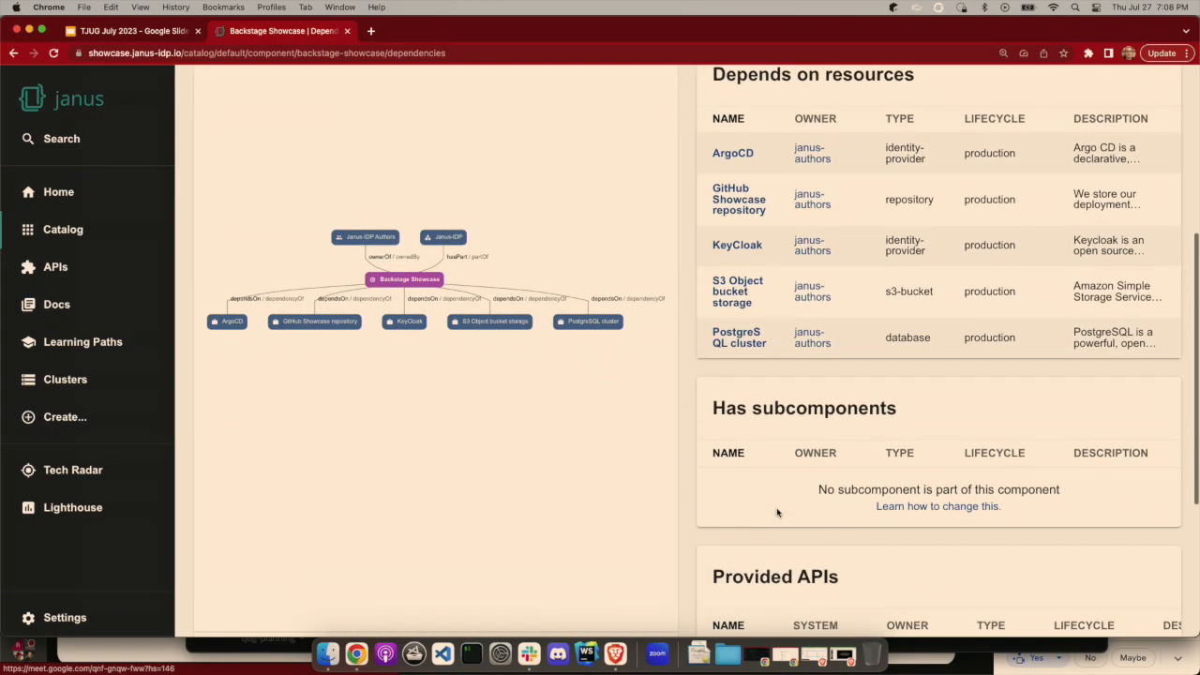
scroll("down", 3)
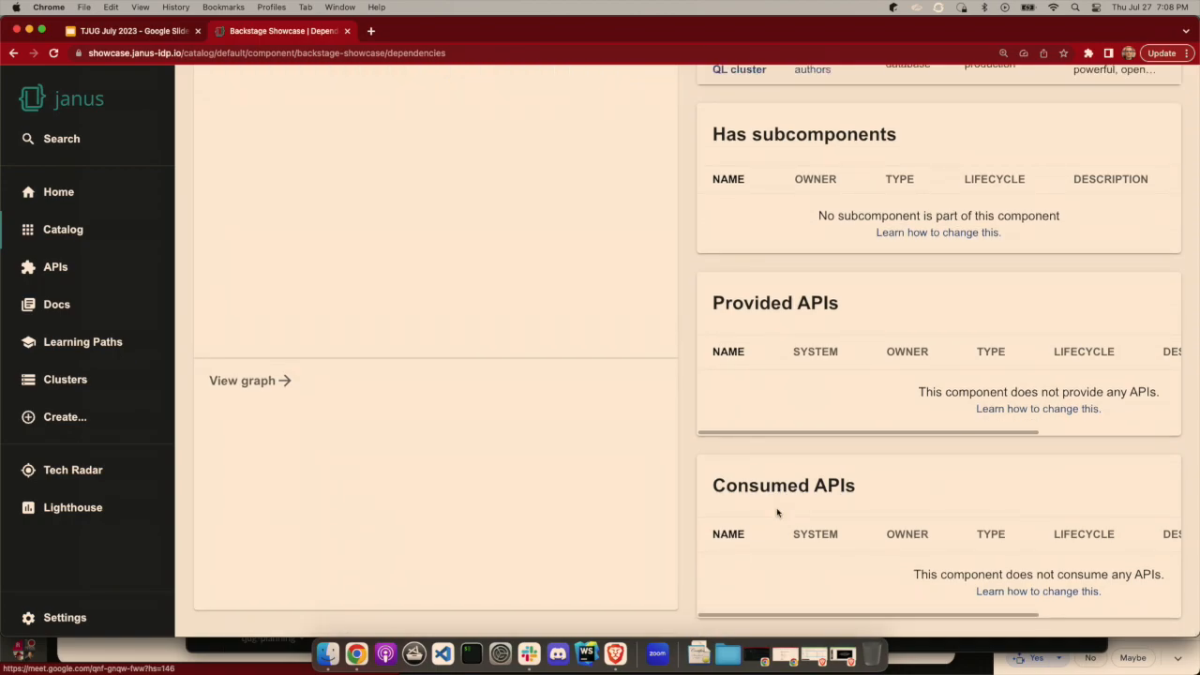
mouse_move(772, 384)
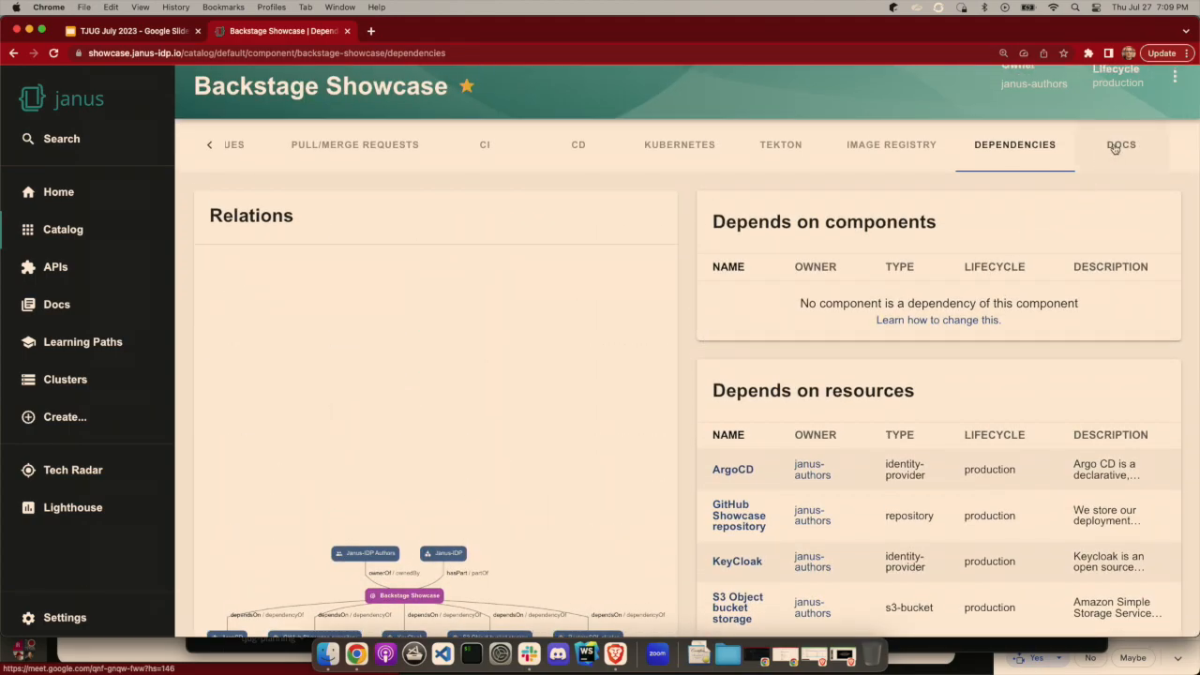
Open the Backstage Showcase docs' Application Migration 'Migration Process Overview' page.
left_click(1120, 145)
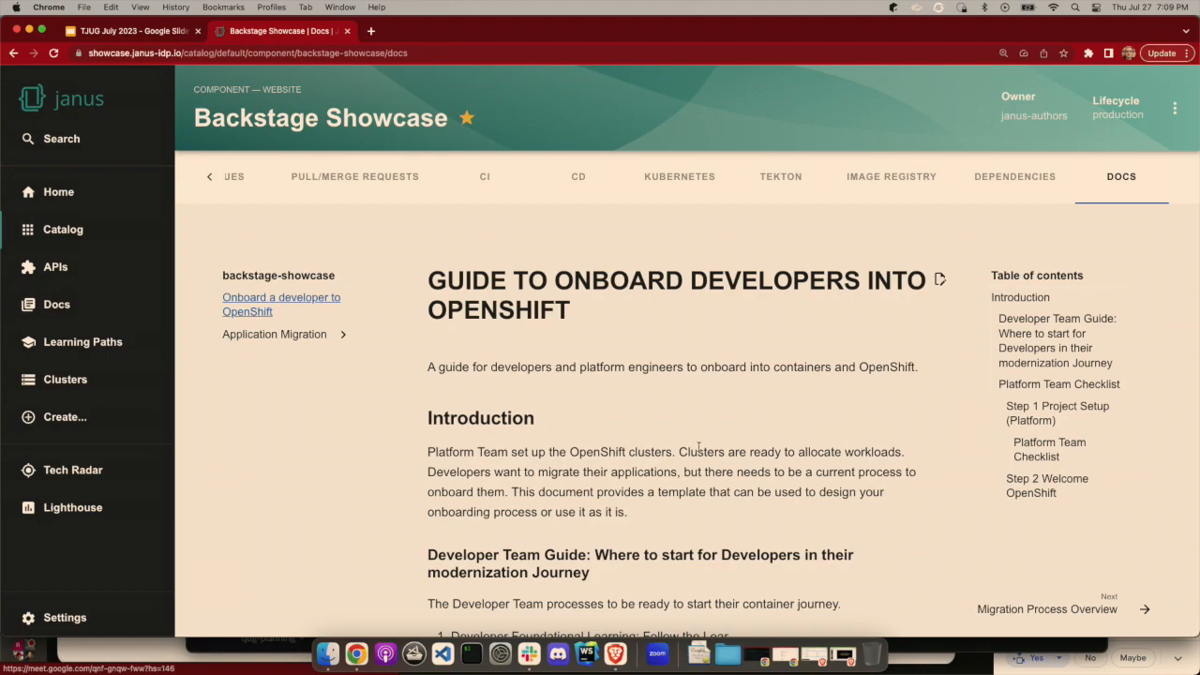
scroll("down", 3)
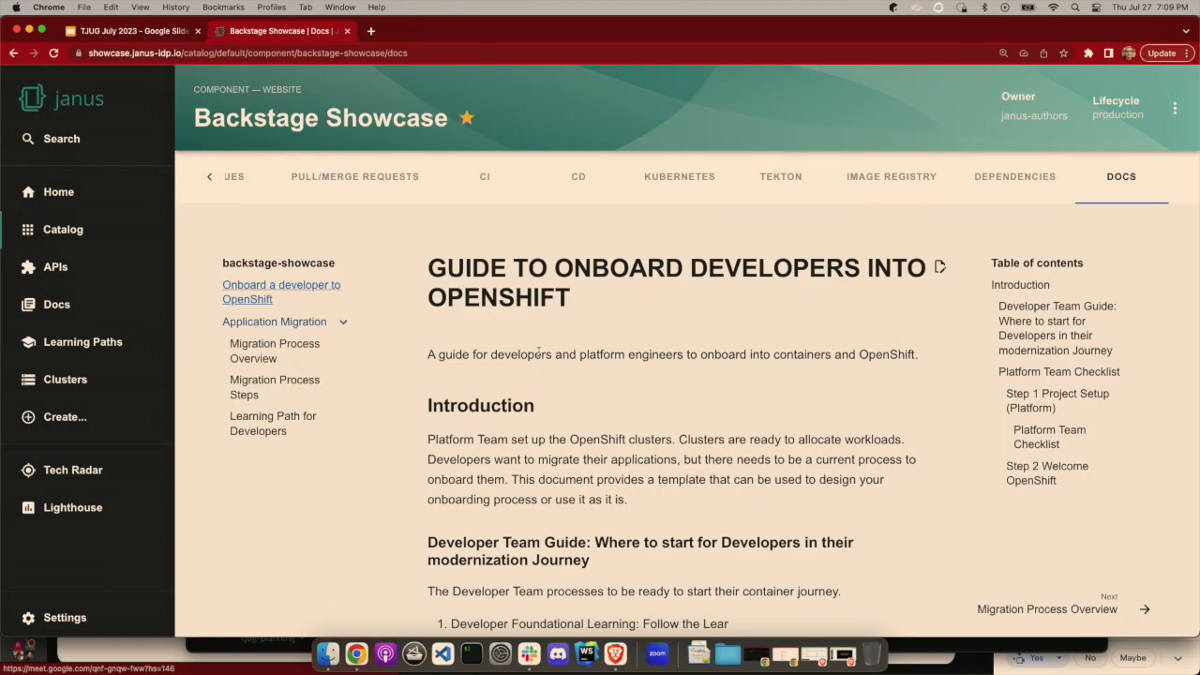
left_click(275, 351)
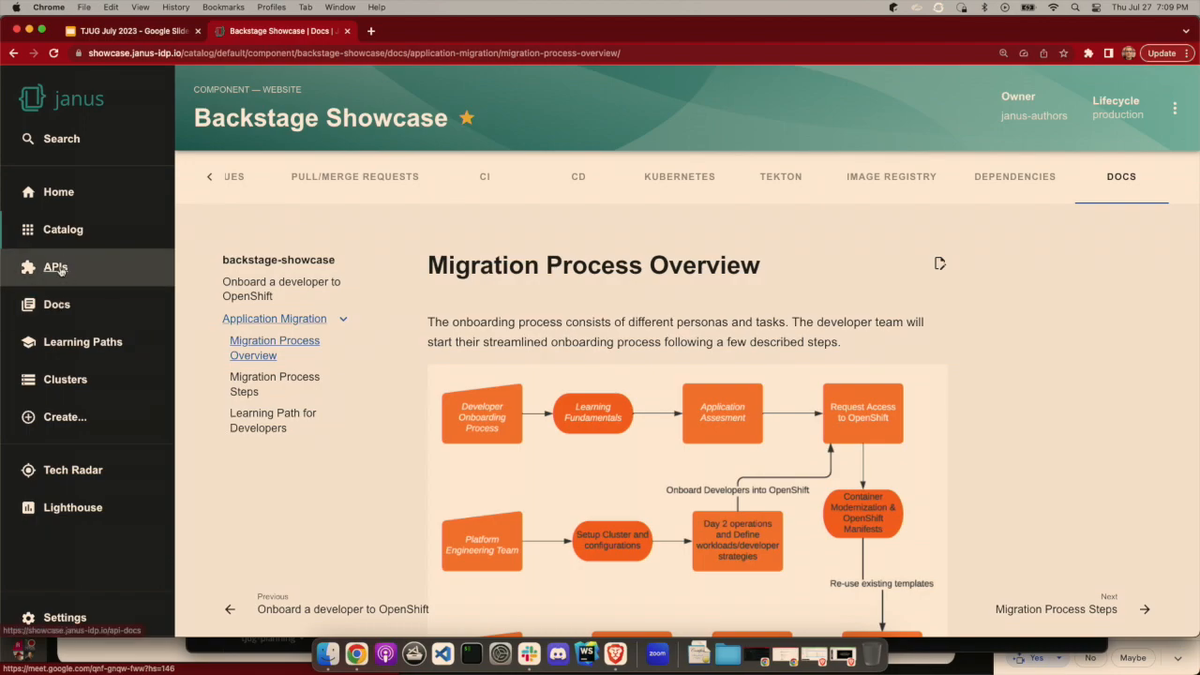
Open the API Explorer listing the Petstore openapi API owned by janus-authors.
left_click(55, 267)
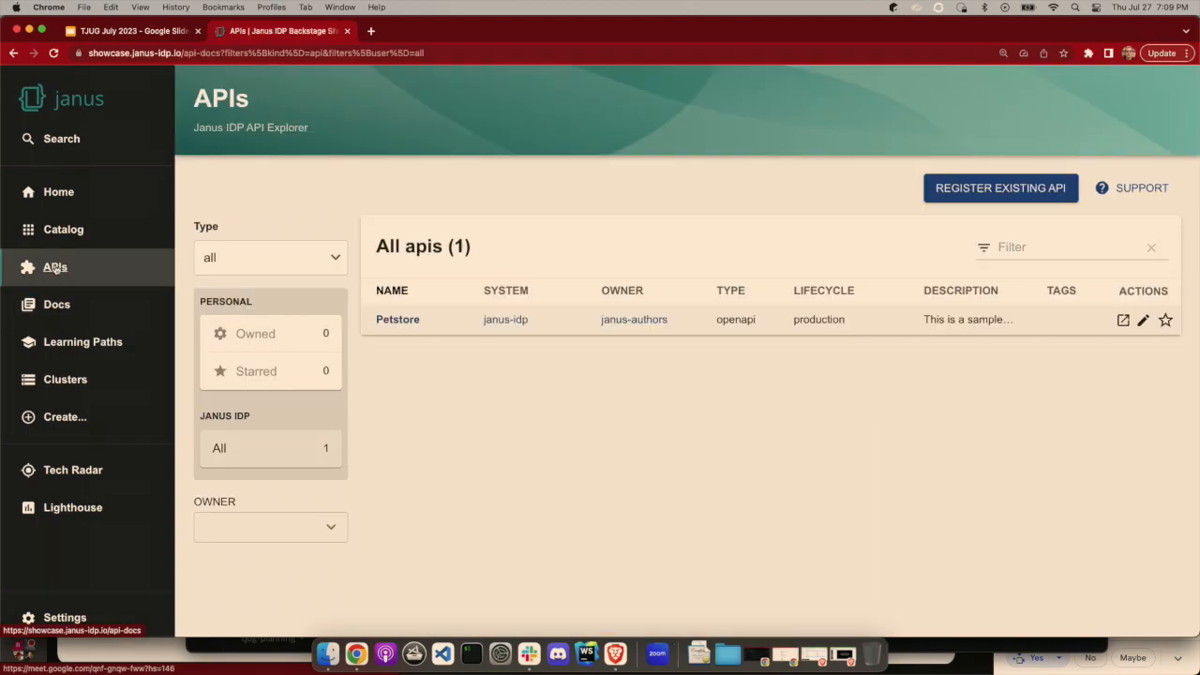
mouse_move(566, 469)
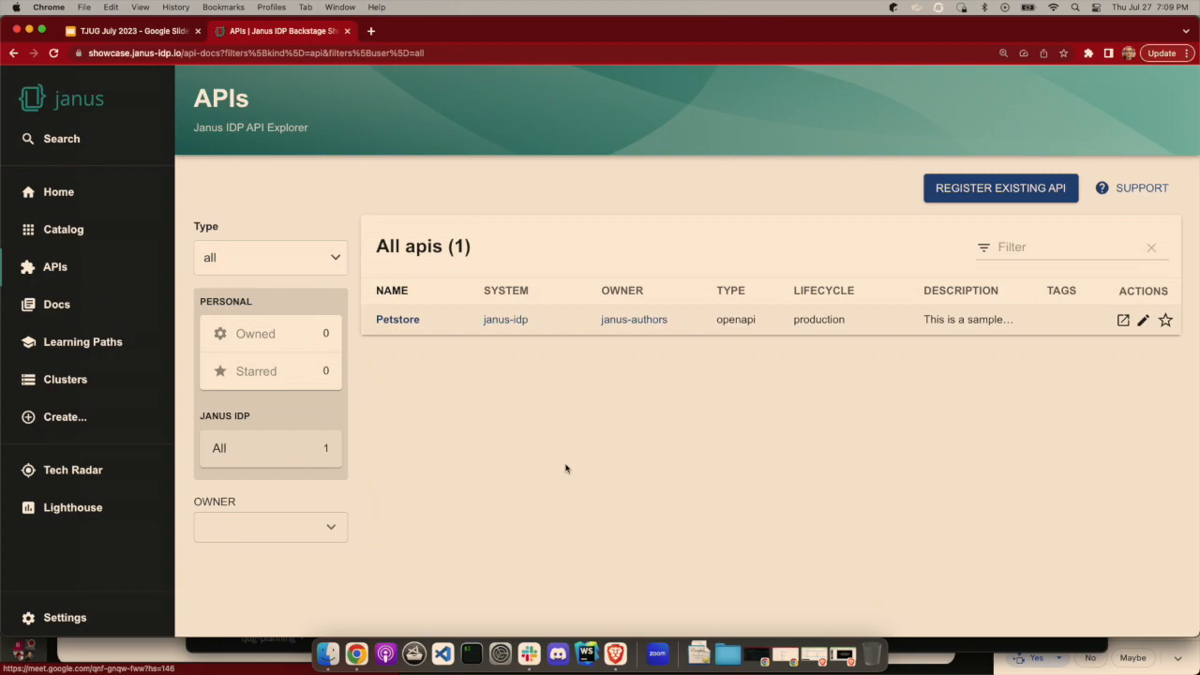
mouse_move(403, 349)
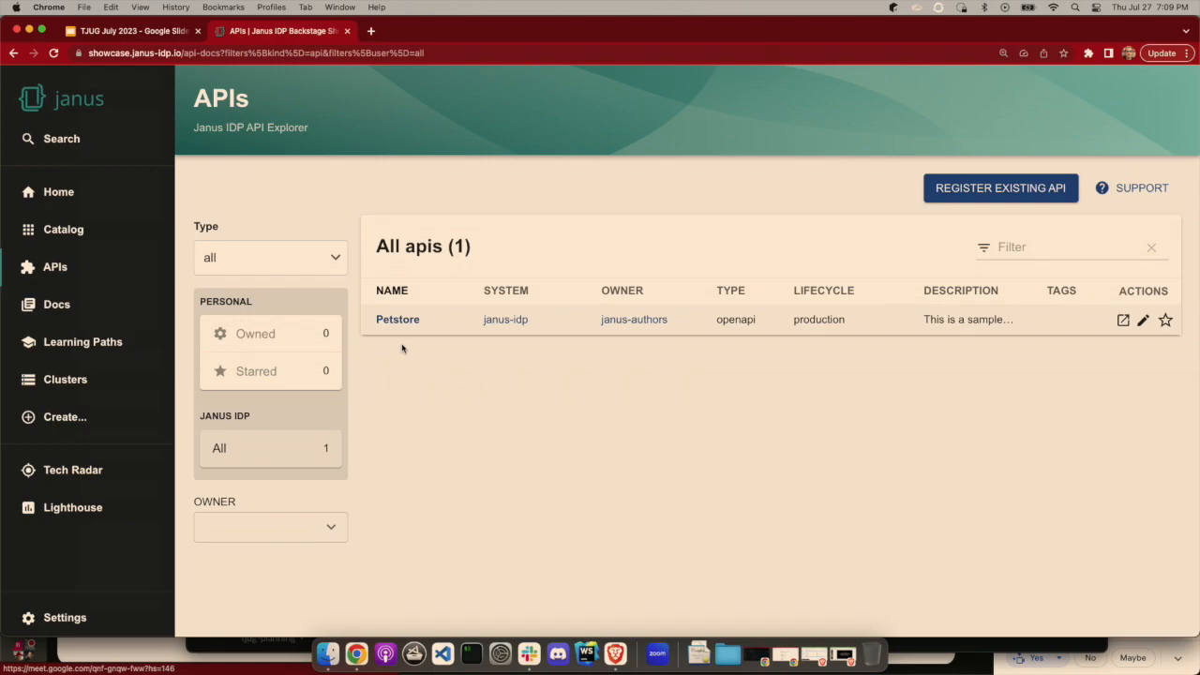
mouse_move(451, 344)
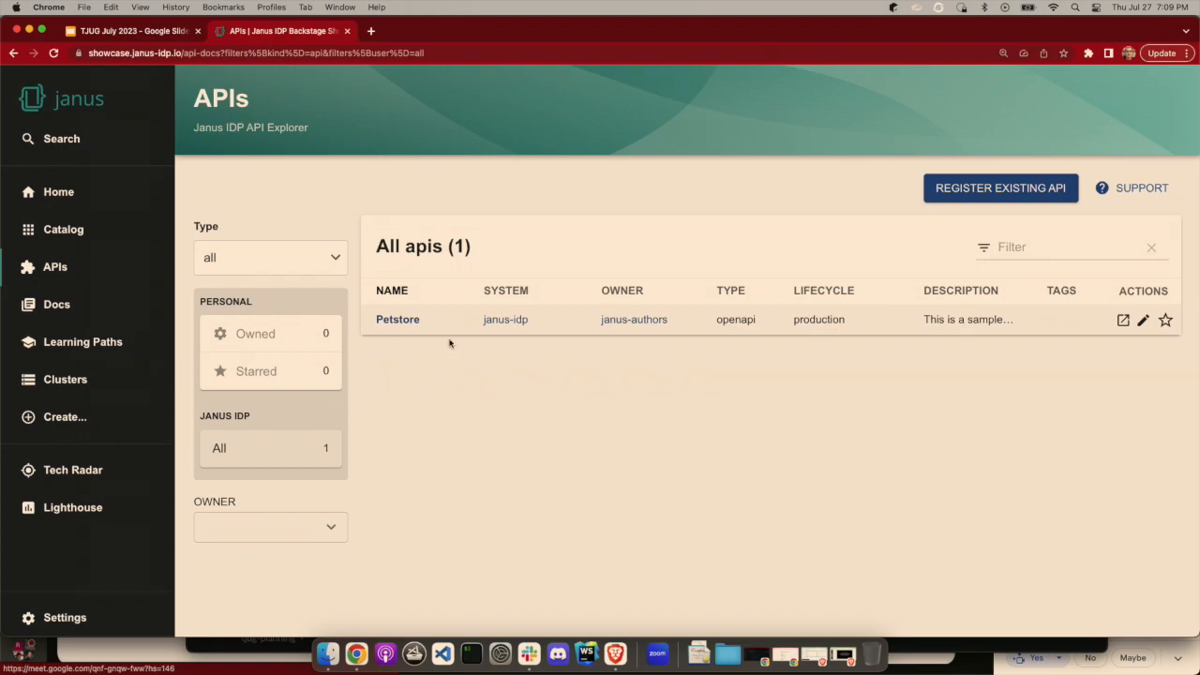
left_click(398, 319)
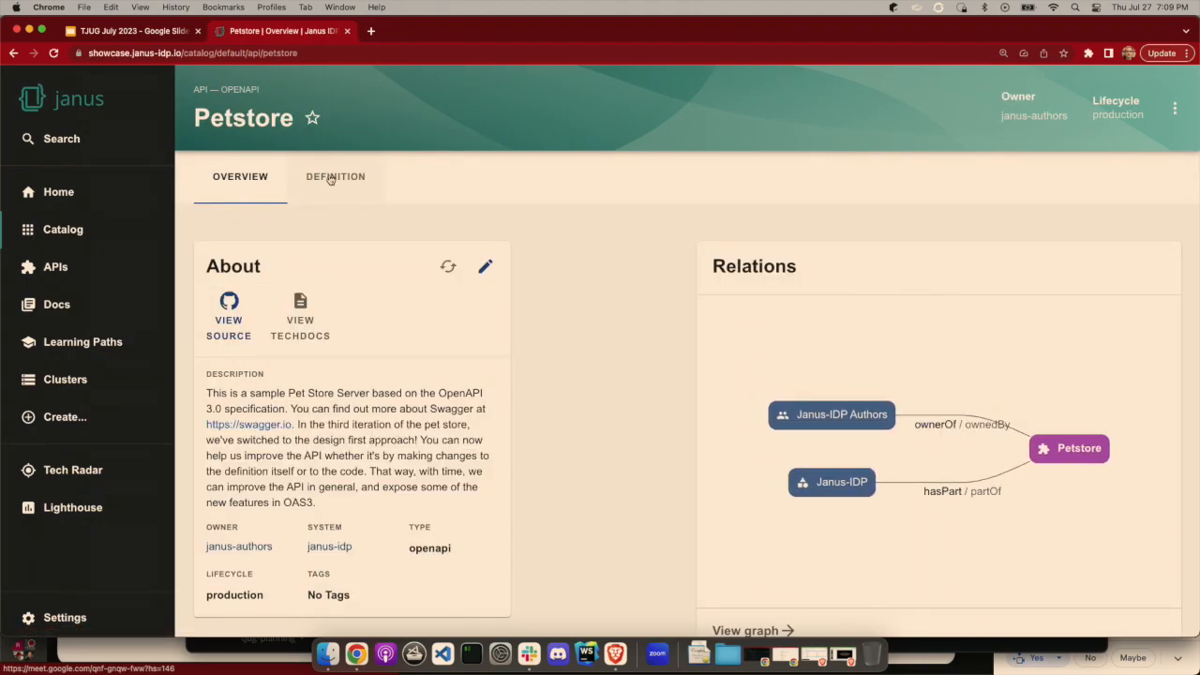
left_click(335, 177)
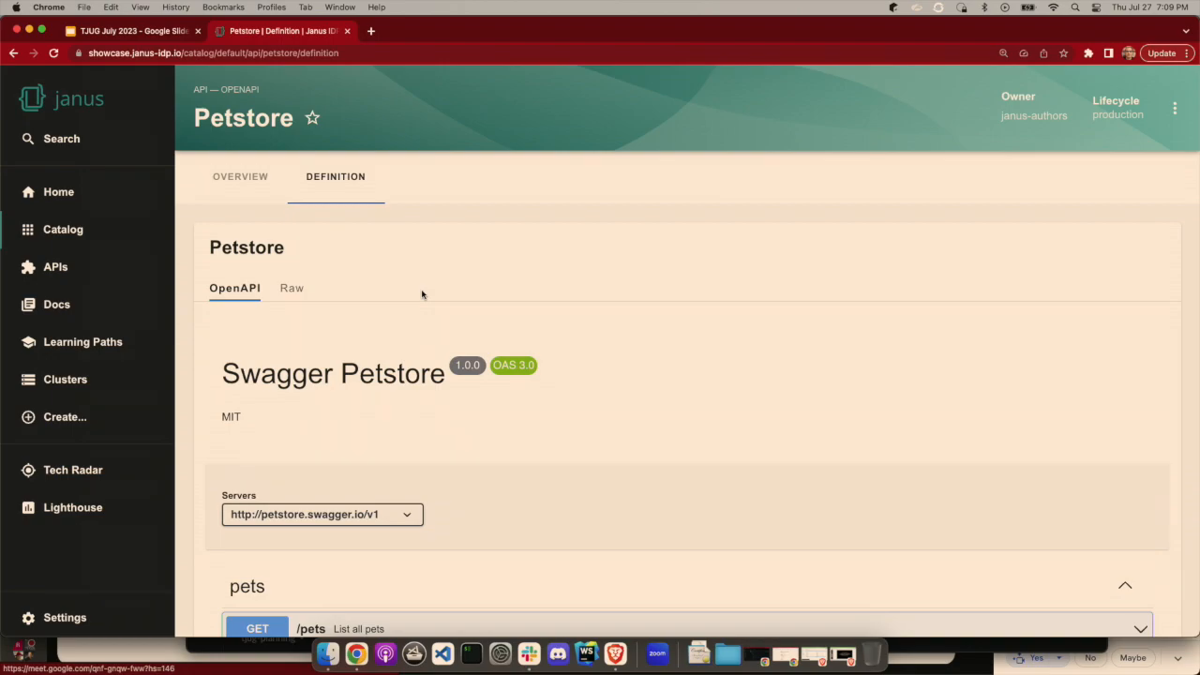
scroll("down", 3)
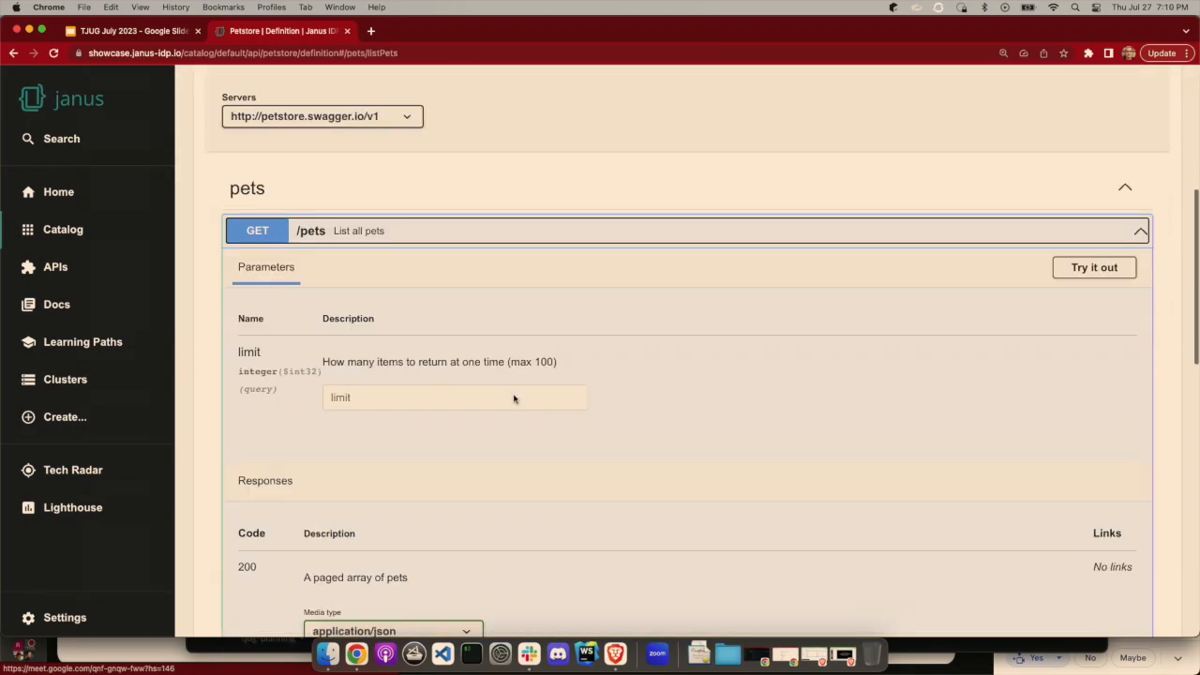
scroll("down", 3)
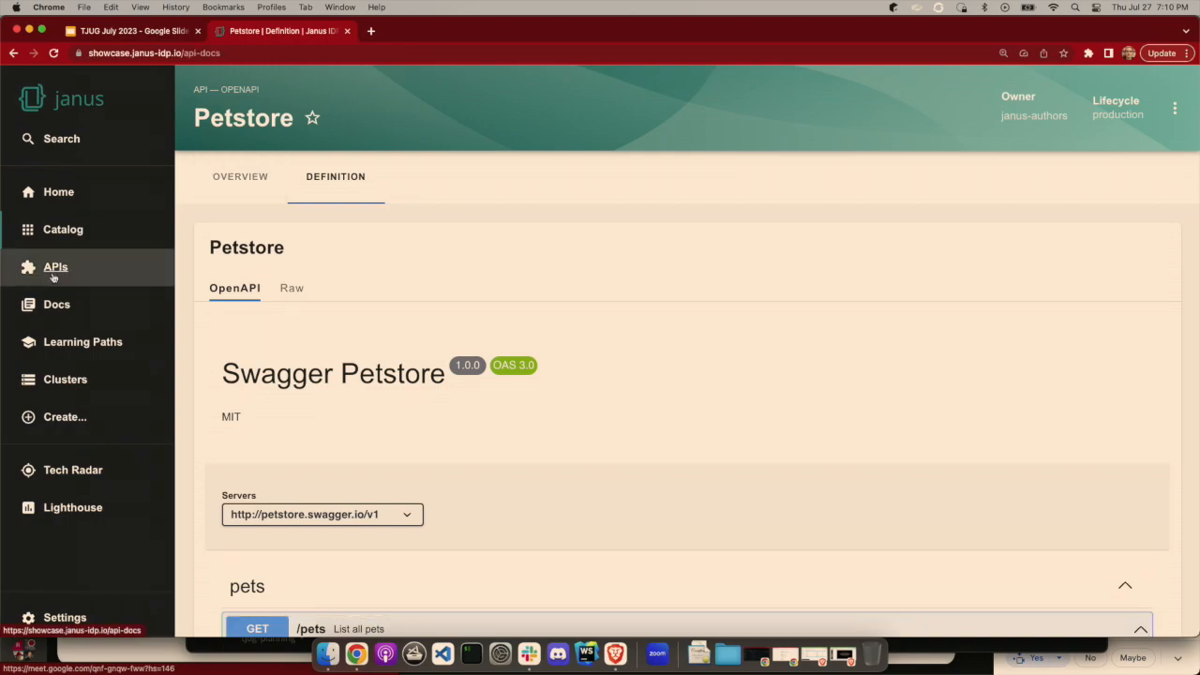
left_click(54, 267)
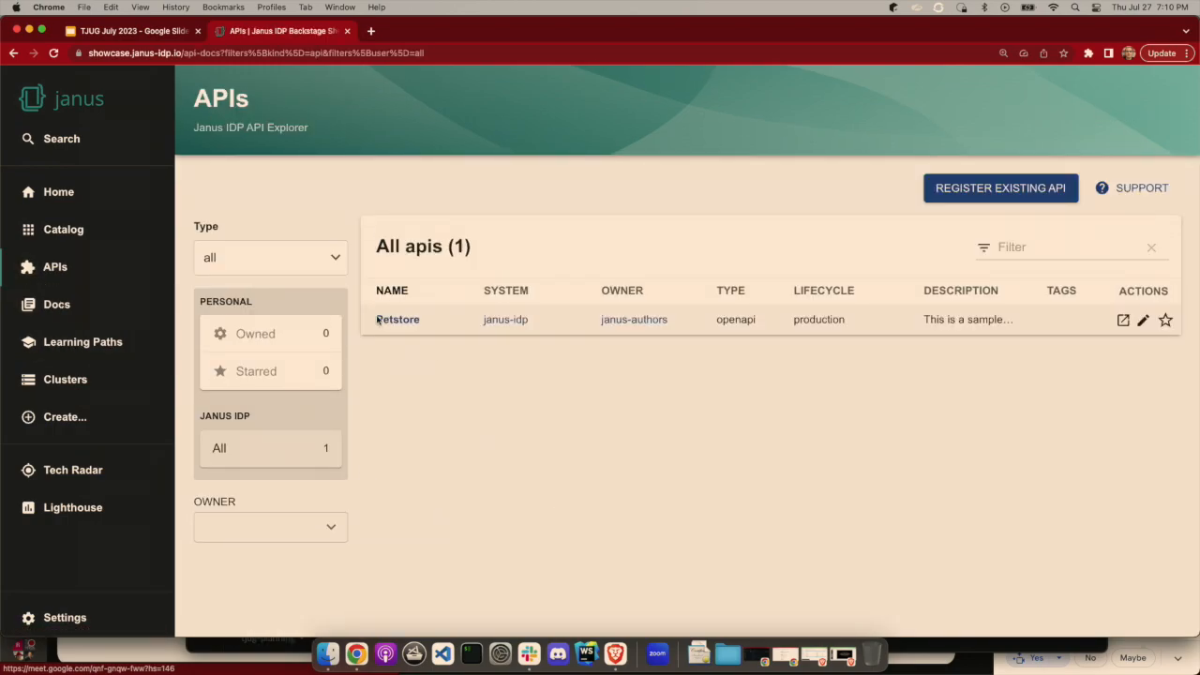
mouse_move(410, 369)
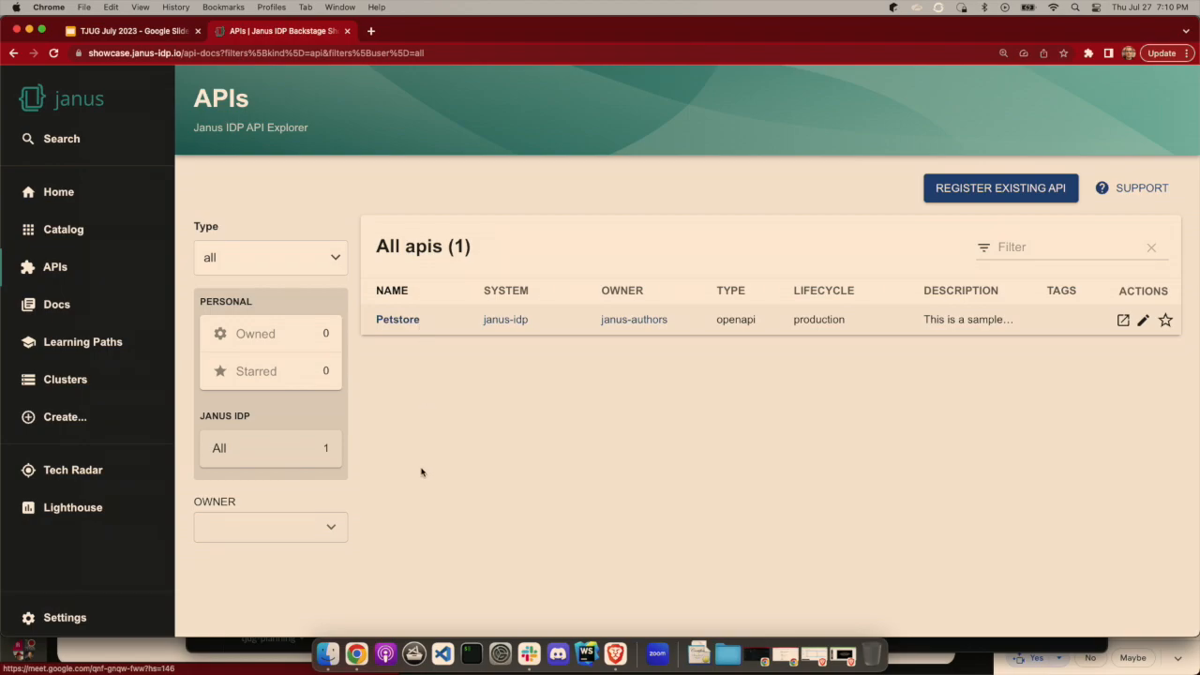
mouse_move(399, 416)
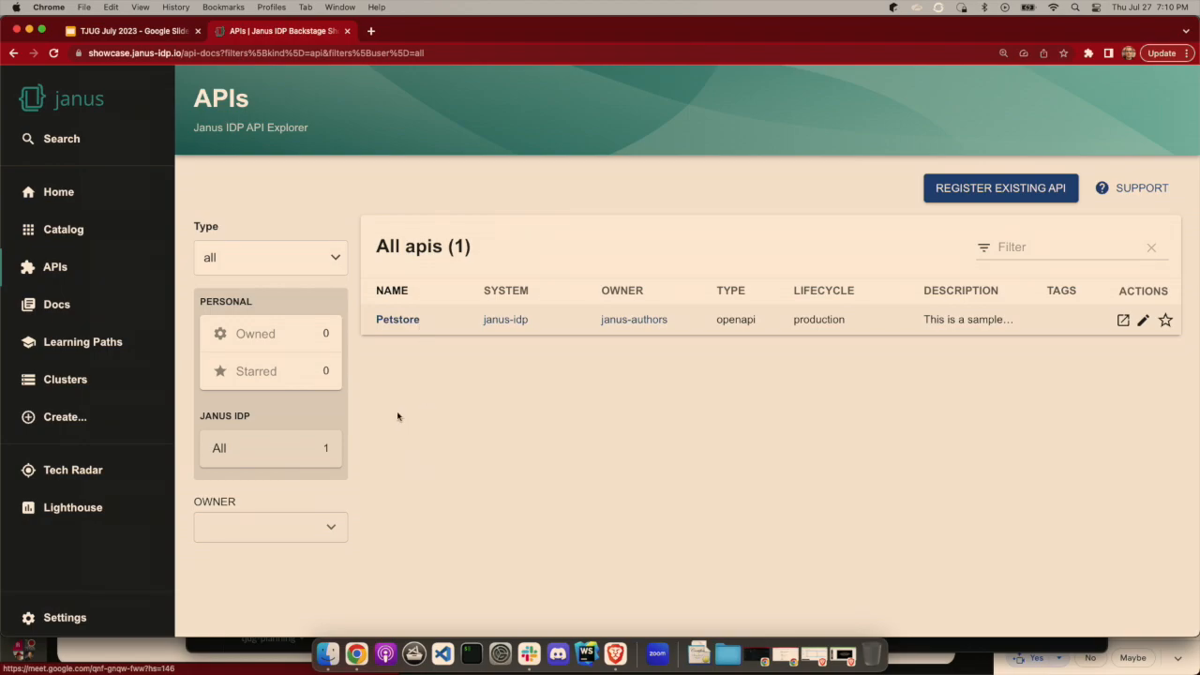
mouse_move(441, 421)
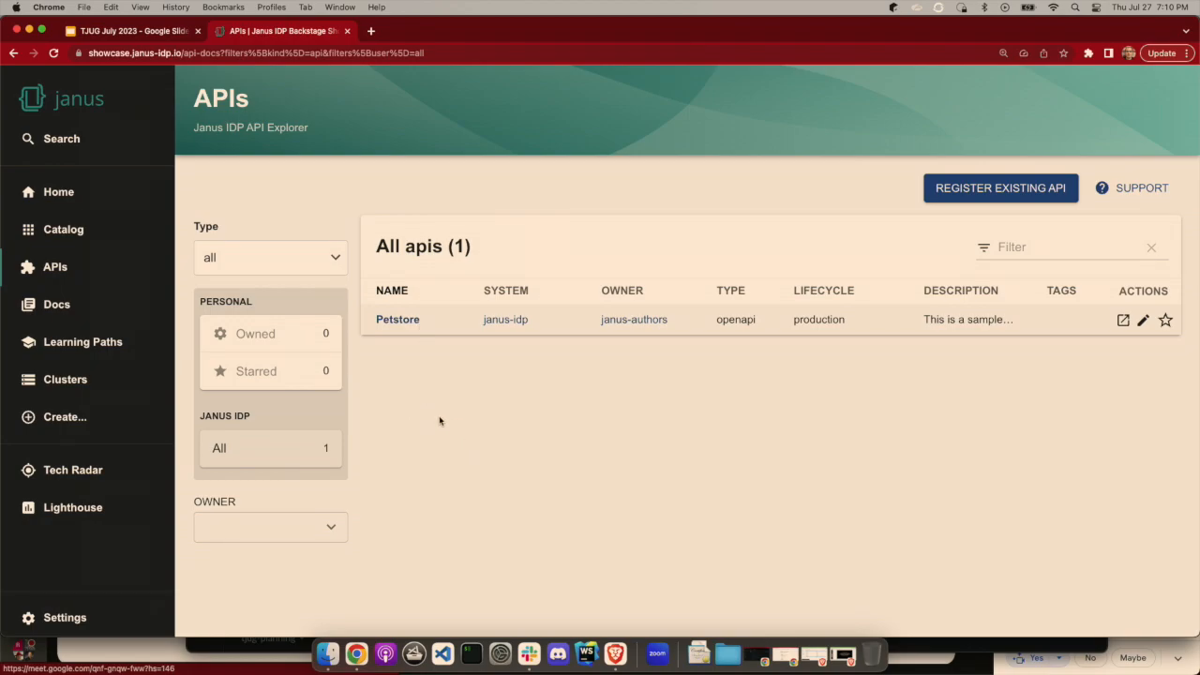
mouse_move(460, 503)
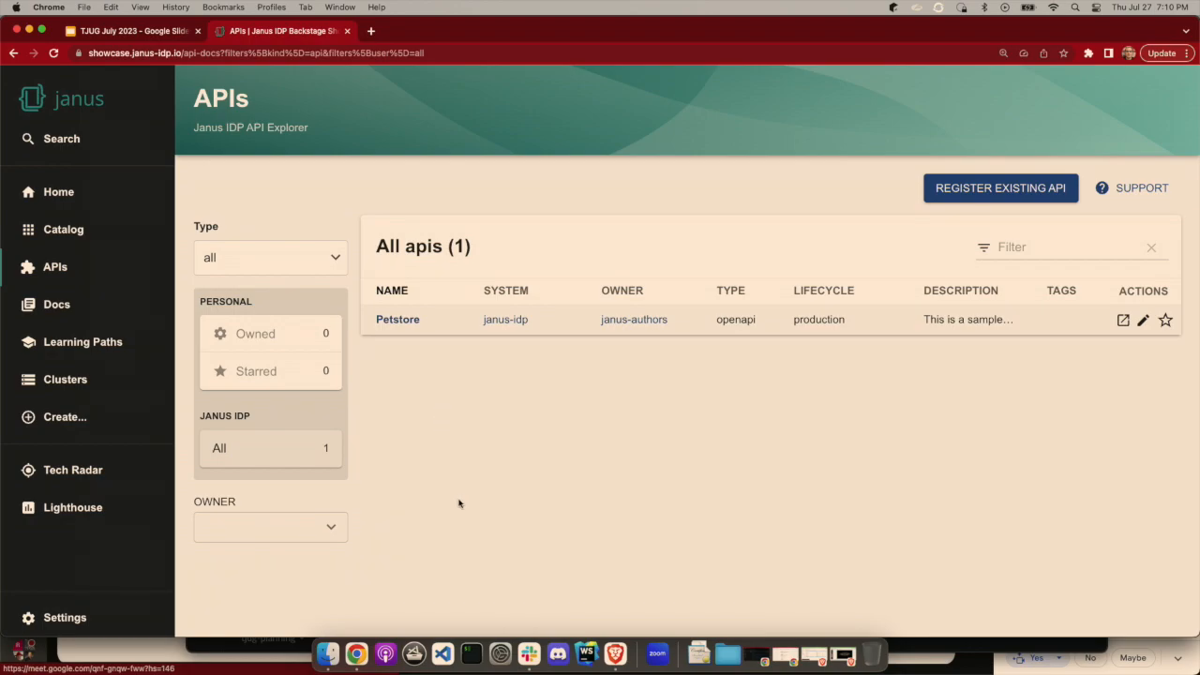
mouse_move(143, 169)
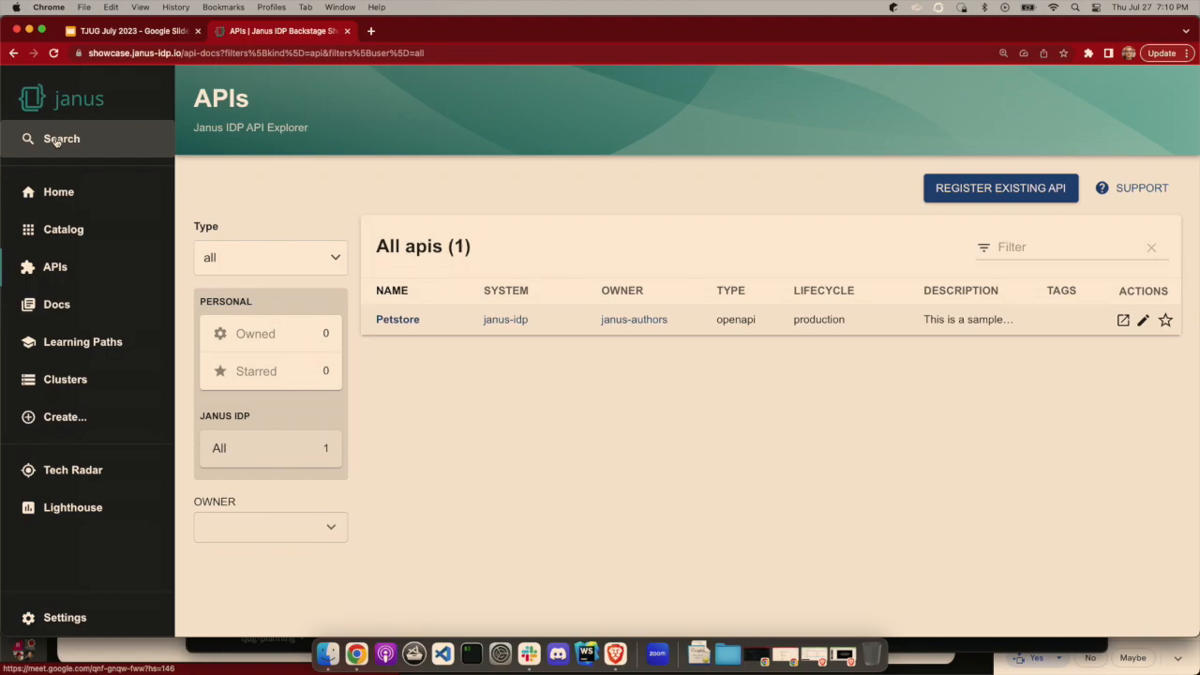
mouse_move(434, 372)
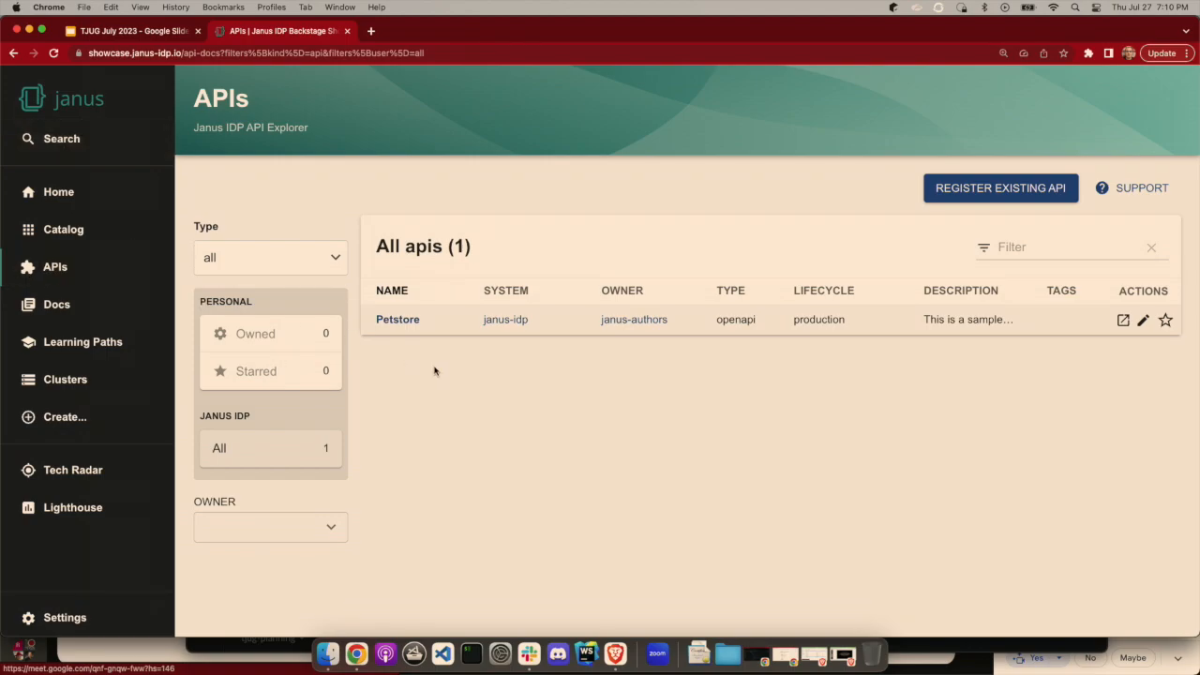
mouse_move(503, 470)
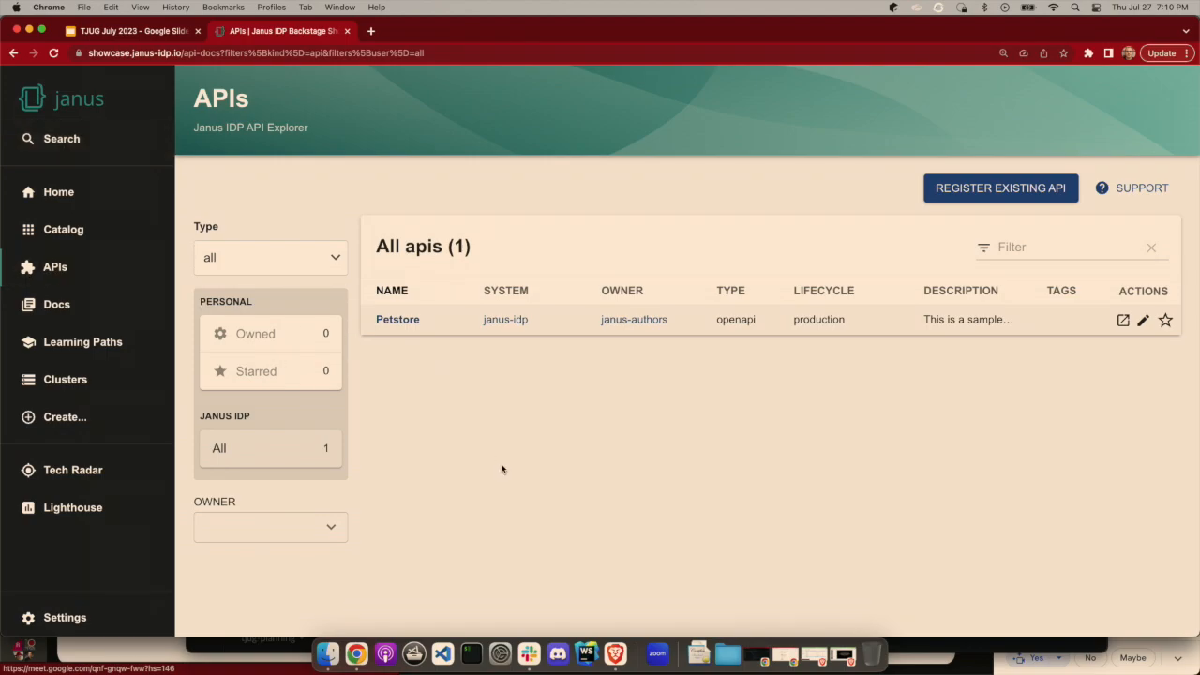
mouse_move(559, 435)
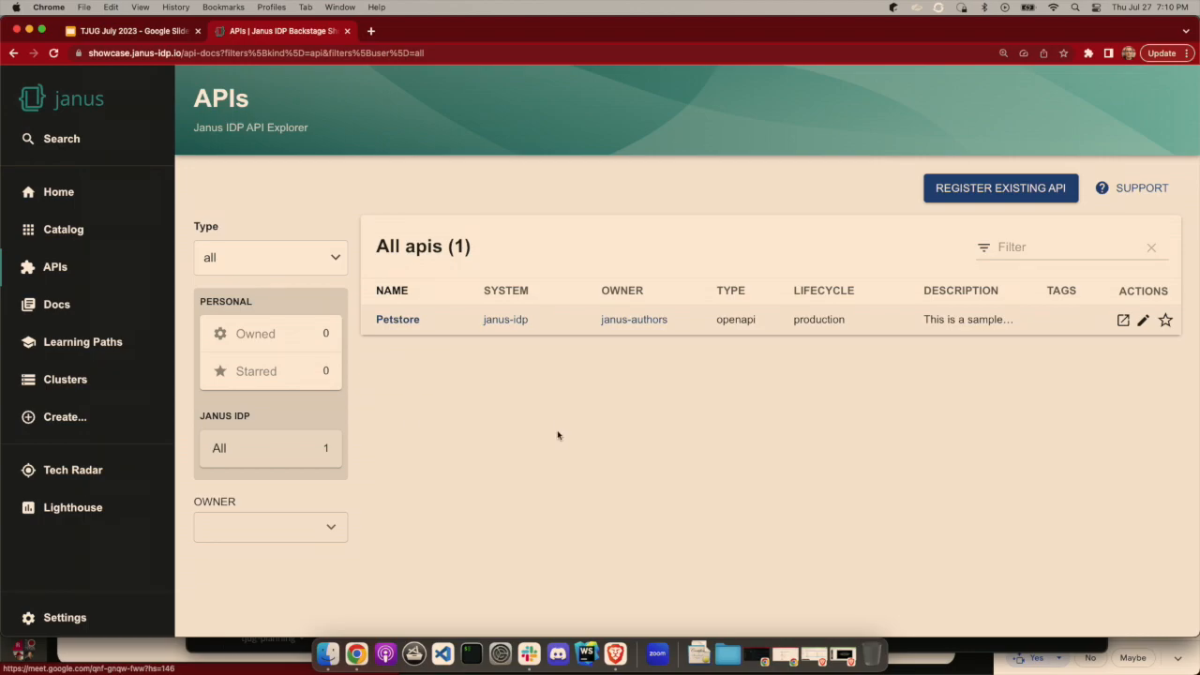
mouse_move(504, 465)
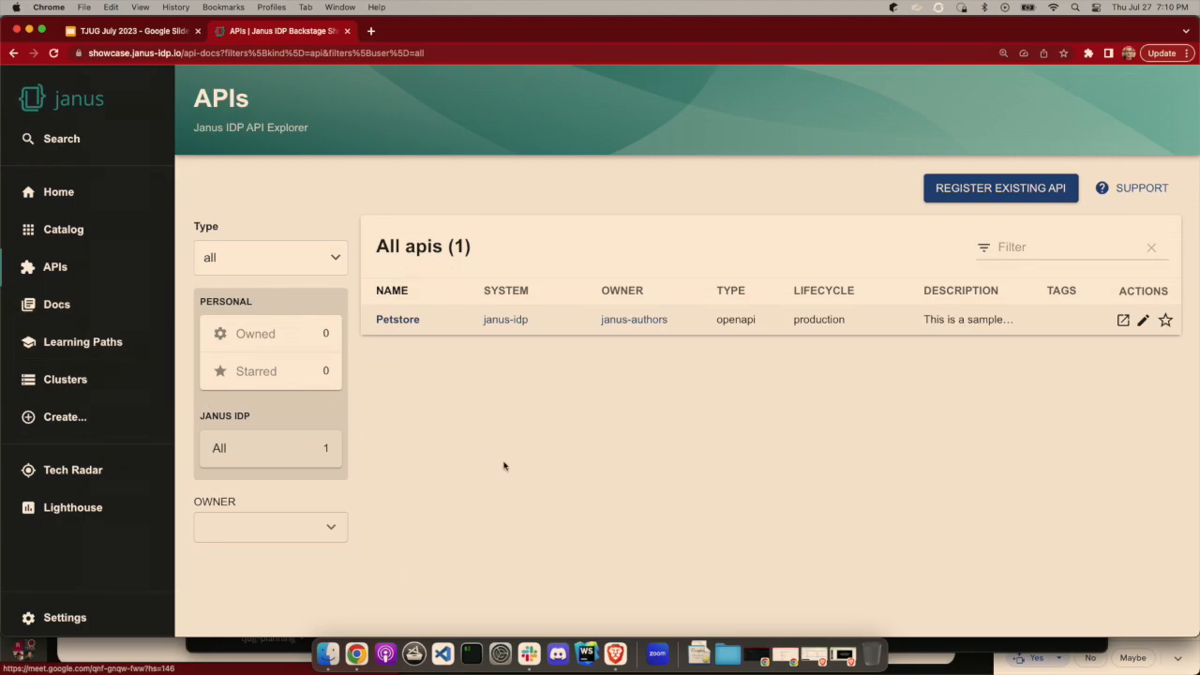
mouse_move(88, 380)
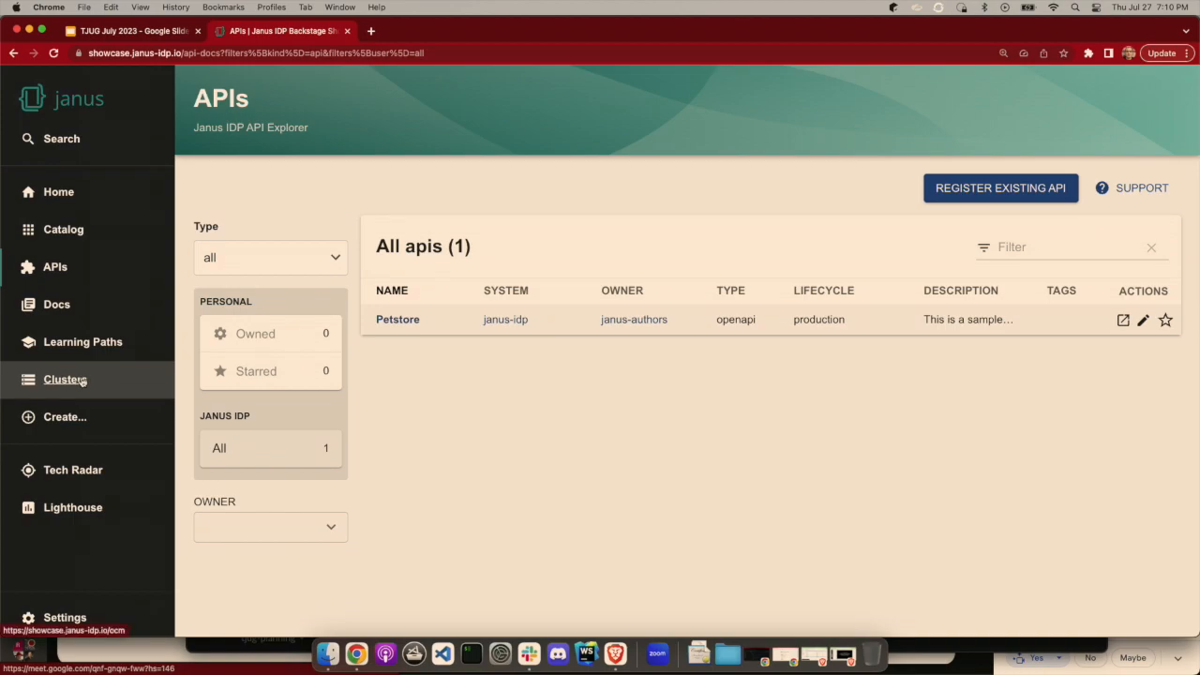
left_click(65, 379)
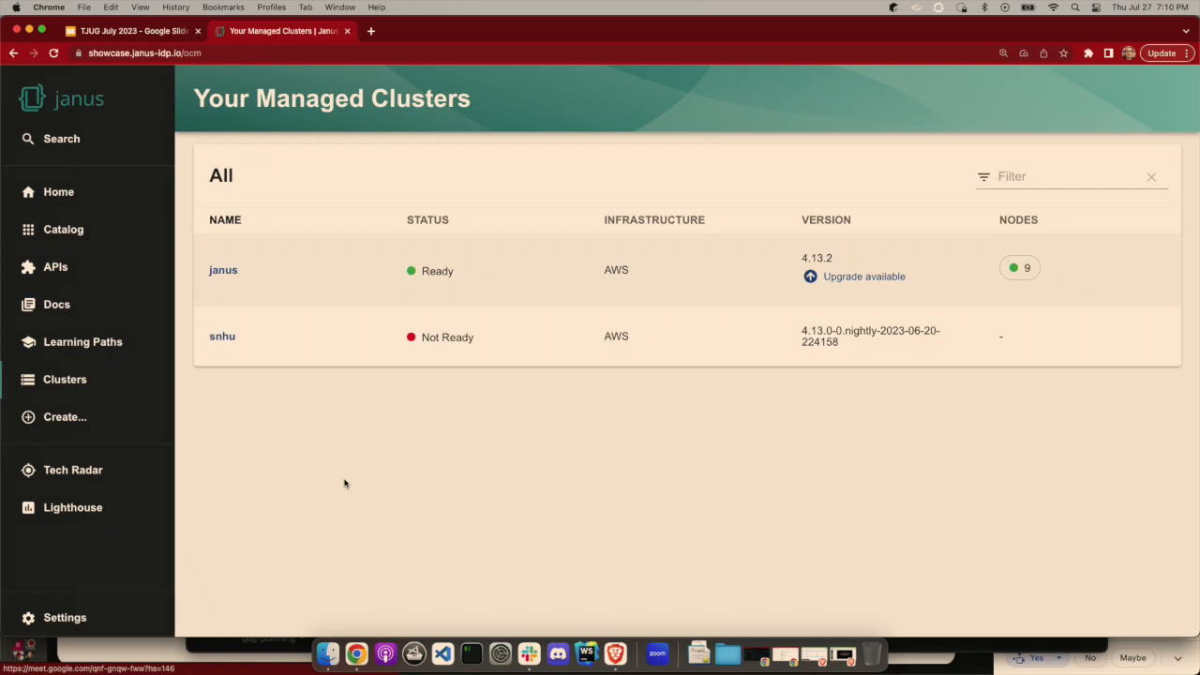
mouse_move(294, 406)
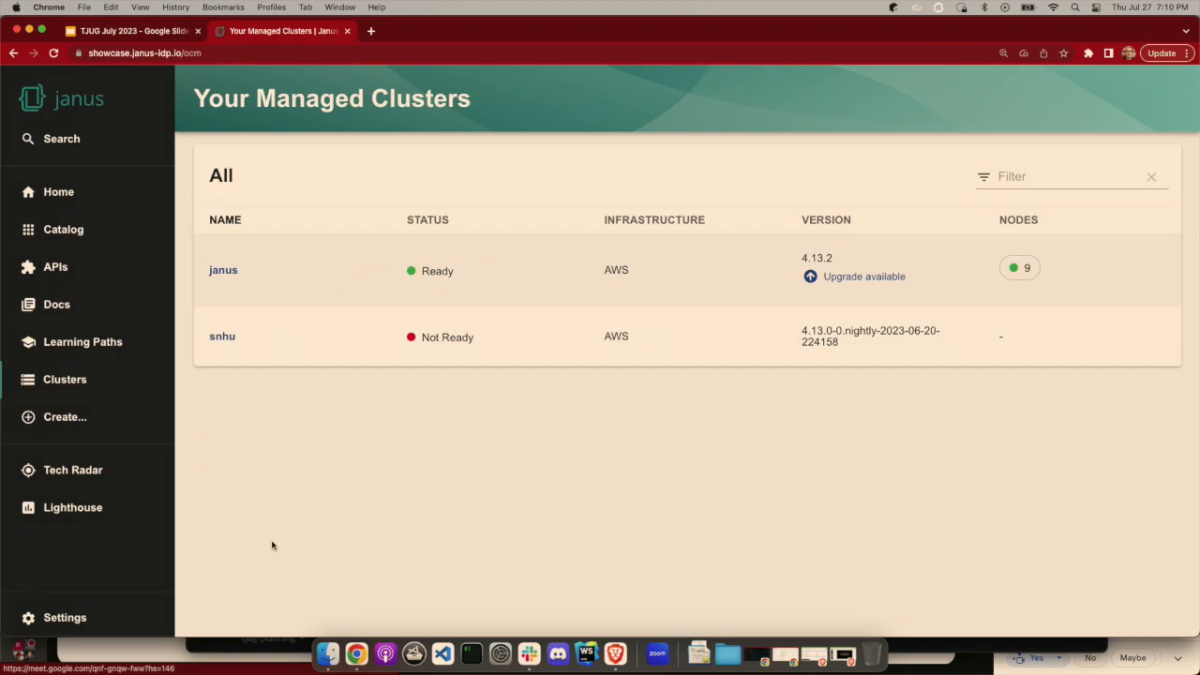
mouse_move(491, 567)
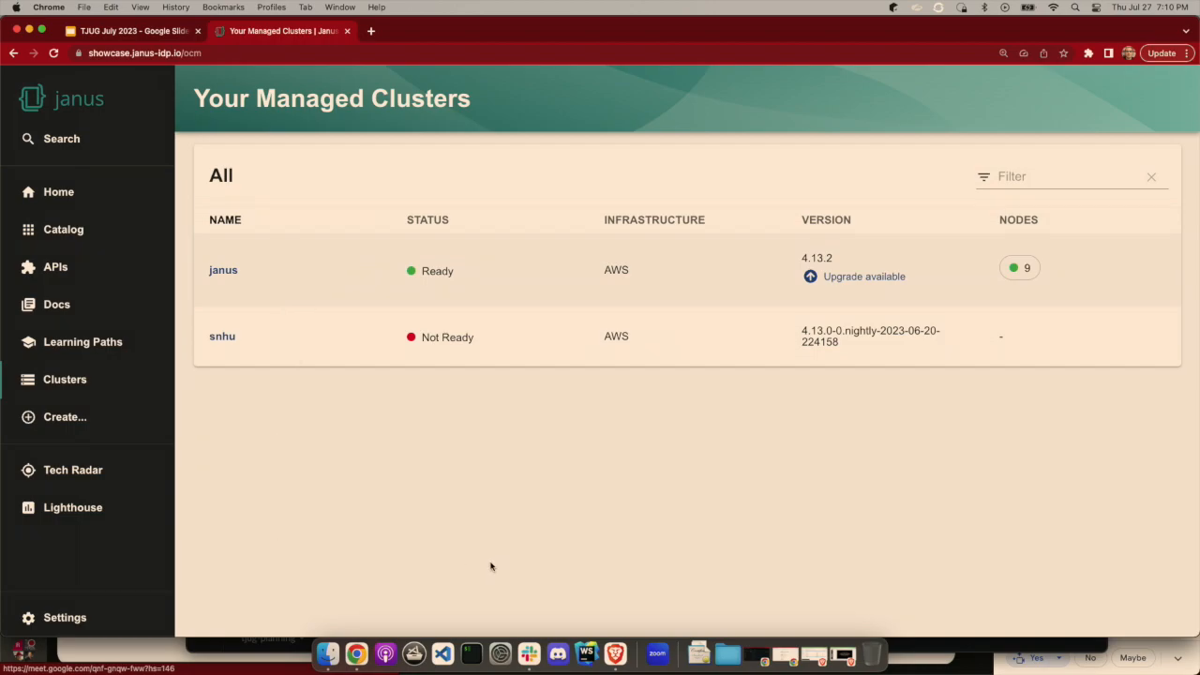
mouse_move(580, 537)
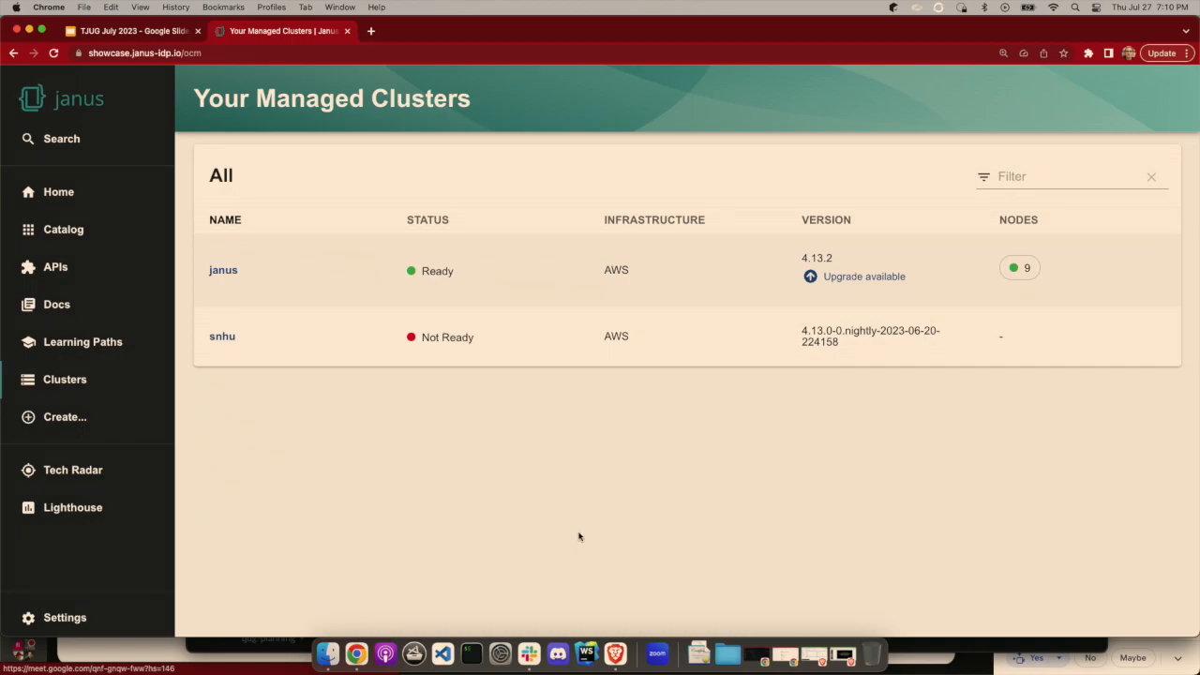
mouse_move(278, 476)
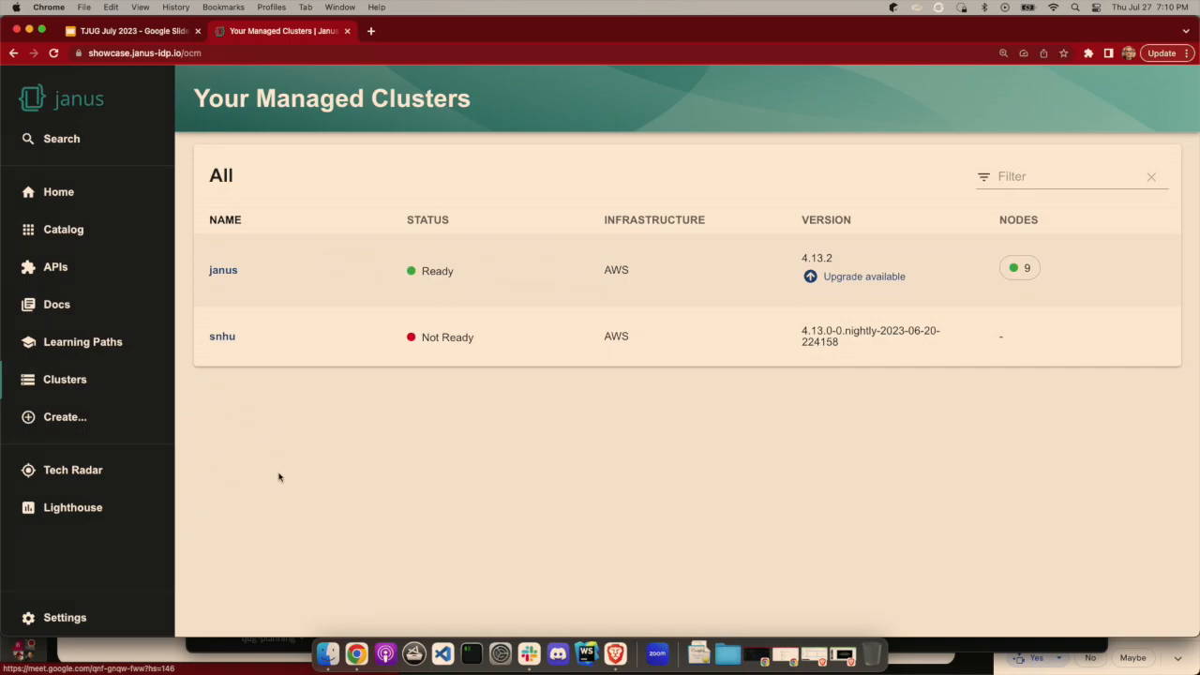
mouse_move(319, 553)
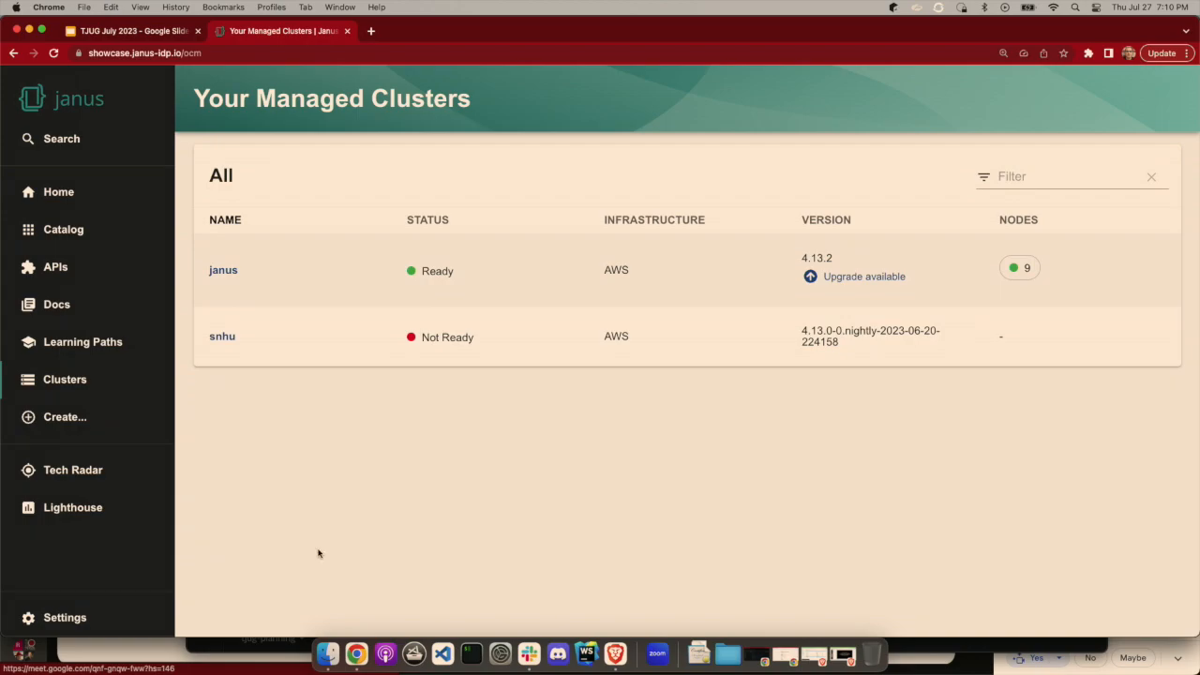
mouse_move(295, 426)
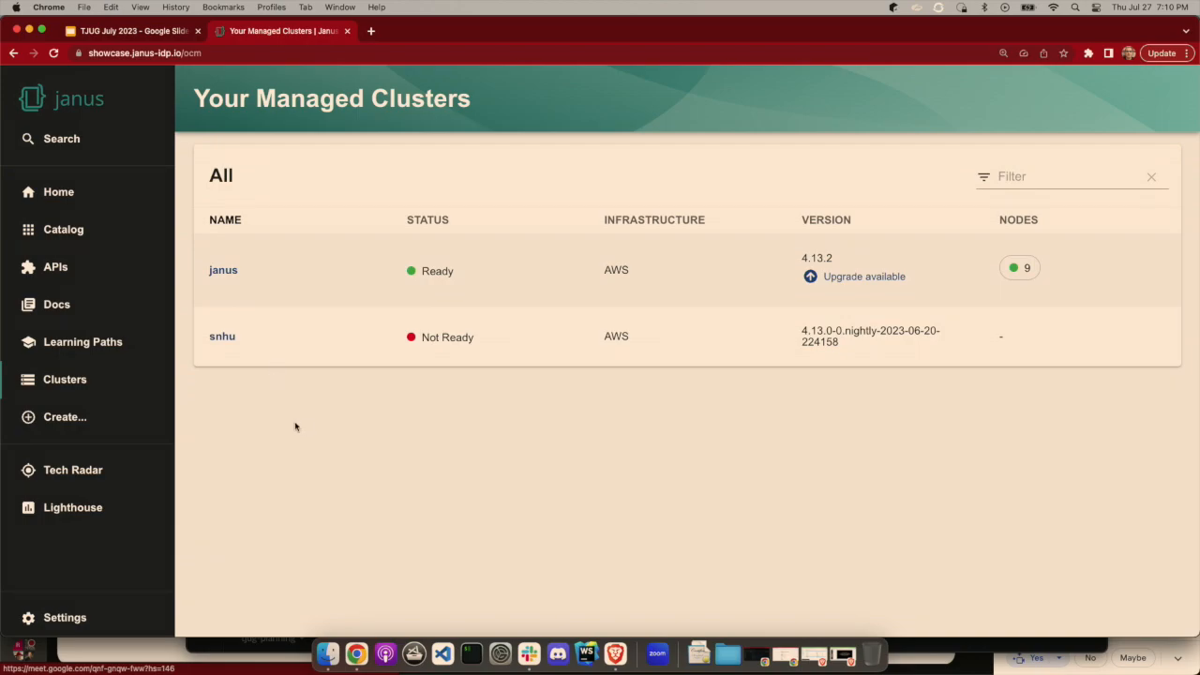
mouse_move(305, 462)
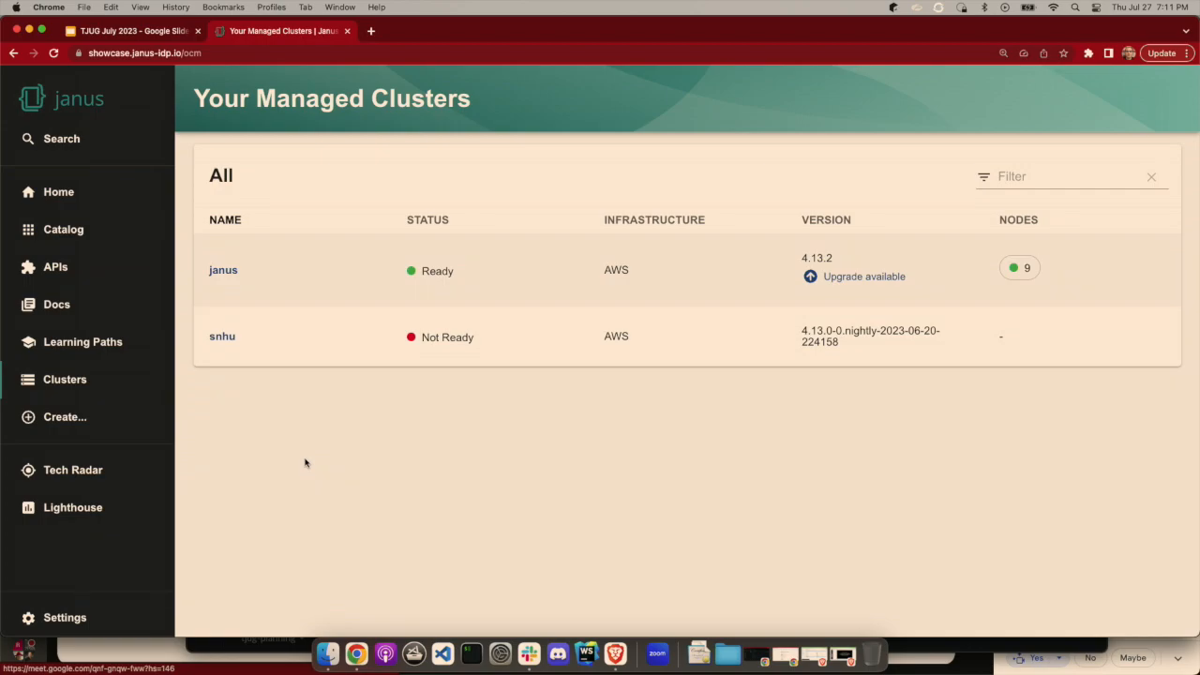
mouse_move(364, 487)
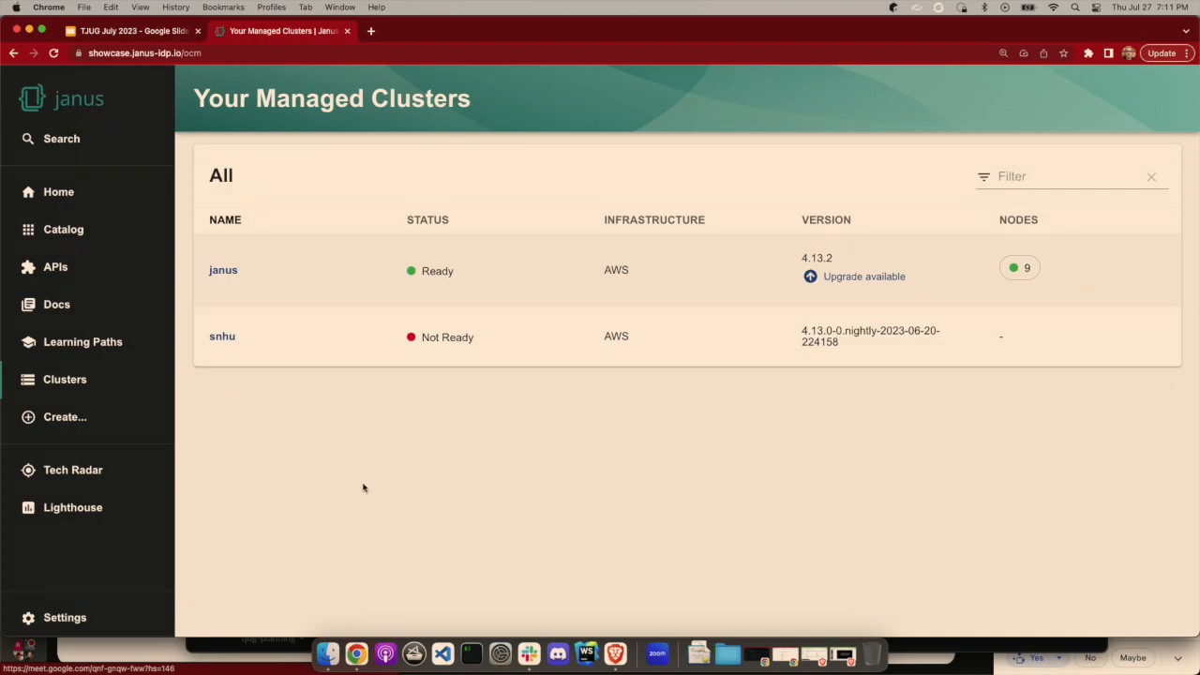
mouse_move(83, 469)
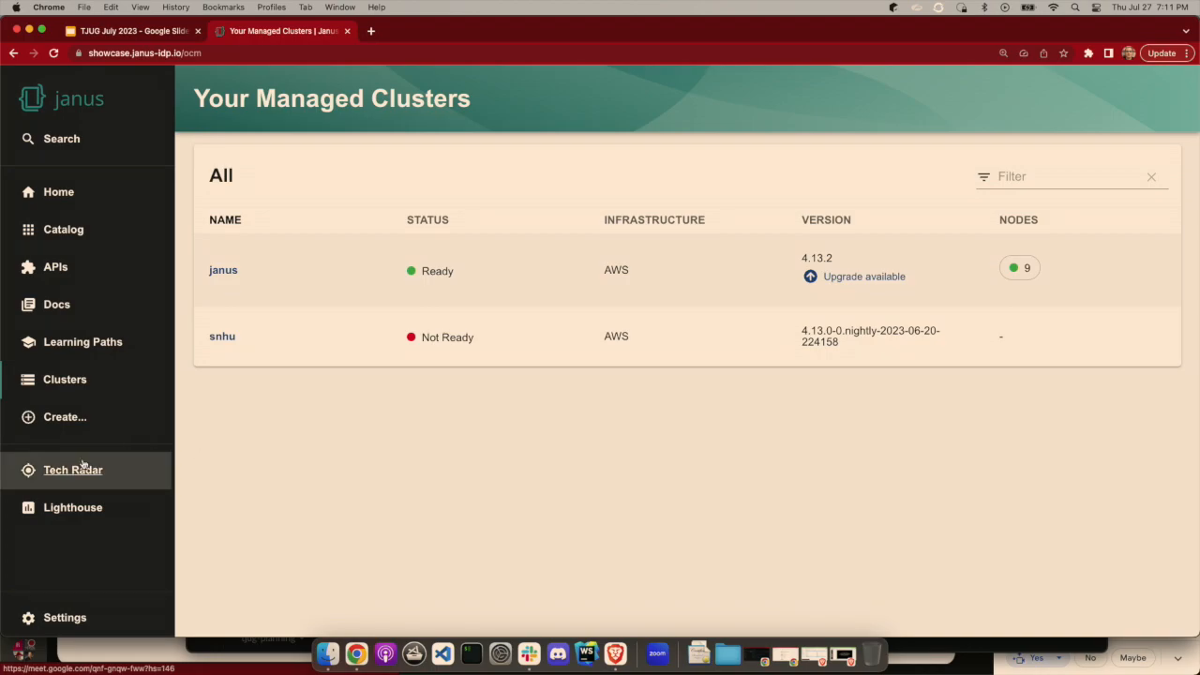
Open the Create... Golden Path Templates page showing Ansible Job and Add ArgoCD templates.
left_click(64, 417)
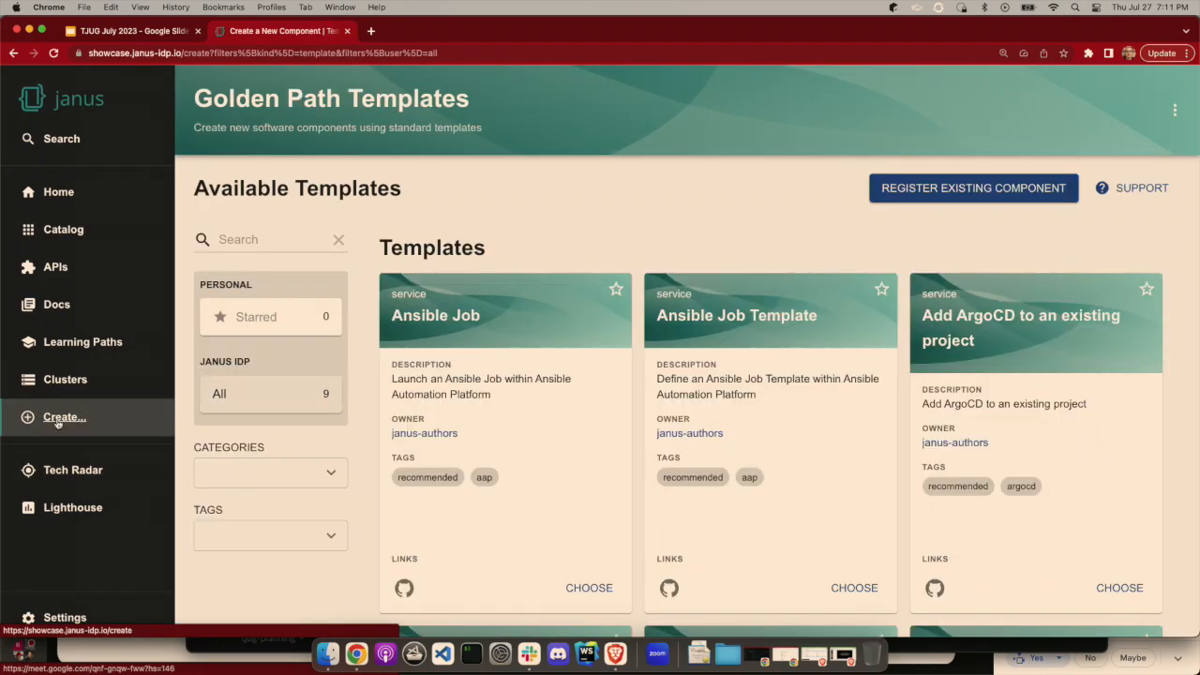
mouse_move(567, 316)
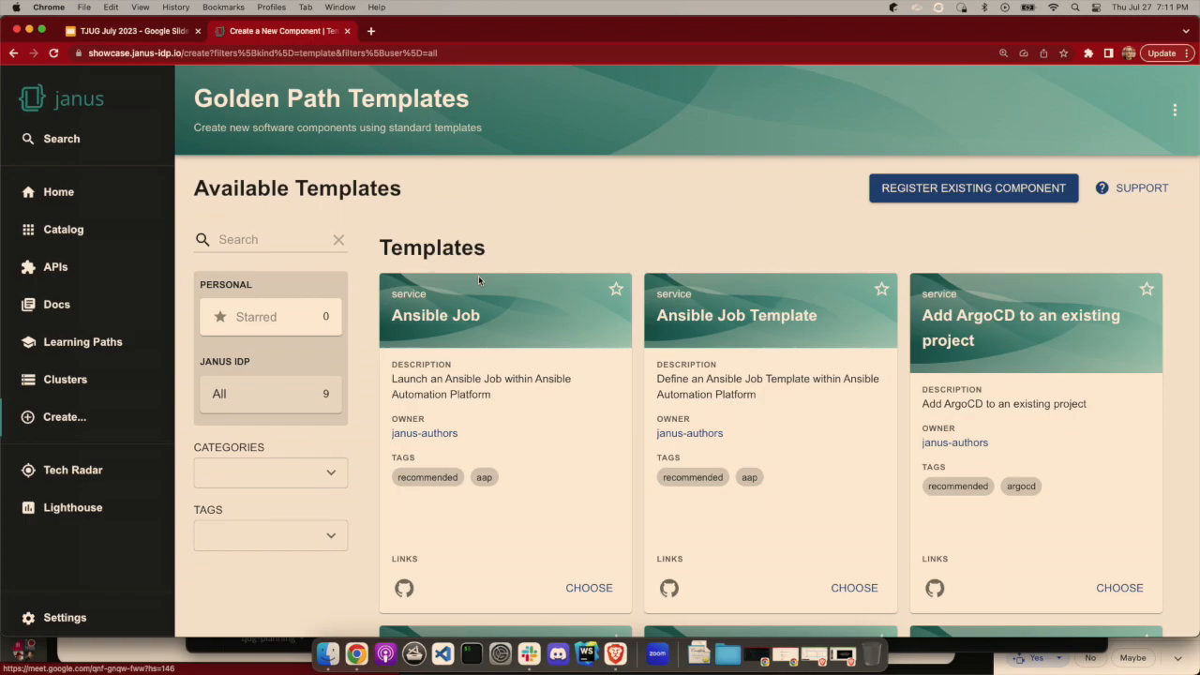
mouse_move(597, 227)
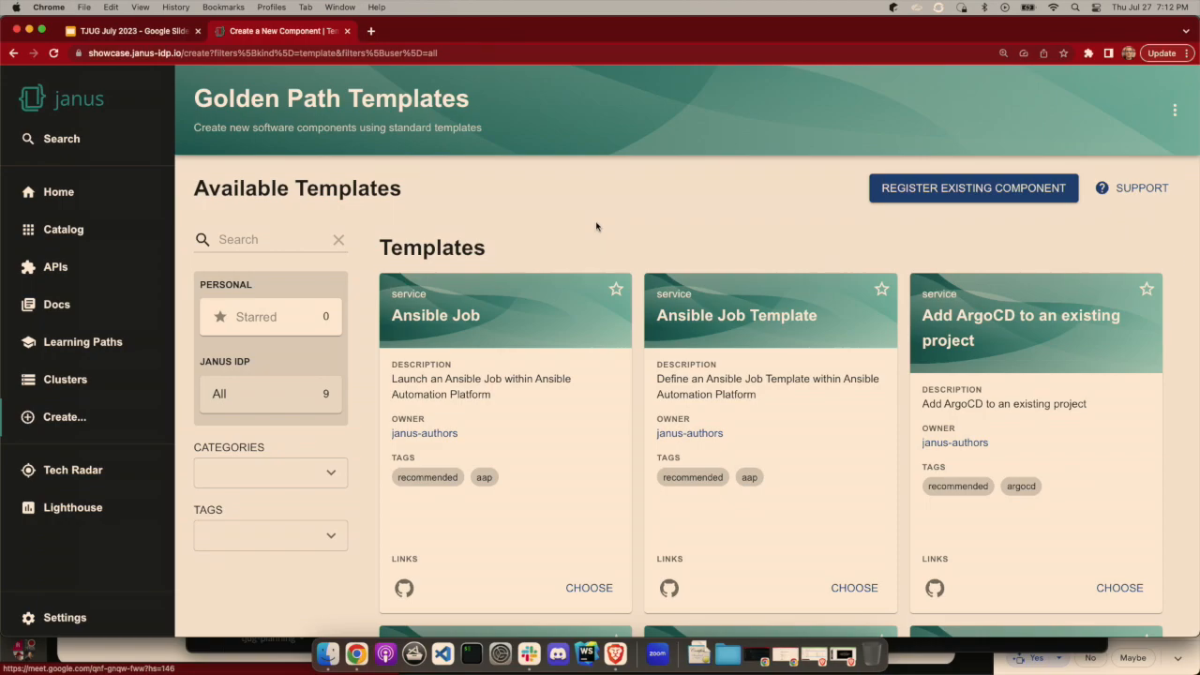
scroll("down", 3)
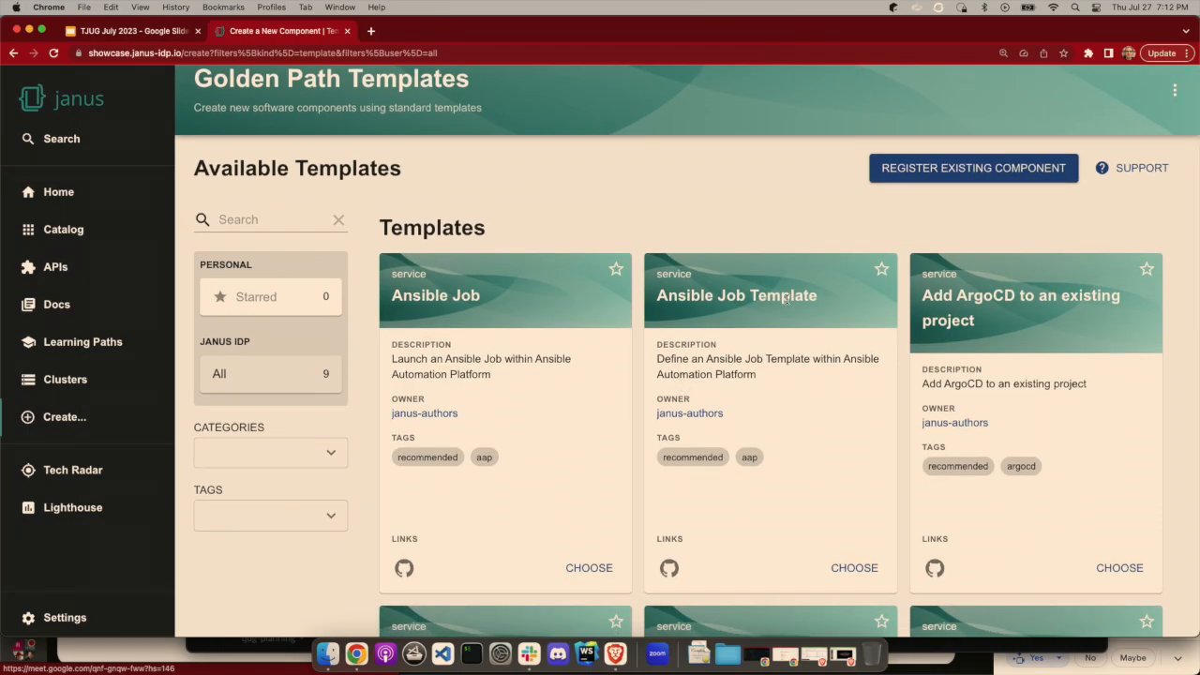
scroll("down", 3)
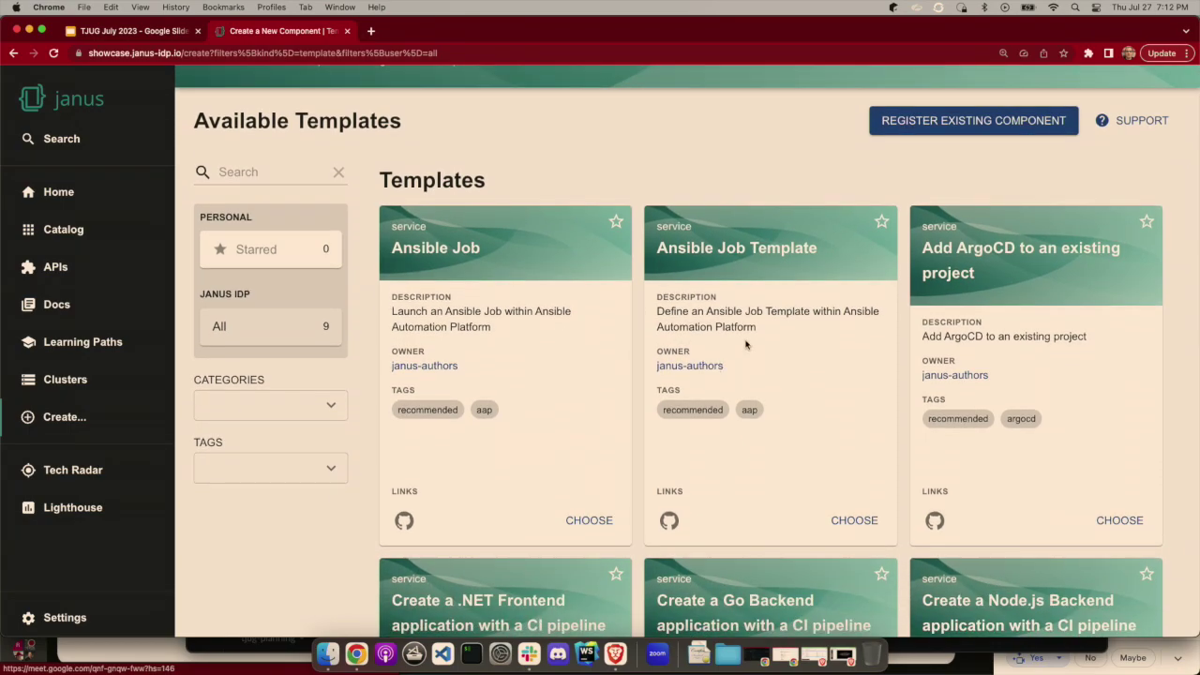
mouse_move(808, 385)
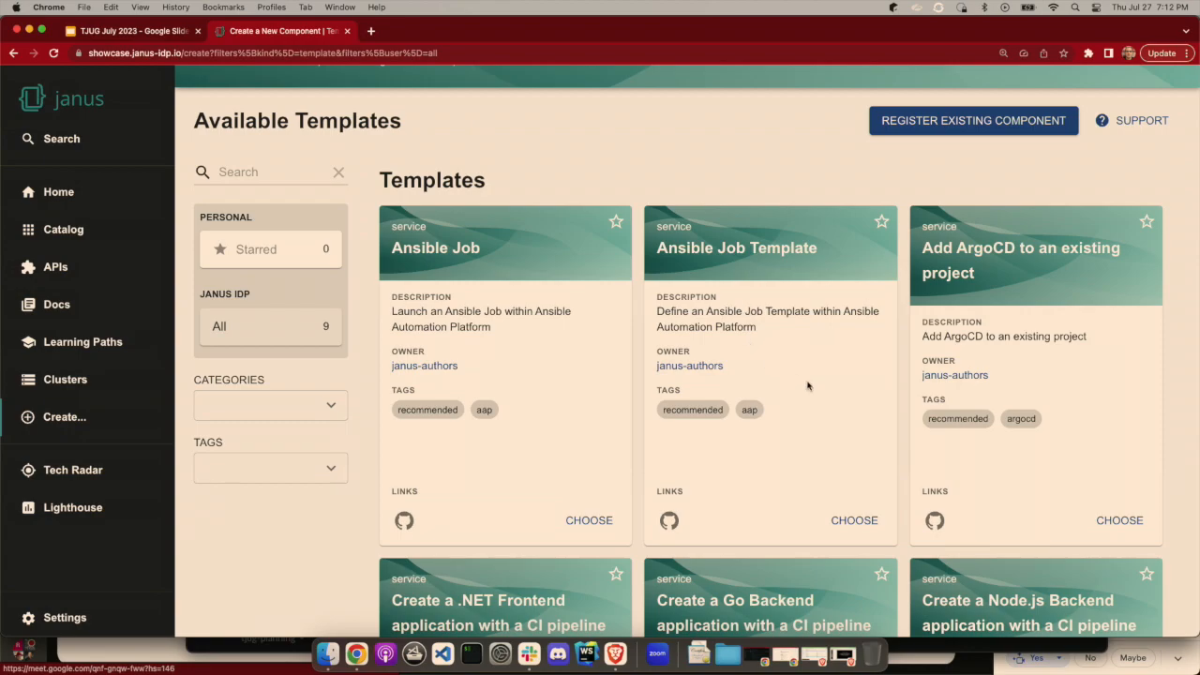
mouse_move(994, 274)
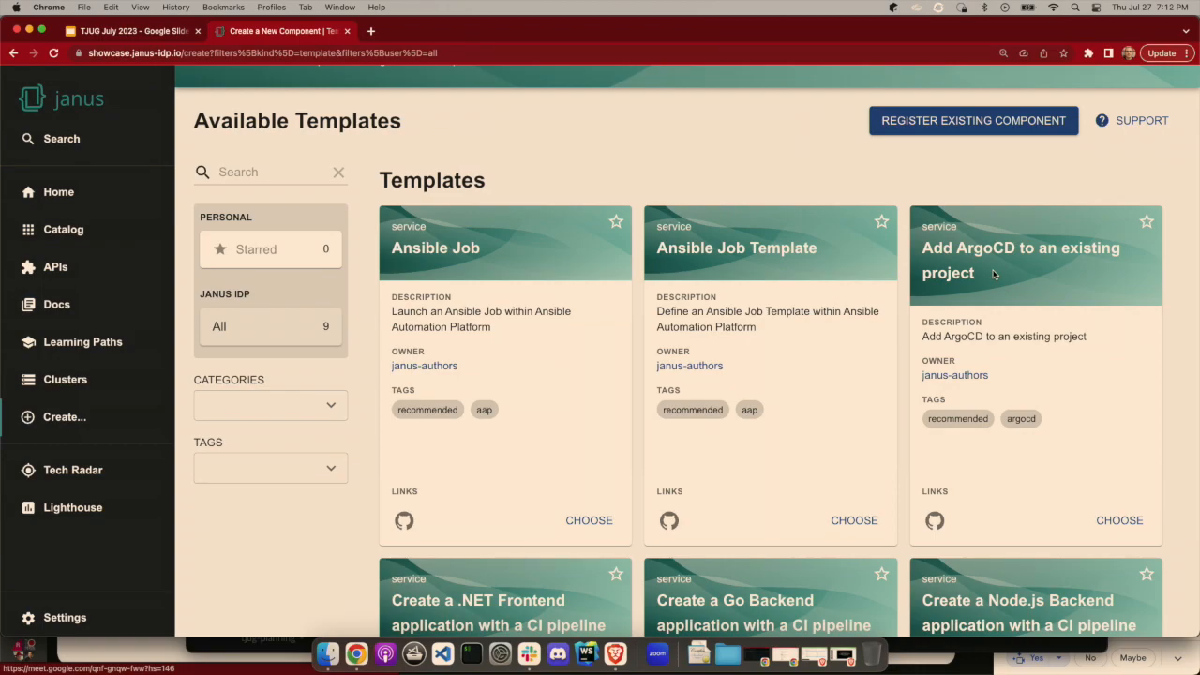
scroll("down", 3)
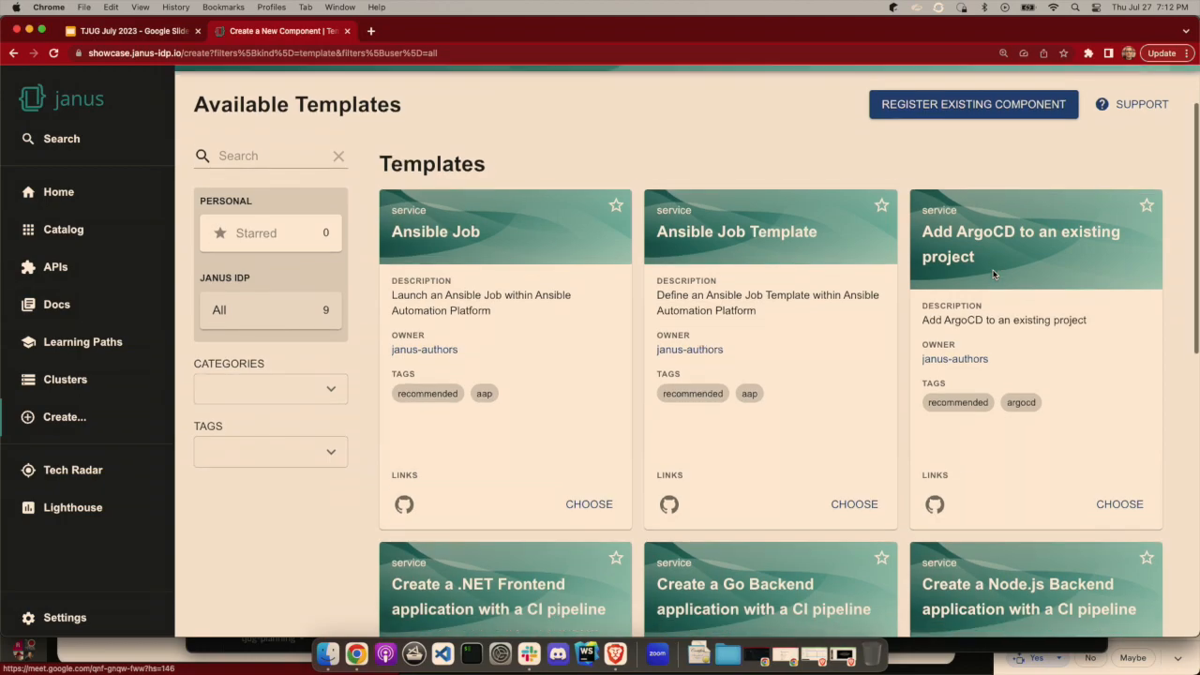
scroll("down", 3)
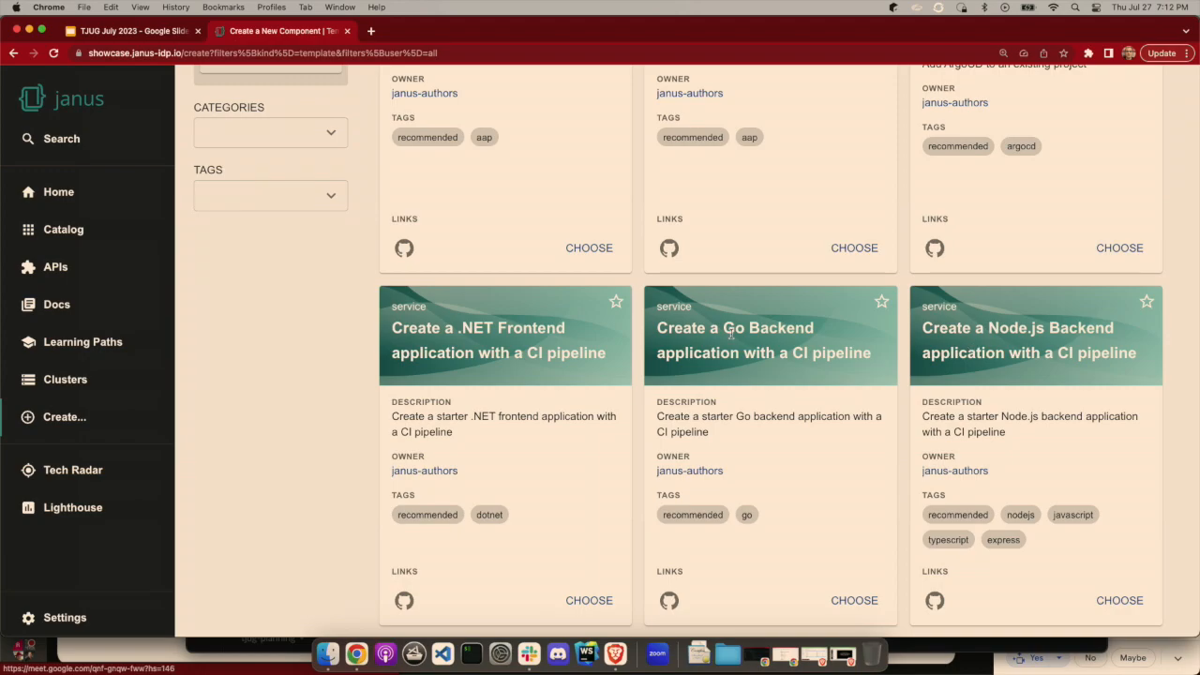
scroll("down", 3)
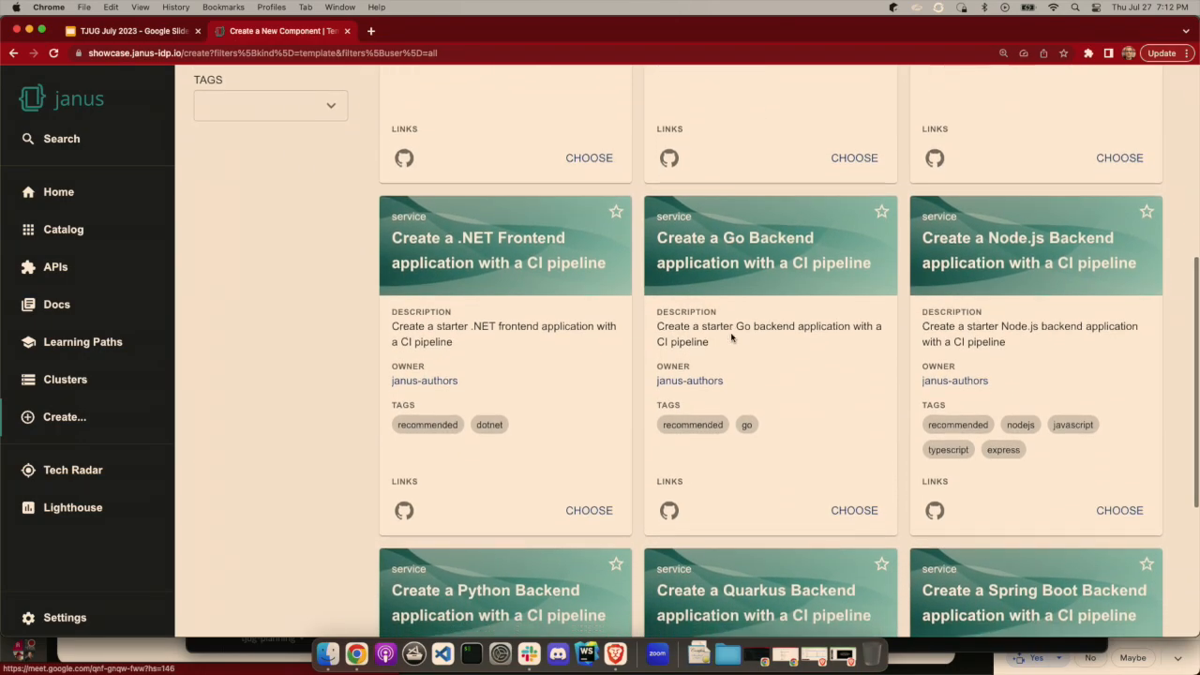
scroll("down", 3)
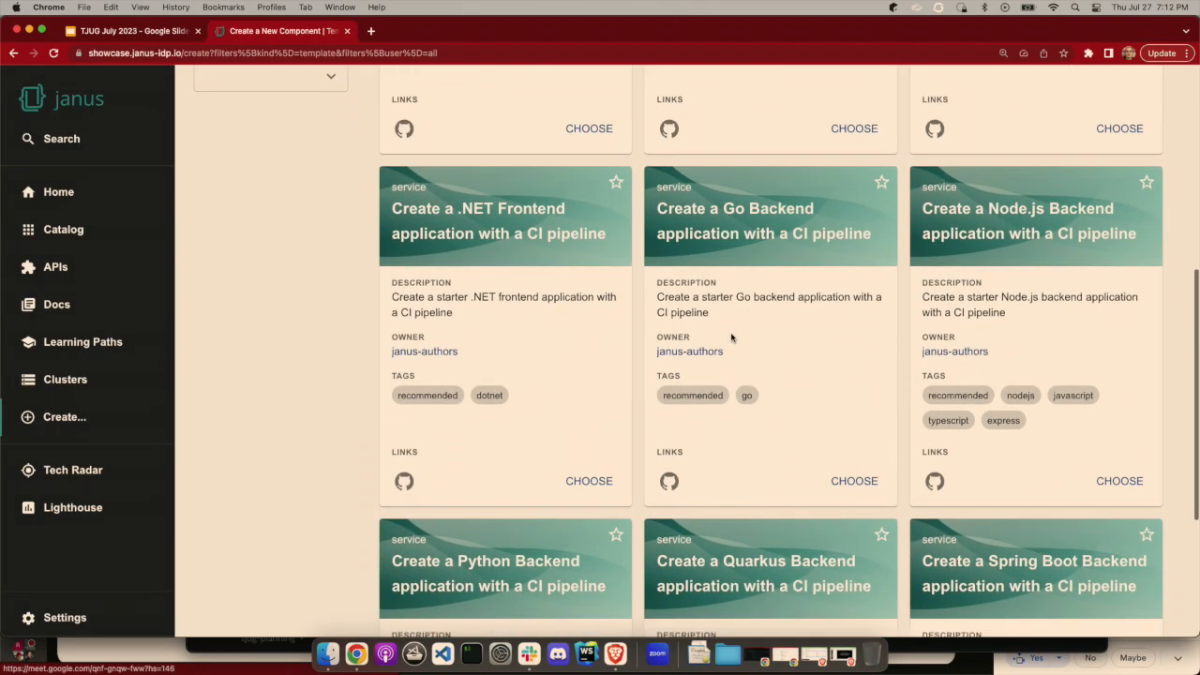
scroll("down", 3)
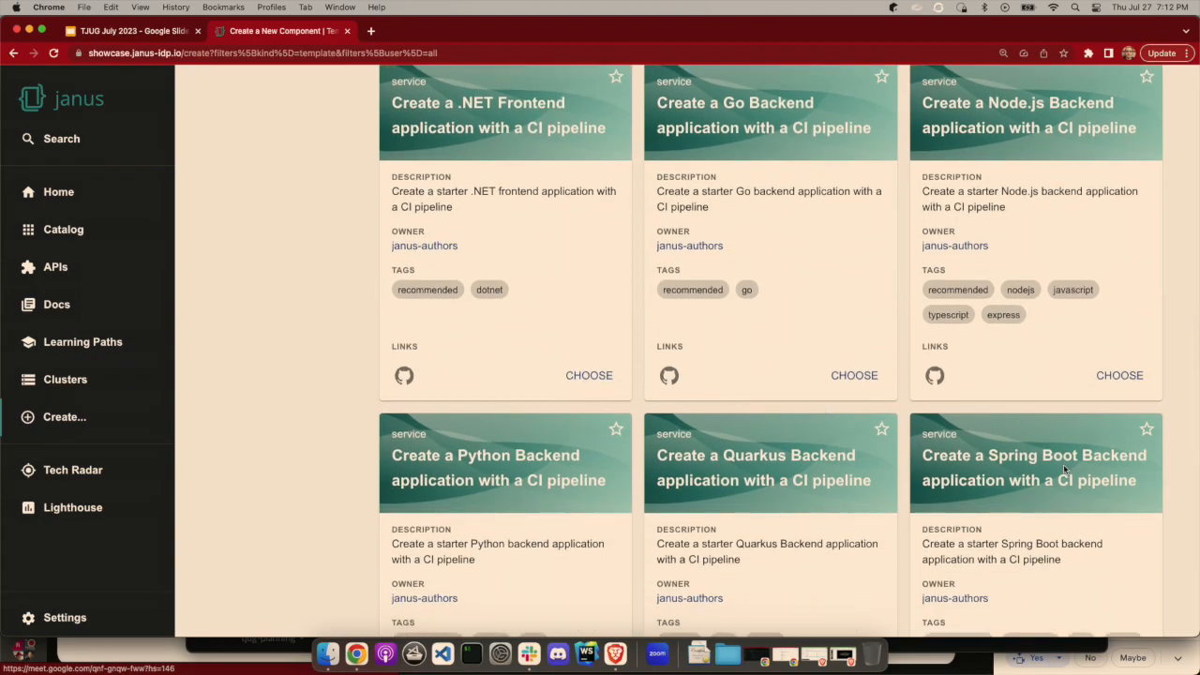
scroll("down", 3)
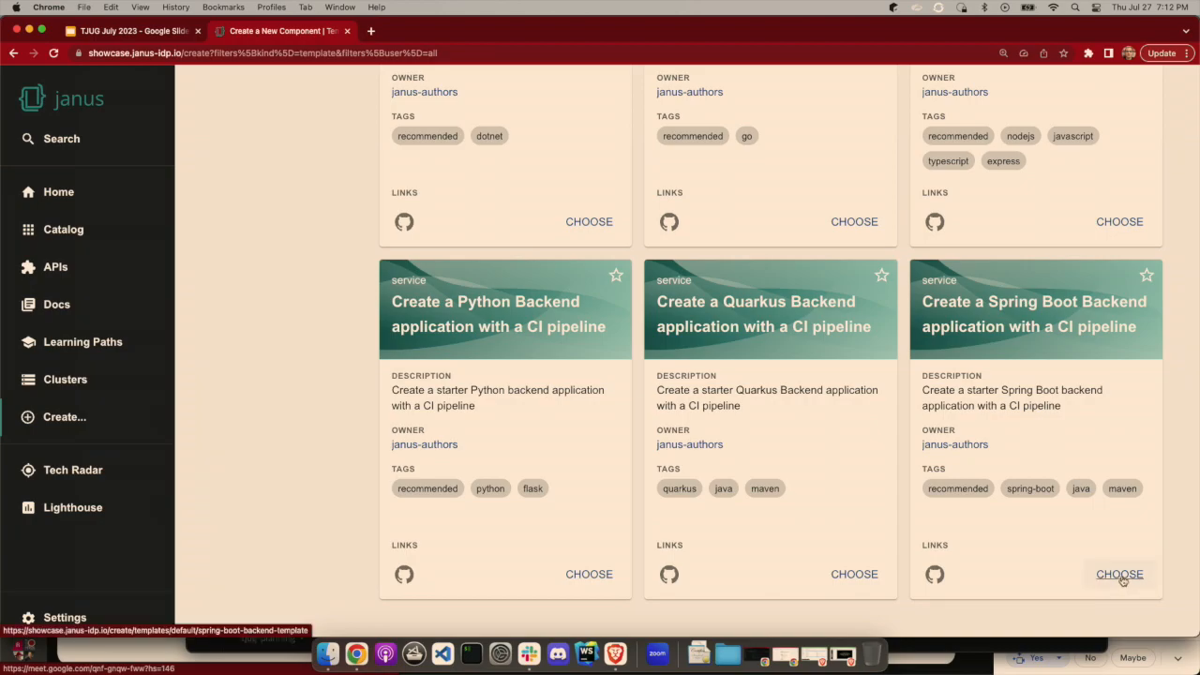
Fill the Spring Boot Backend template with organization red-hat, repository demo, owner group:maintainers.
left_click(1119, 574)
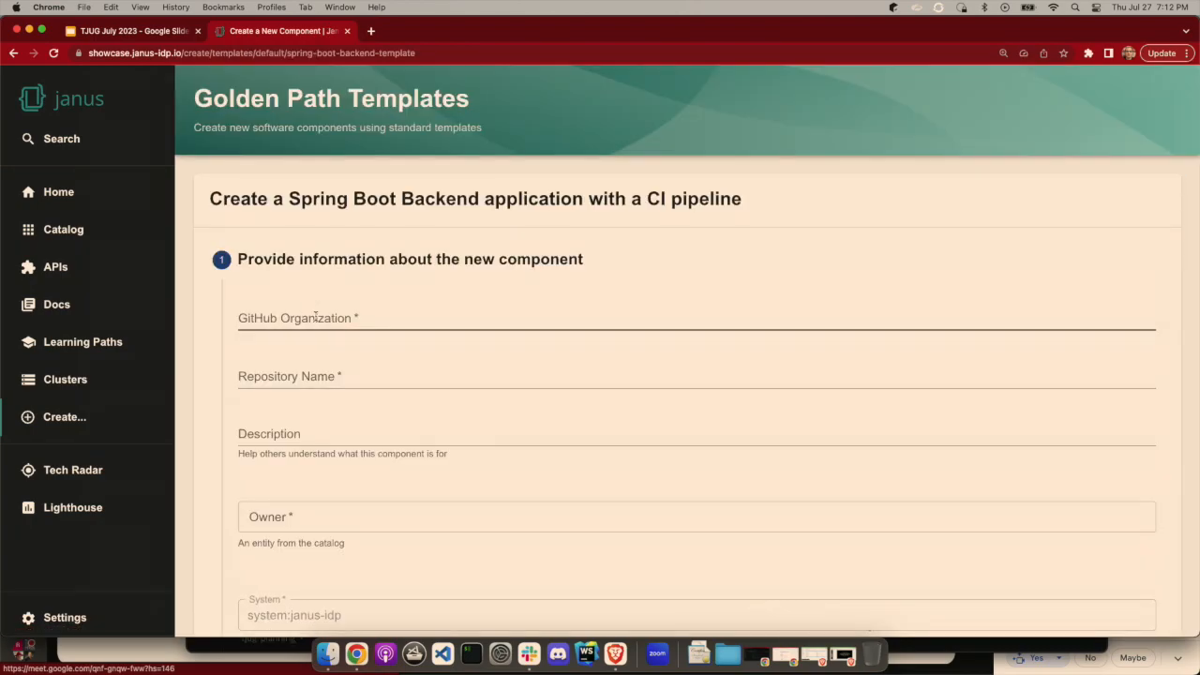
type("red")
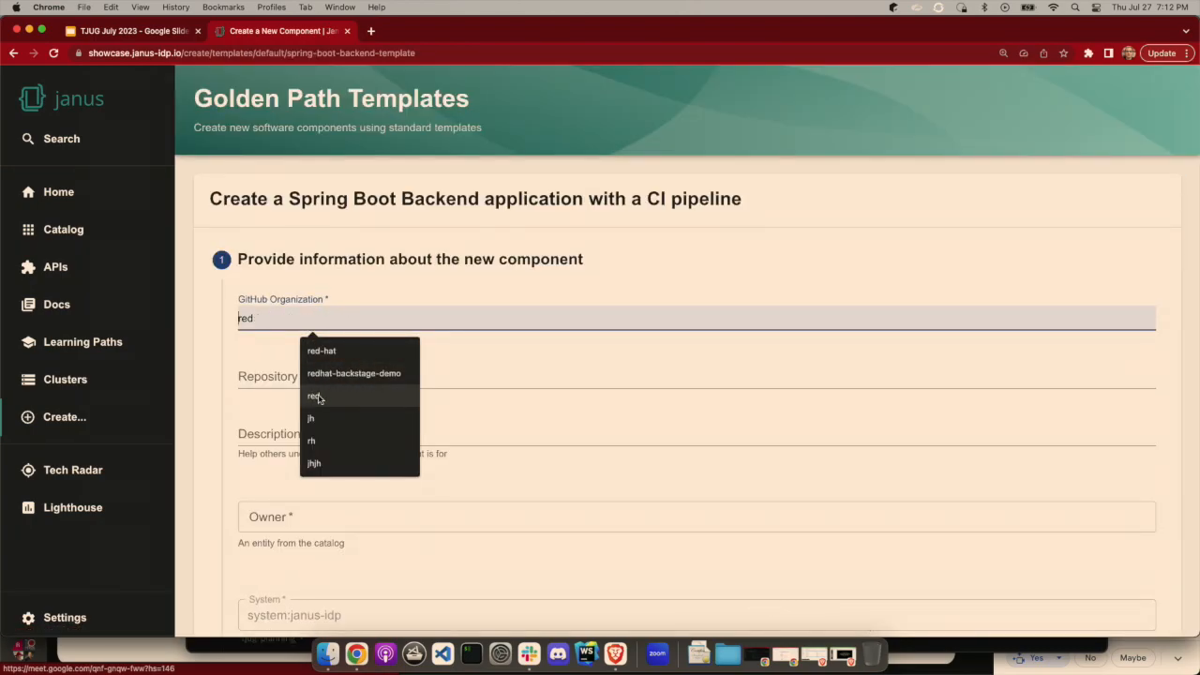
left_click(322, 351)
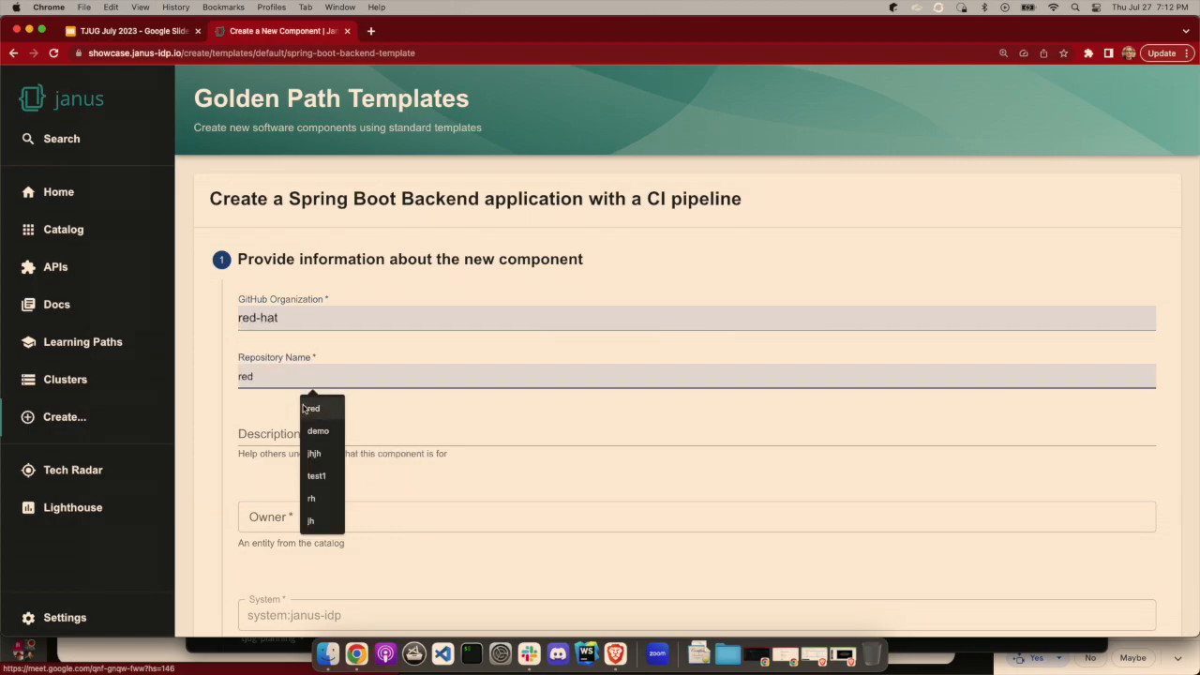
left_click(318, 430)
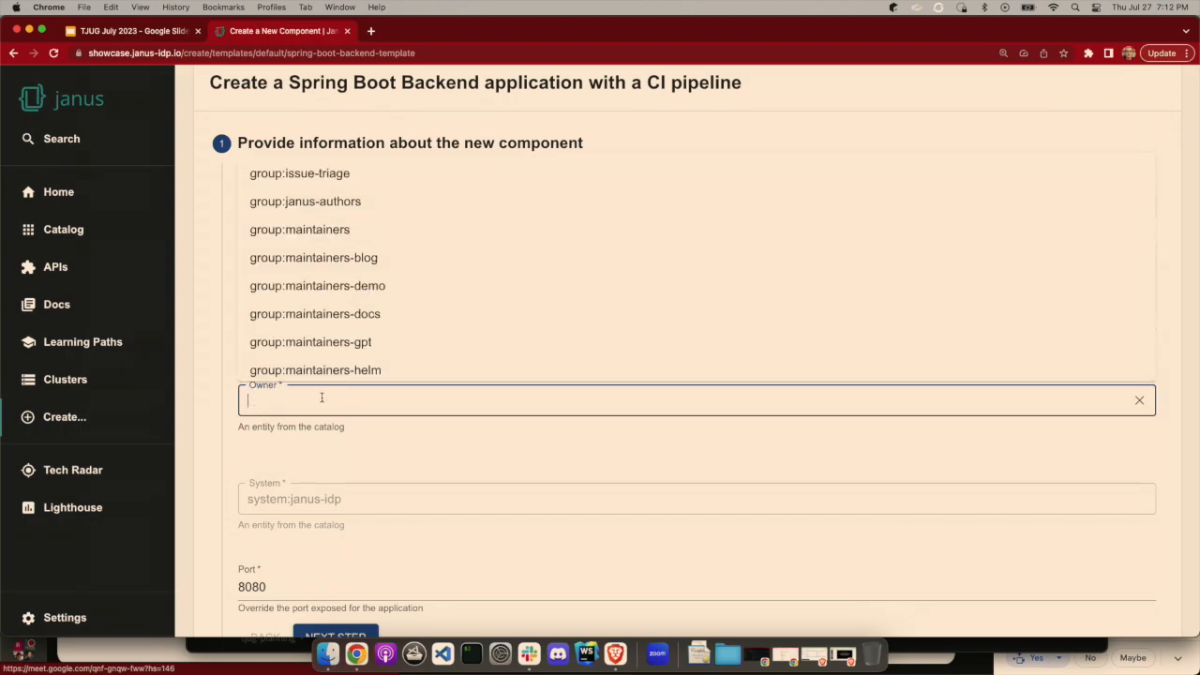
left_click(299, 229)
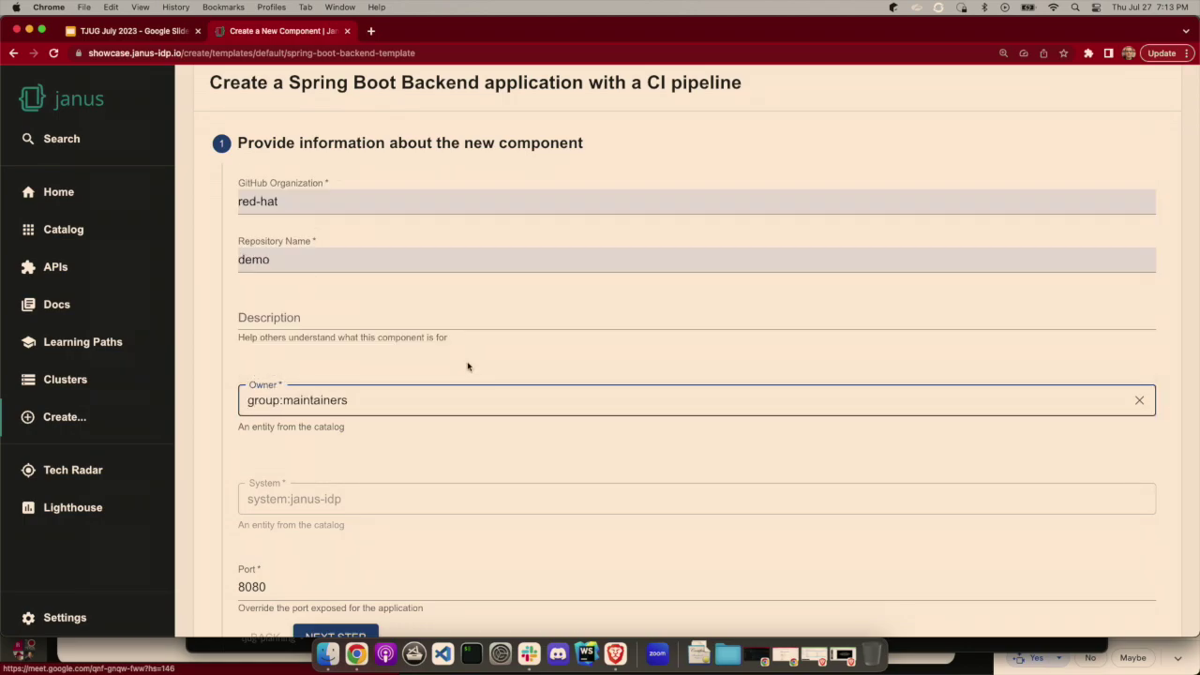
mouse_move(409, 453)
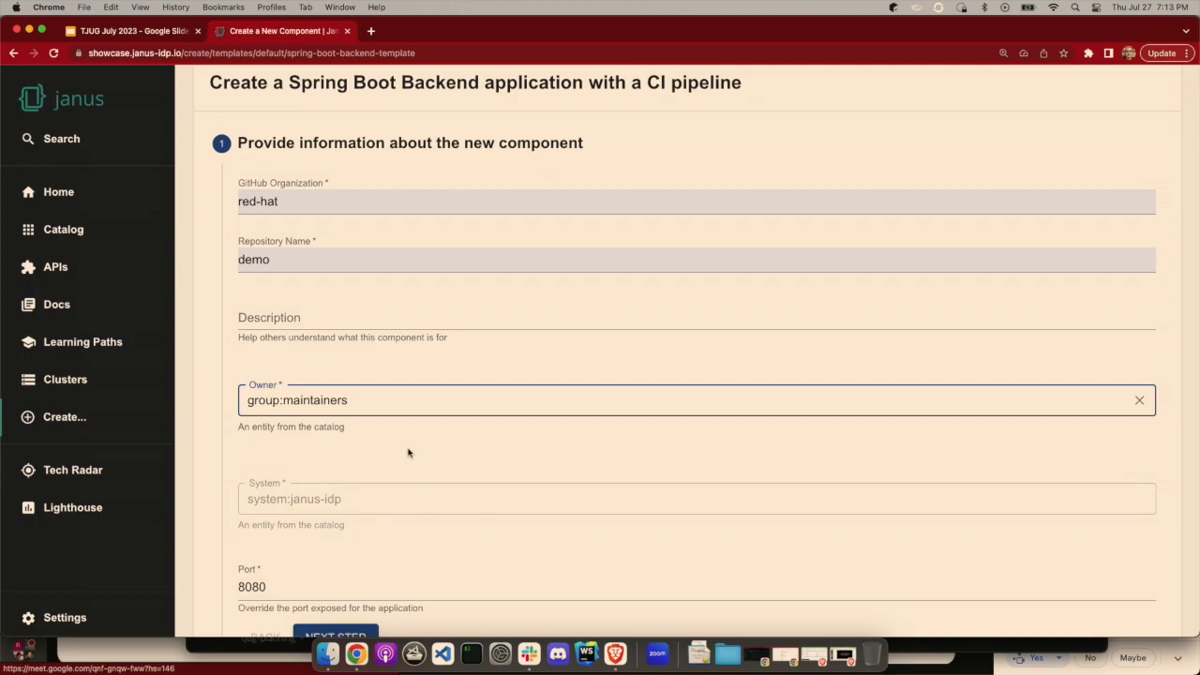
scroll("down", 3)
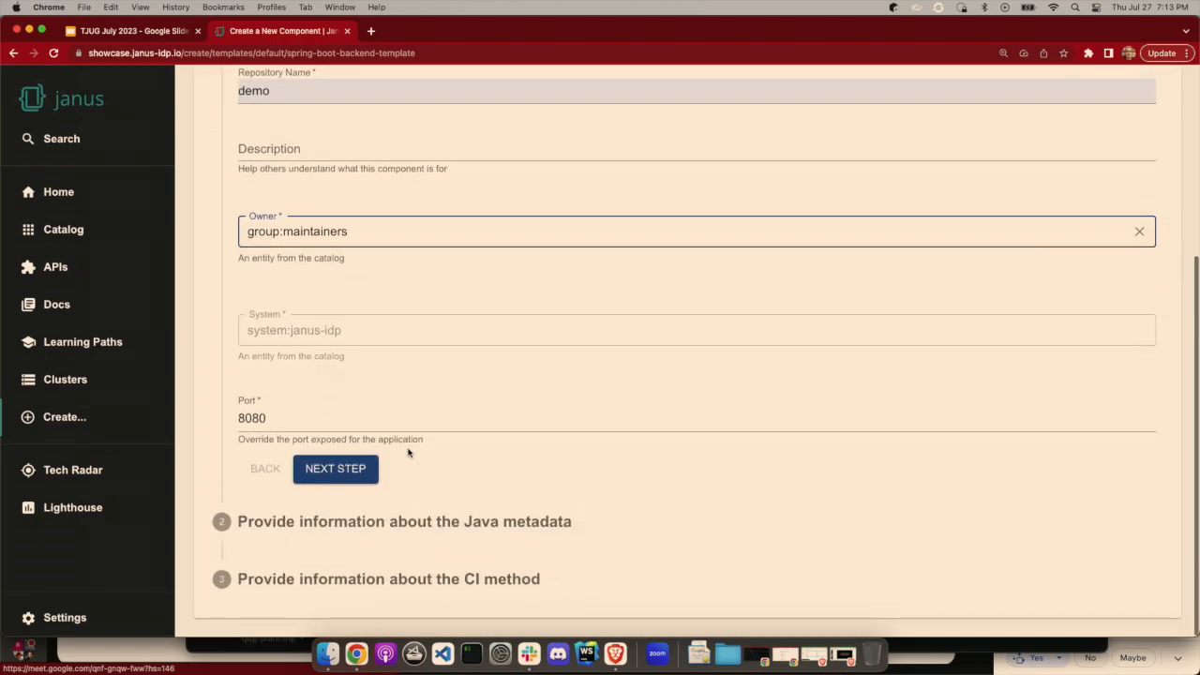
Advance through the Java metadata step (io.janus, spring-boot-app) to the CI method step.
left_click(335, 469)
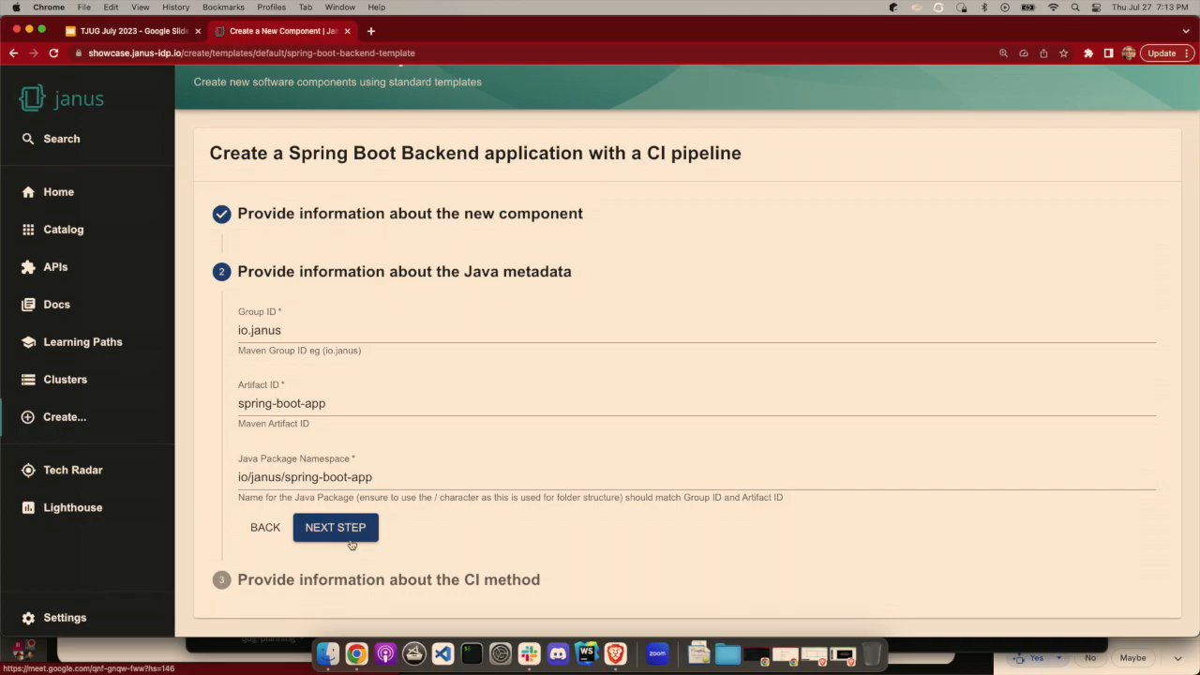
left_click(335, 528)
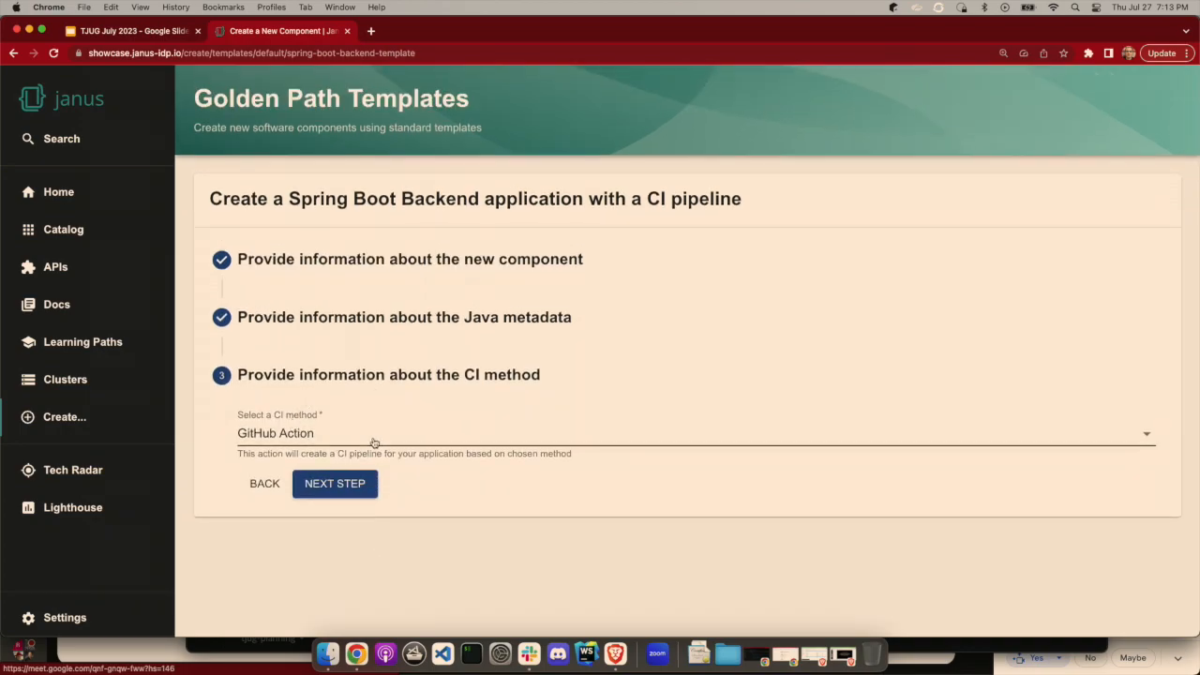
mouse_move(331, 440)
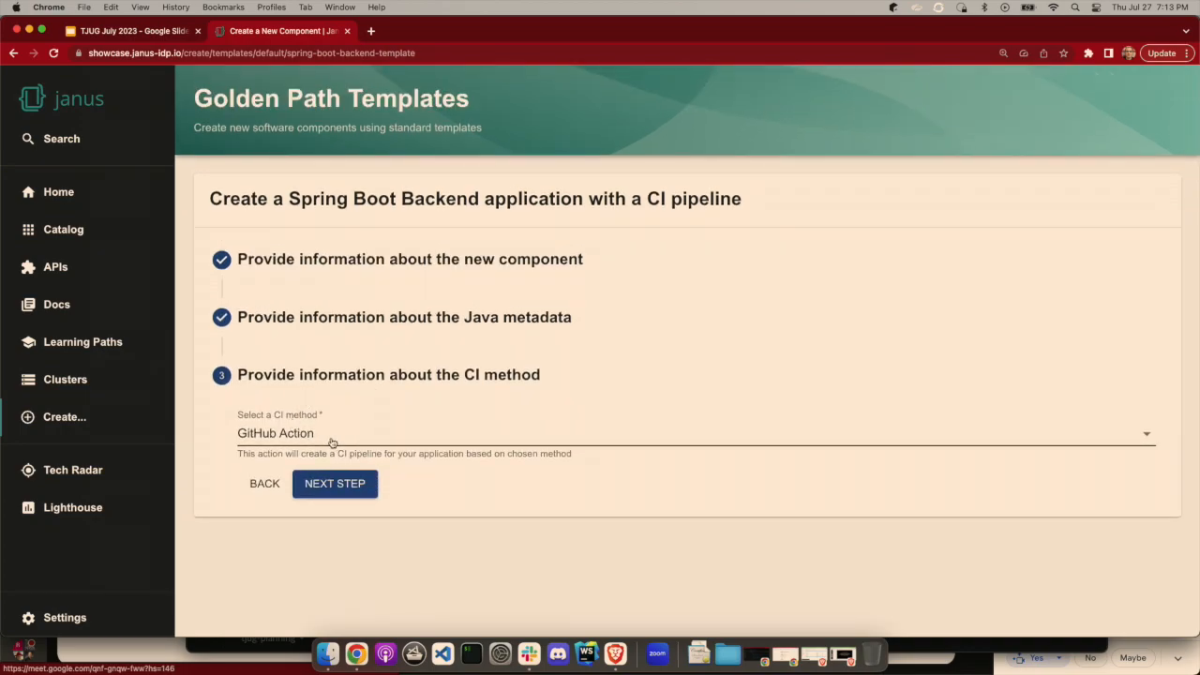
Keep GitHub Action as CI method, review the settings, and create the Spring Boot component.
left_click(690, 433)
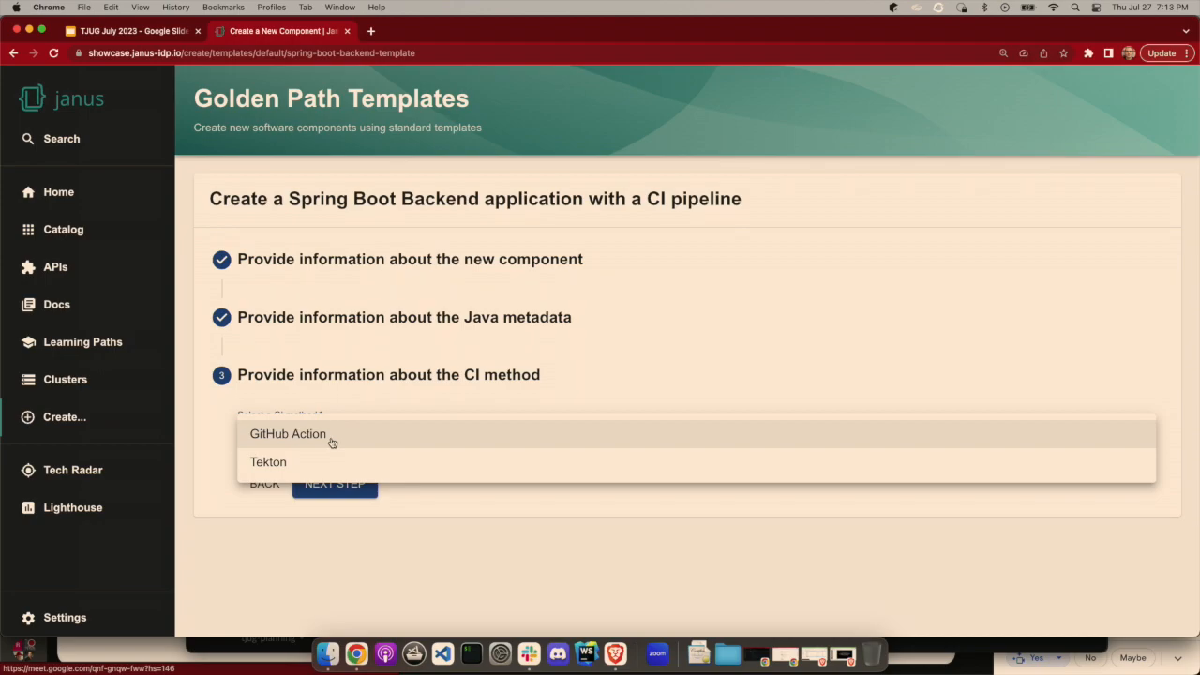
mouse_move(394, 562)
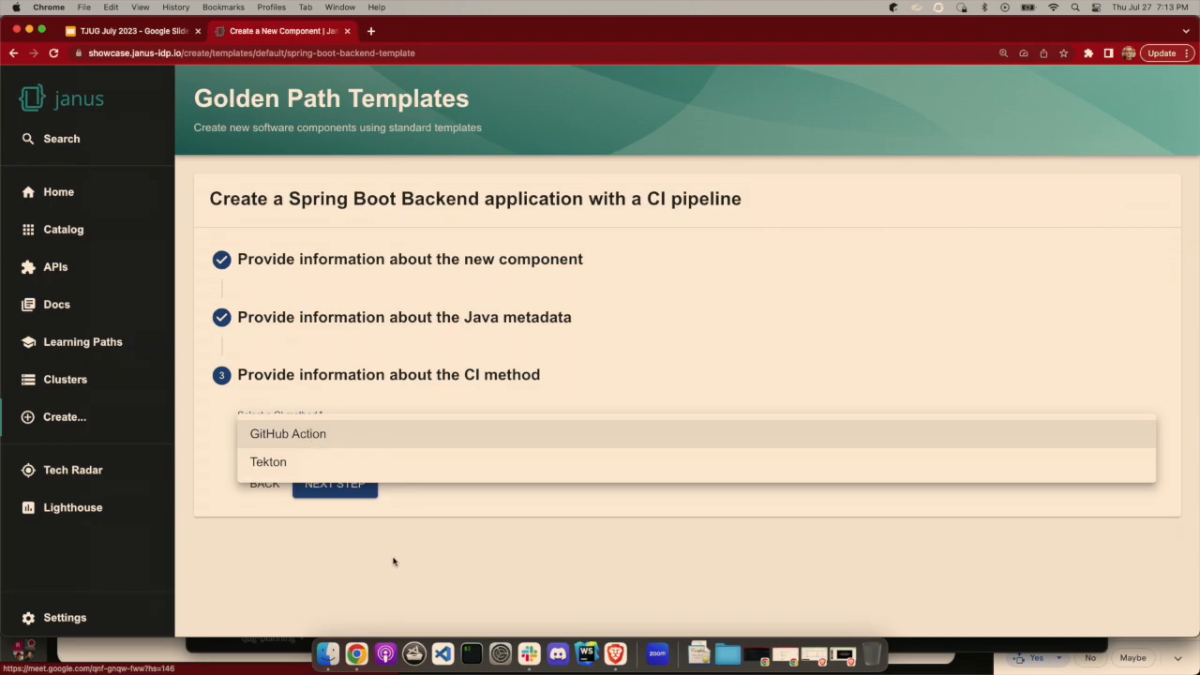
left_click(287, 433)
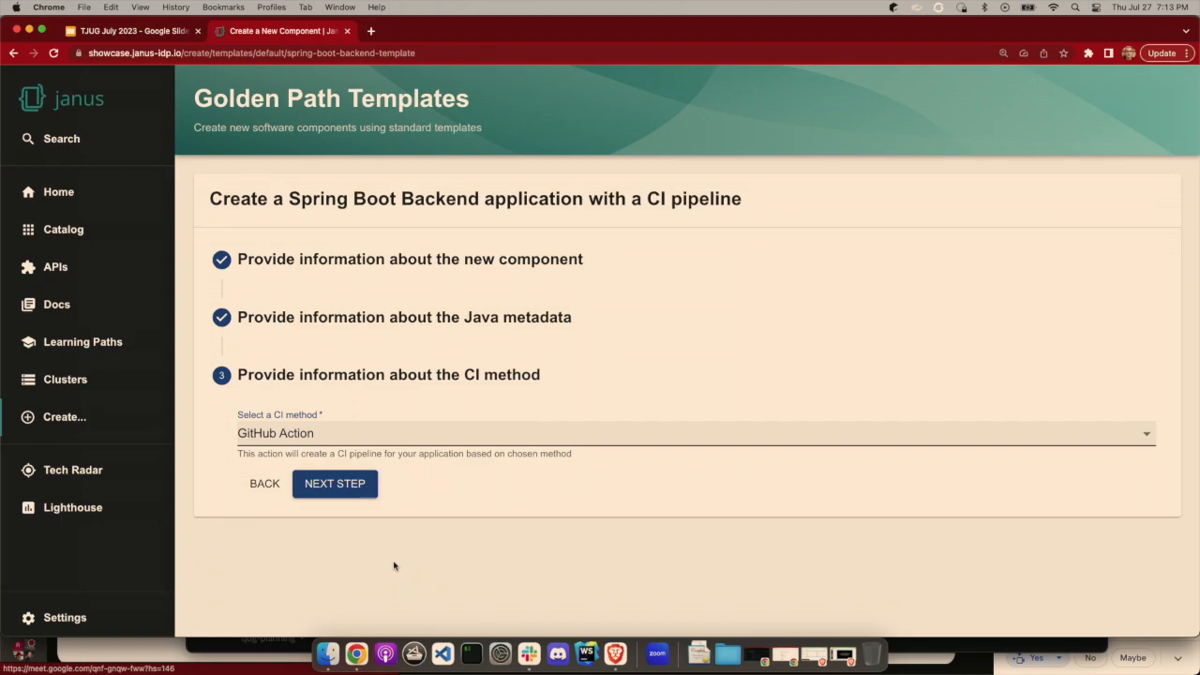
mouse_move(387, 494)
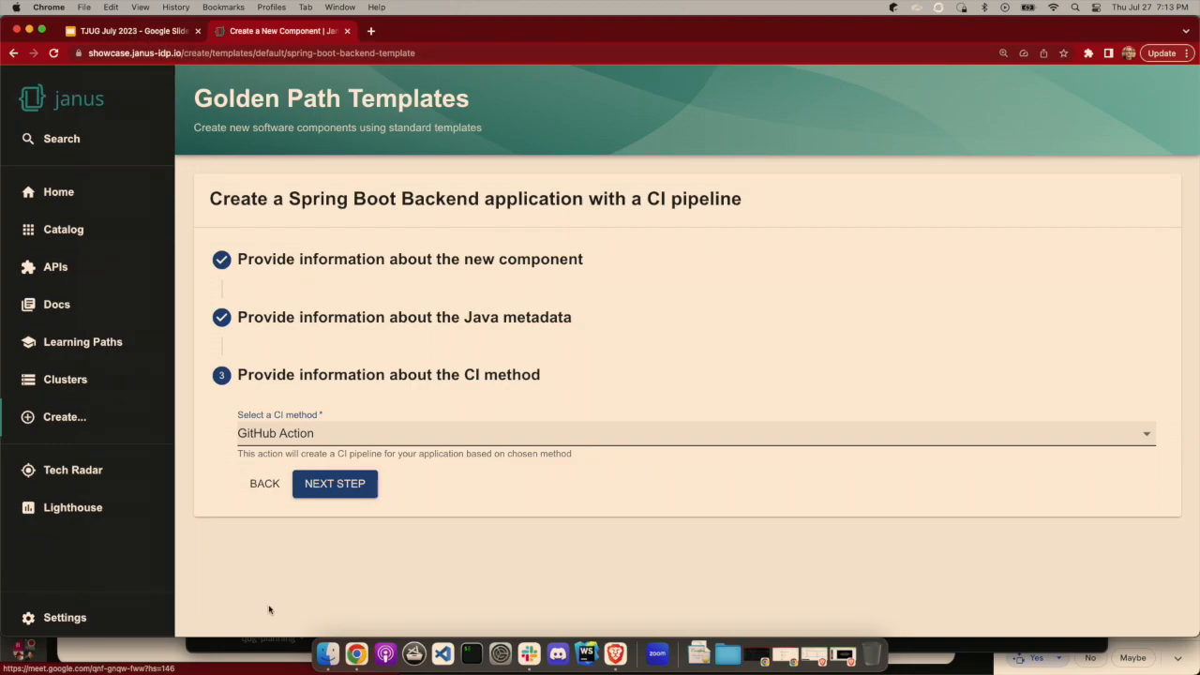
mouse_move(322, 580)
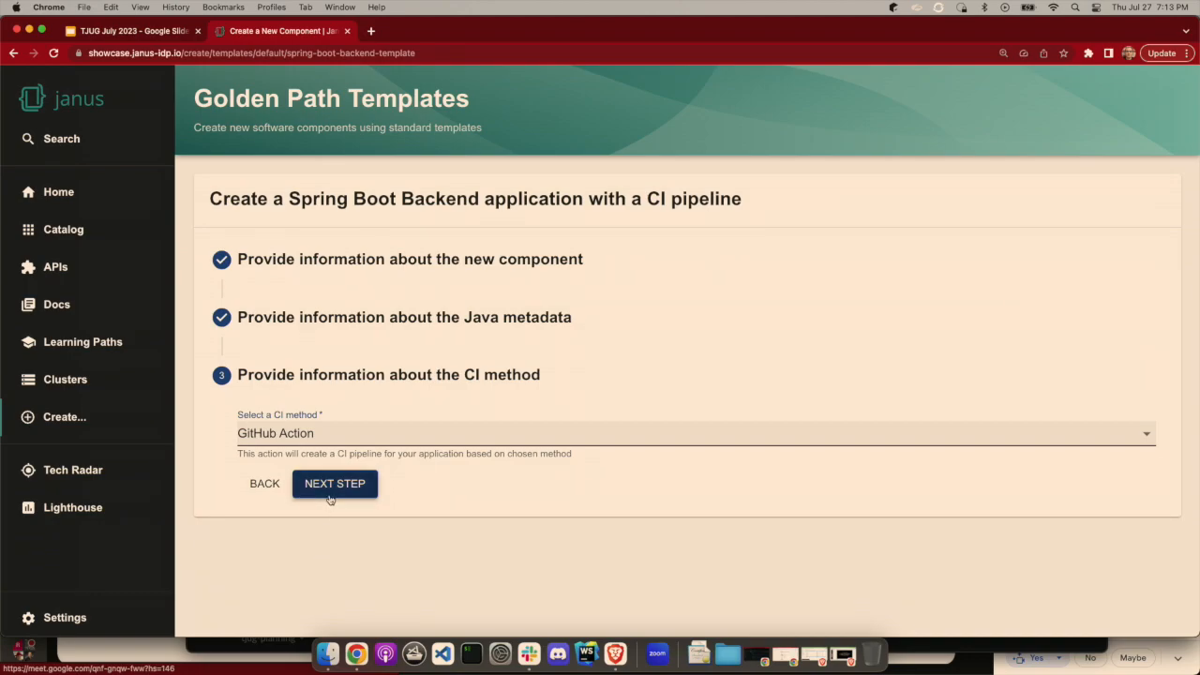
left_click(335, 484)
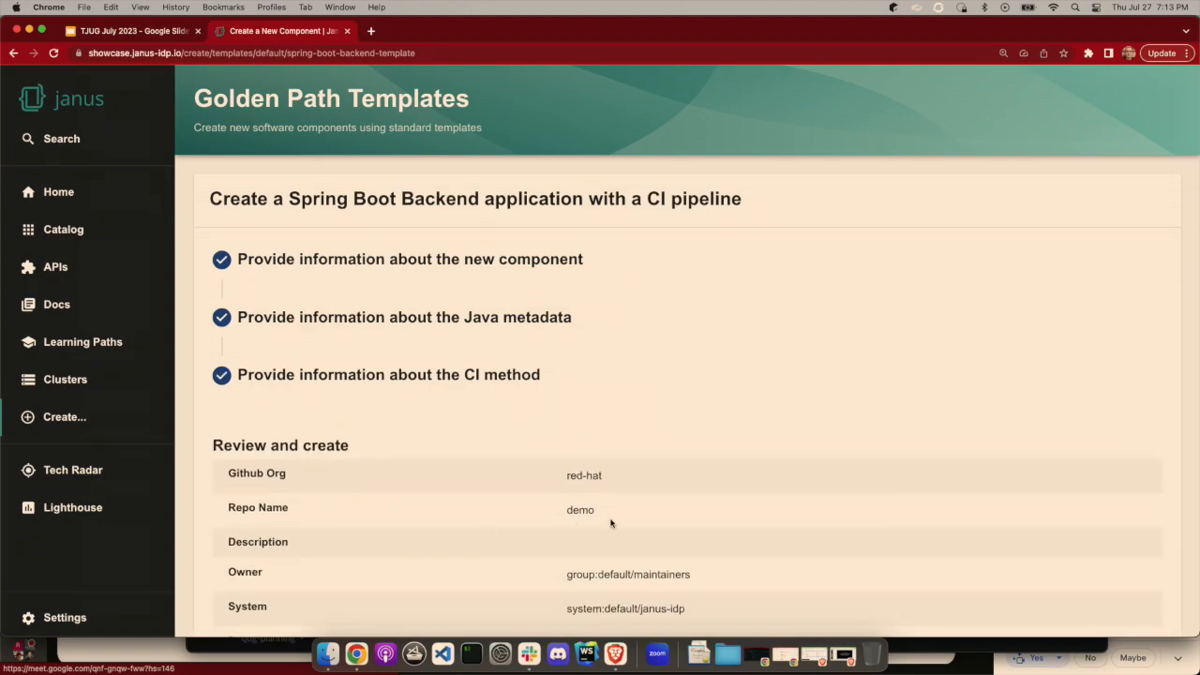
scroll("down", 3)
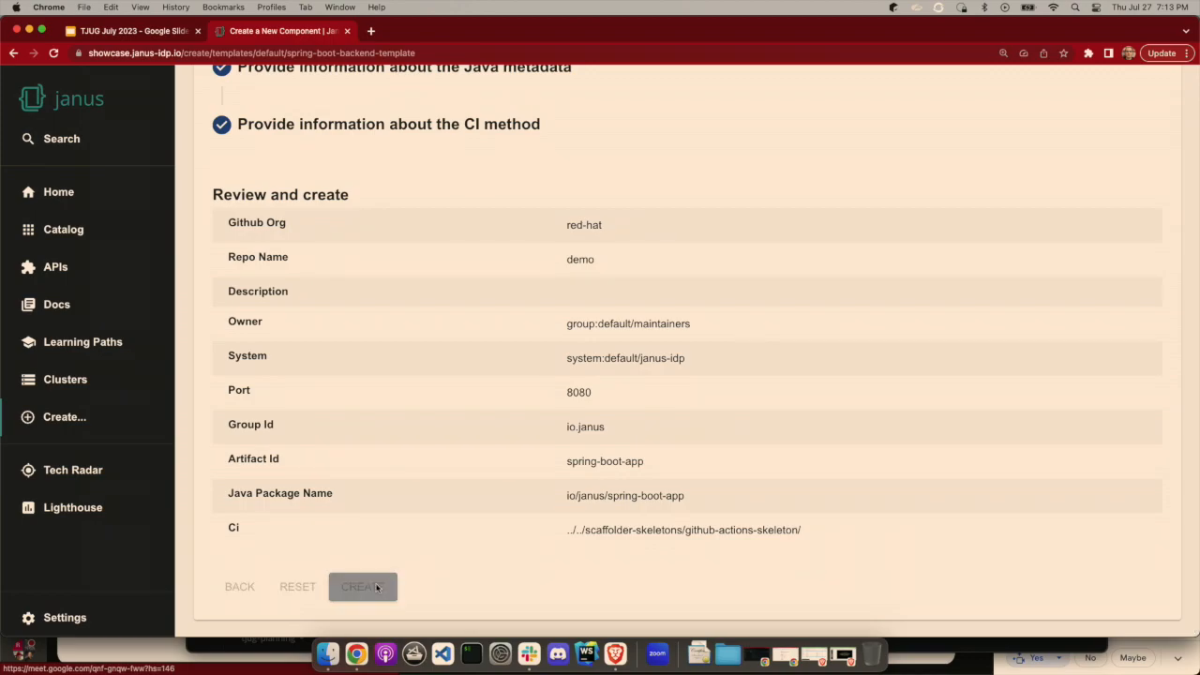
left_click(363, 587)
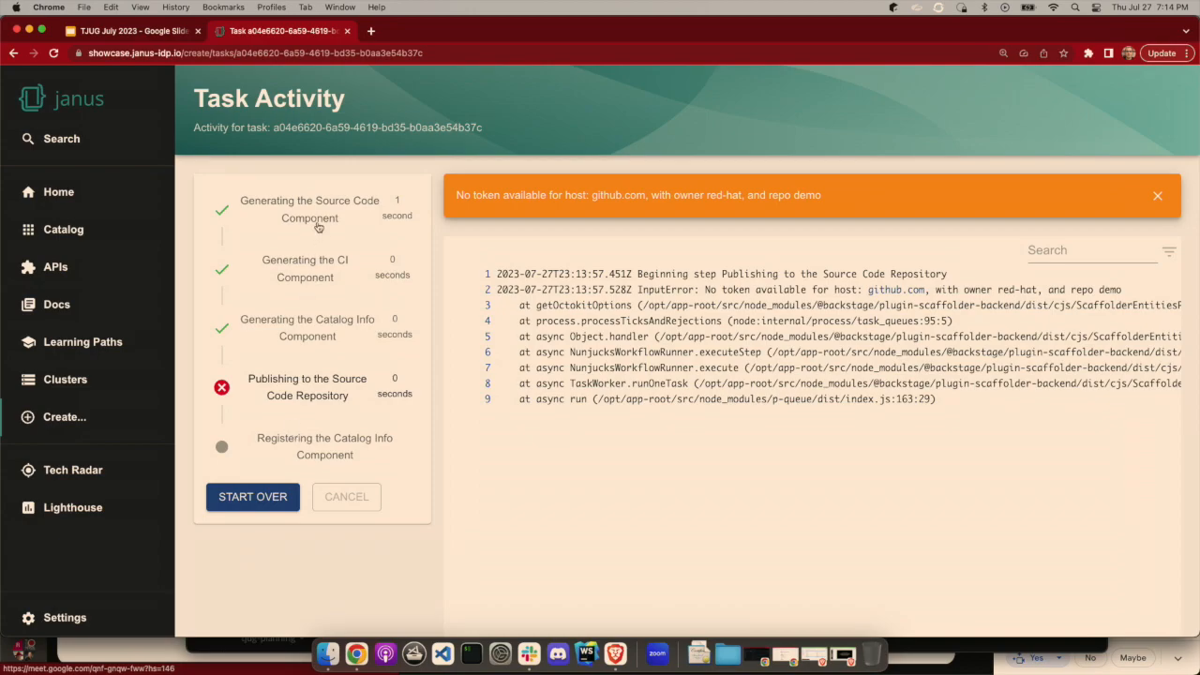
mouse_move(321, 275)
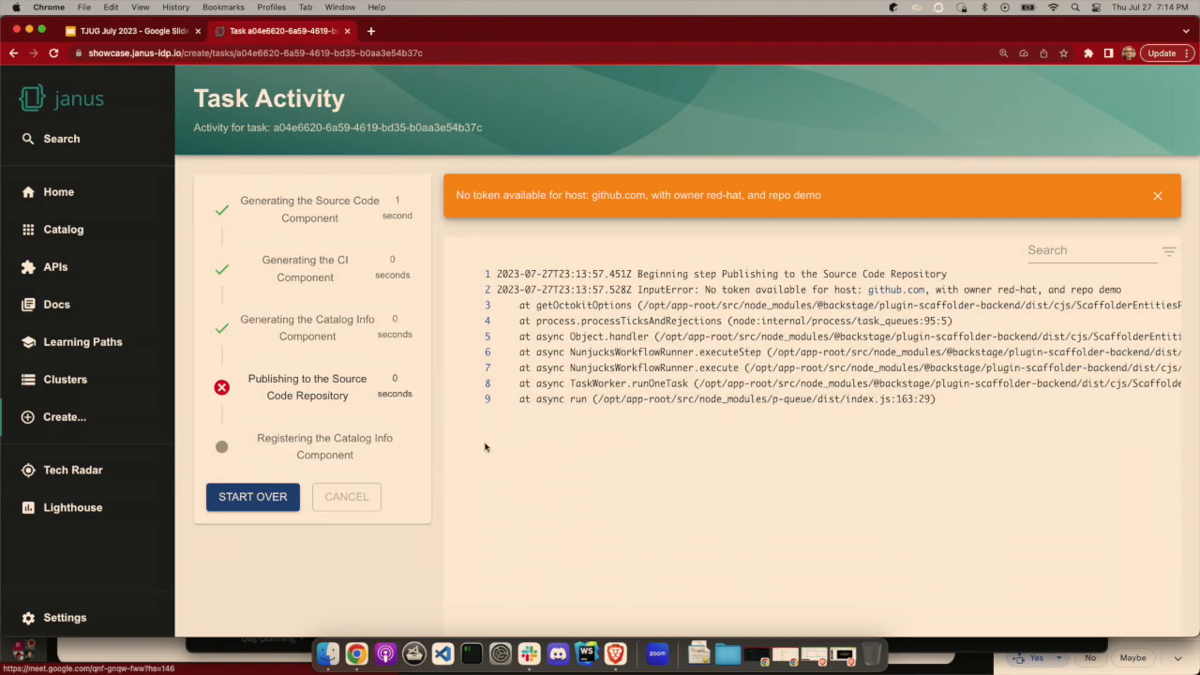
mouse_move(495, 458)
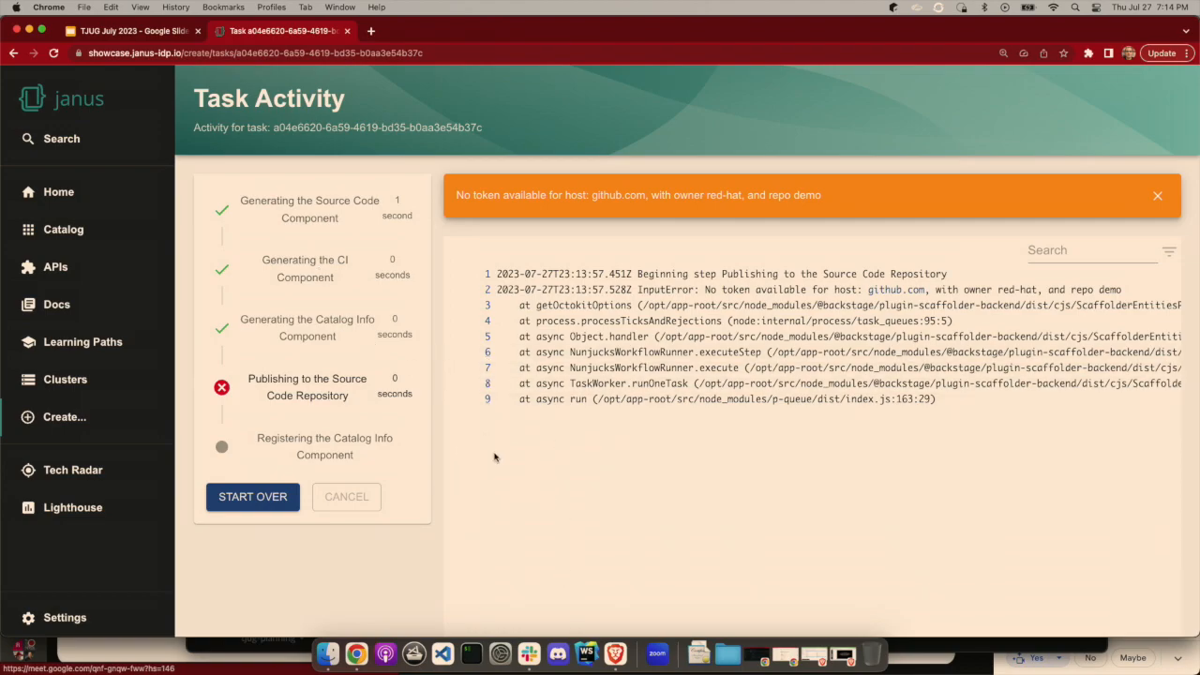
mouse_move(359, 229)
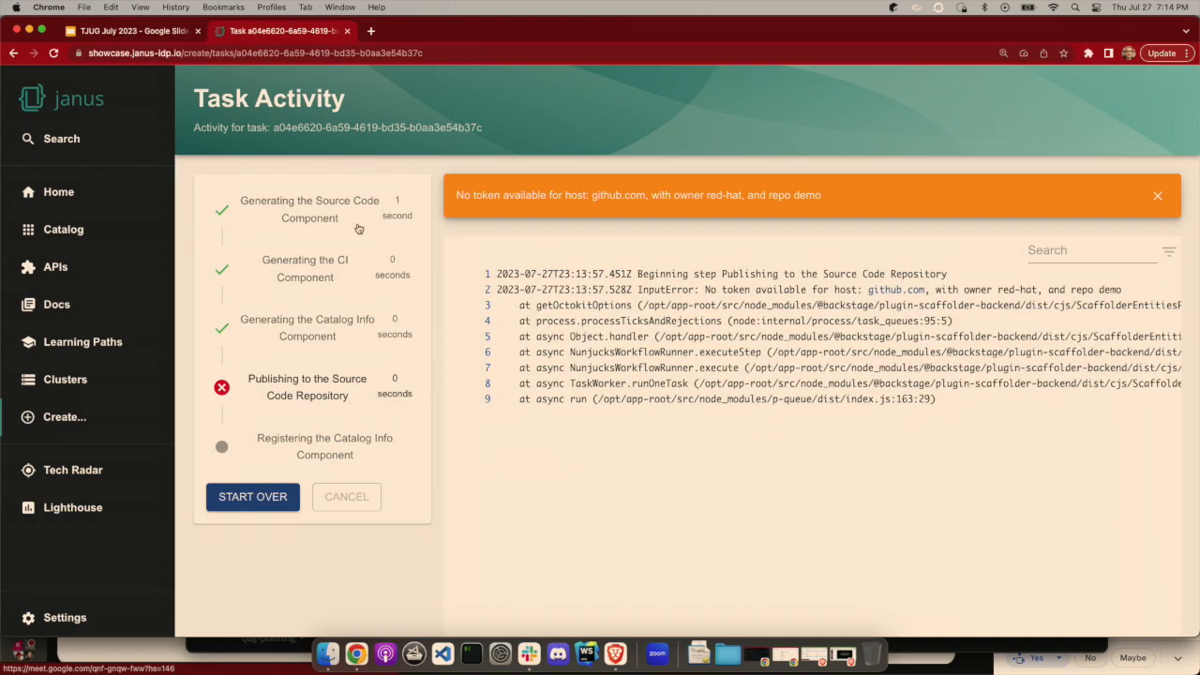
mouse_move(402, 310)
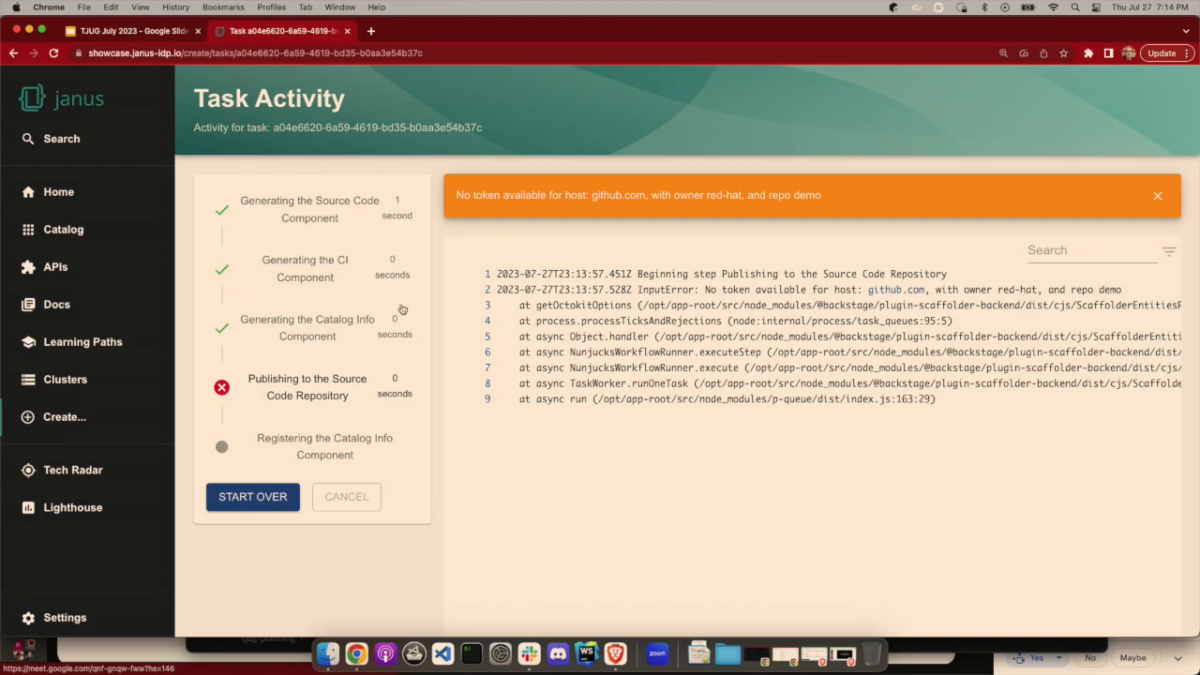
mouse_move(364, 423)
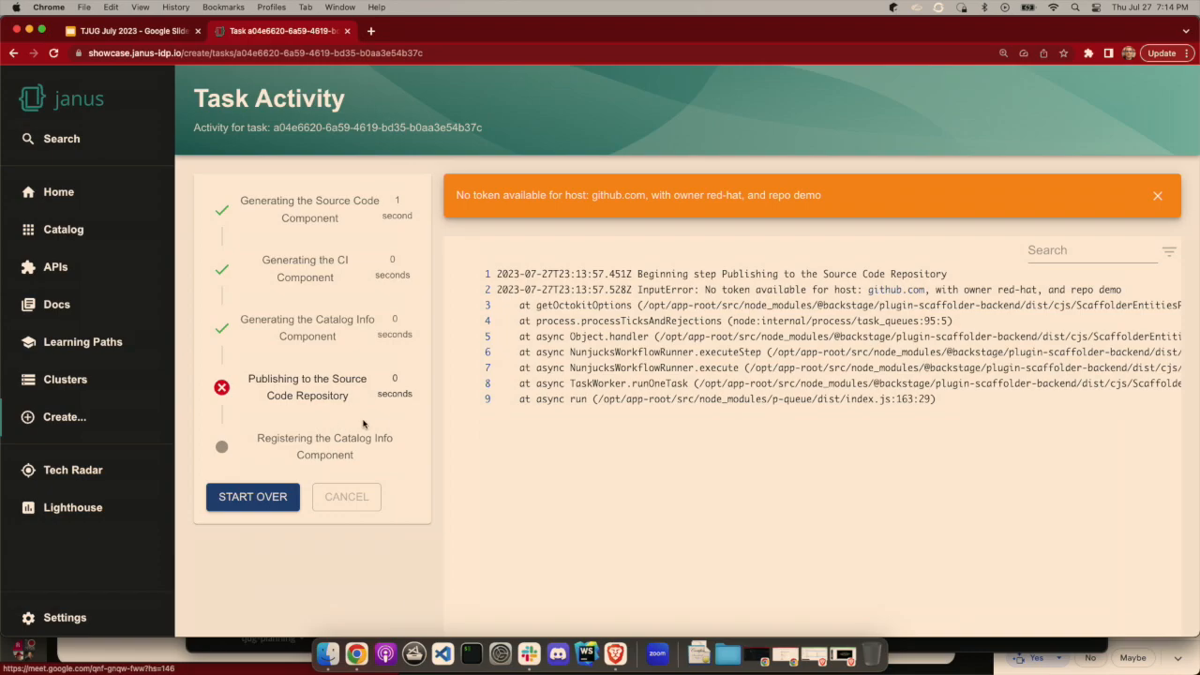
mouse_move(633, 513)
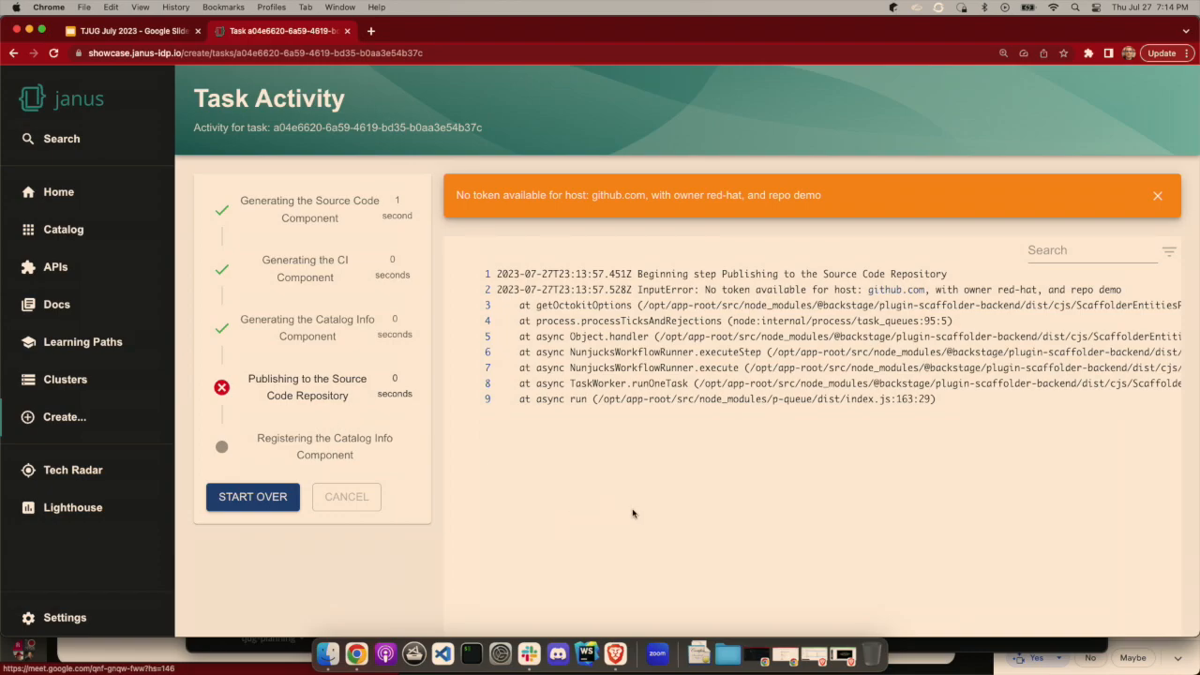
mouse_move(634, 471)
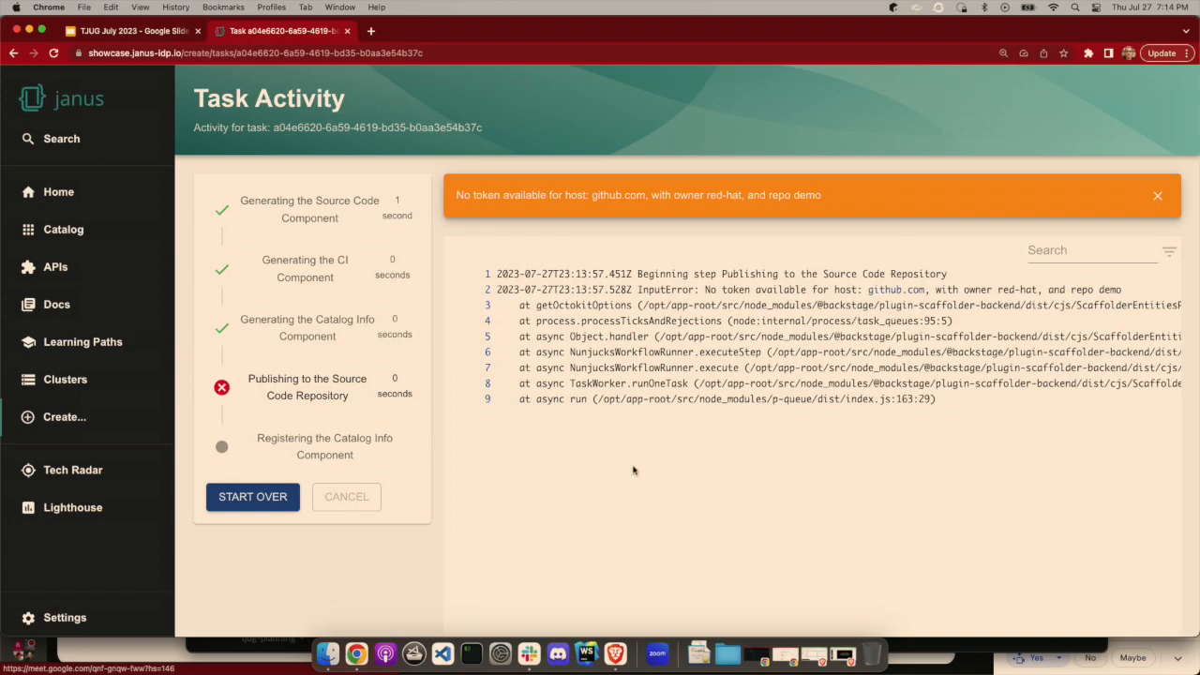
mouse_move(620, 437)
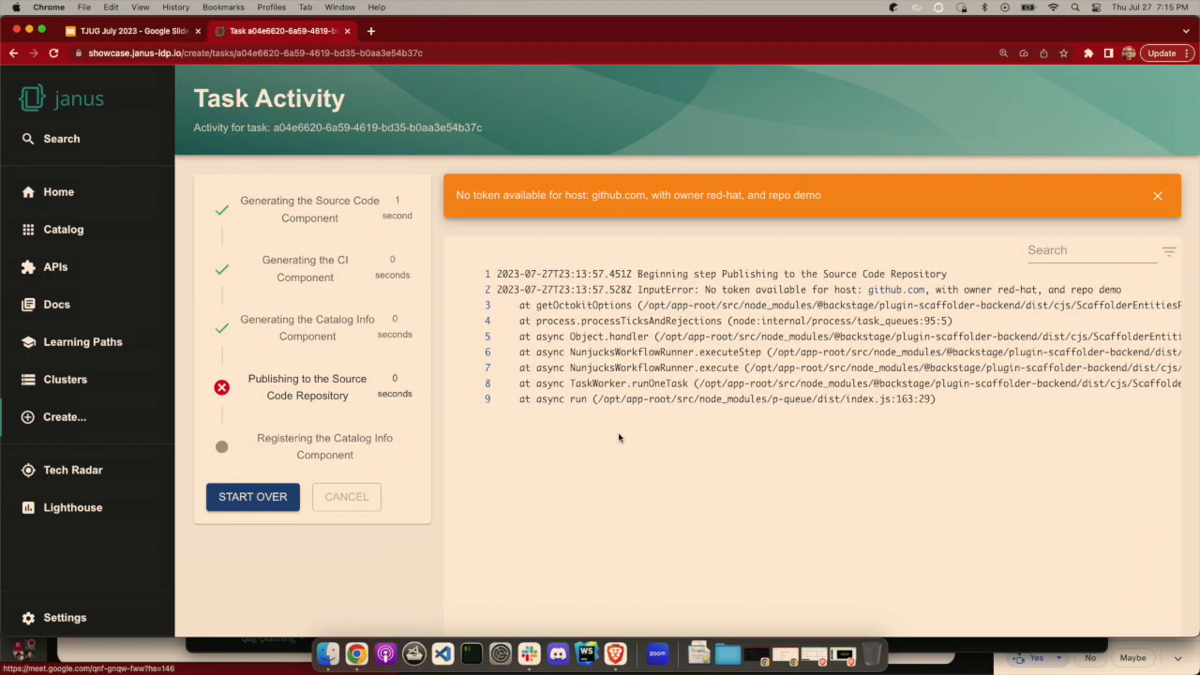
mouse_move(631, 480)
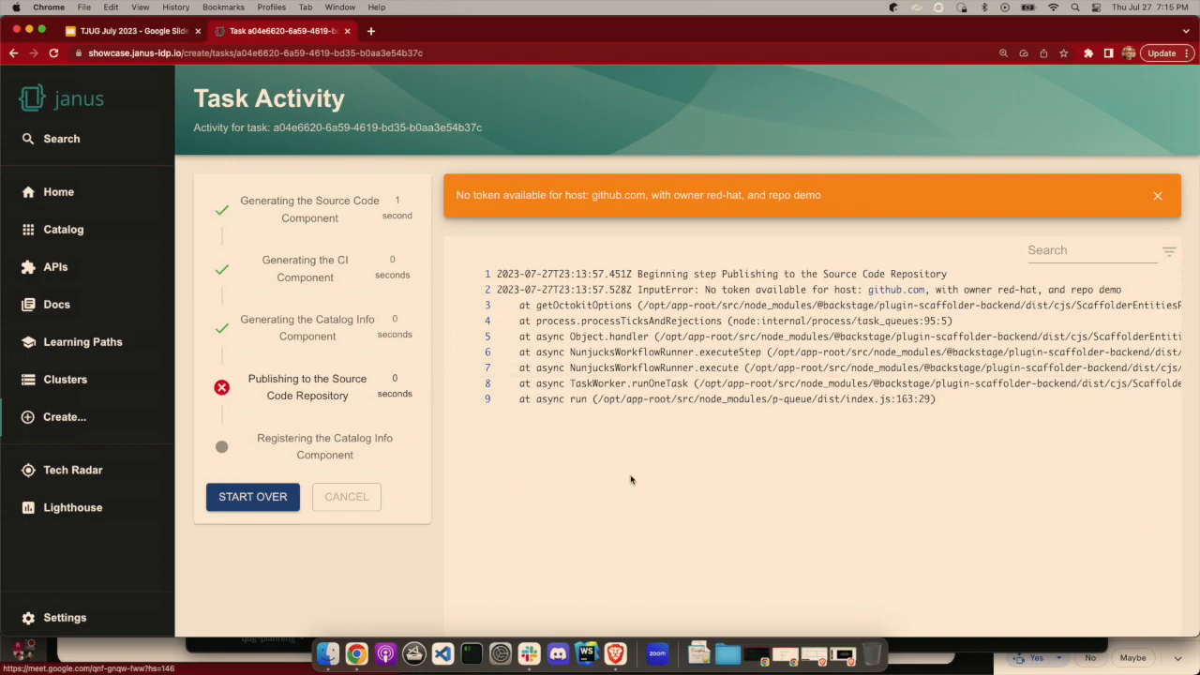
mouse_move(62, 228)
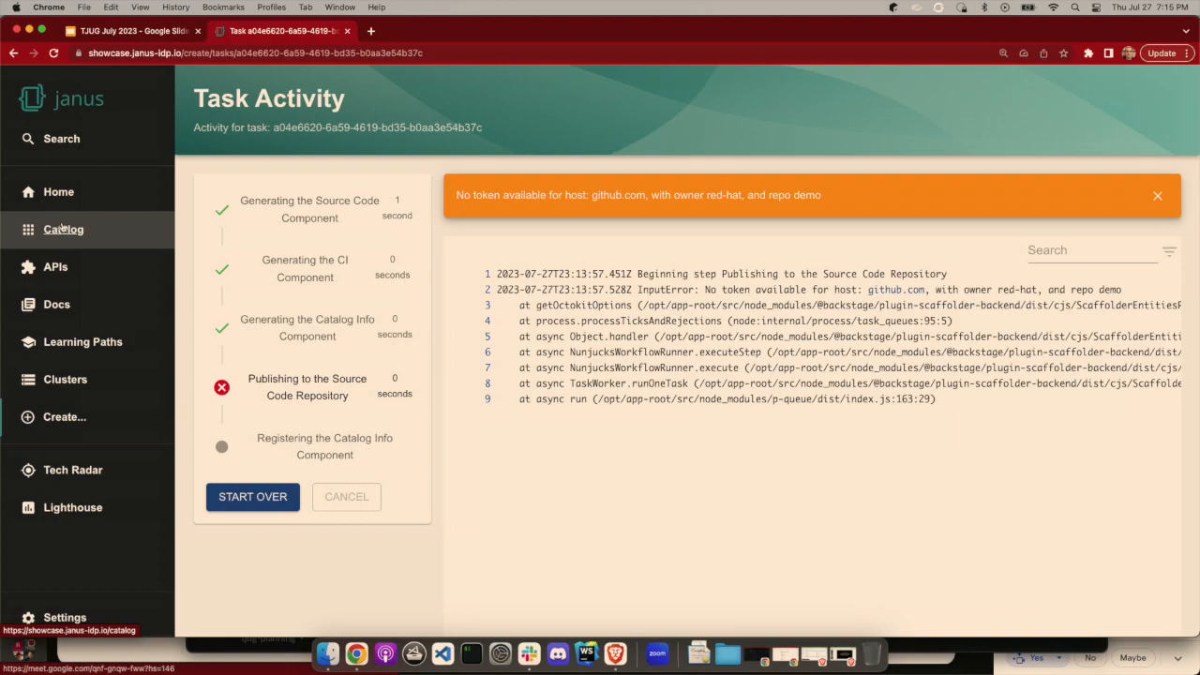
Browse the component catalog, then return to the TJUG July 2023 Demo slide.
left_click(63, 229)
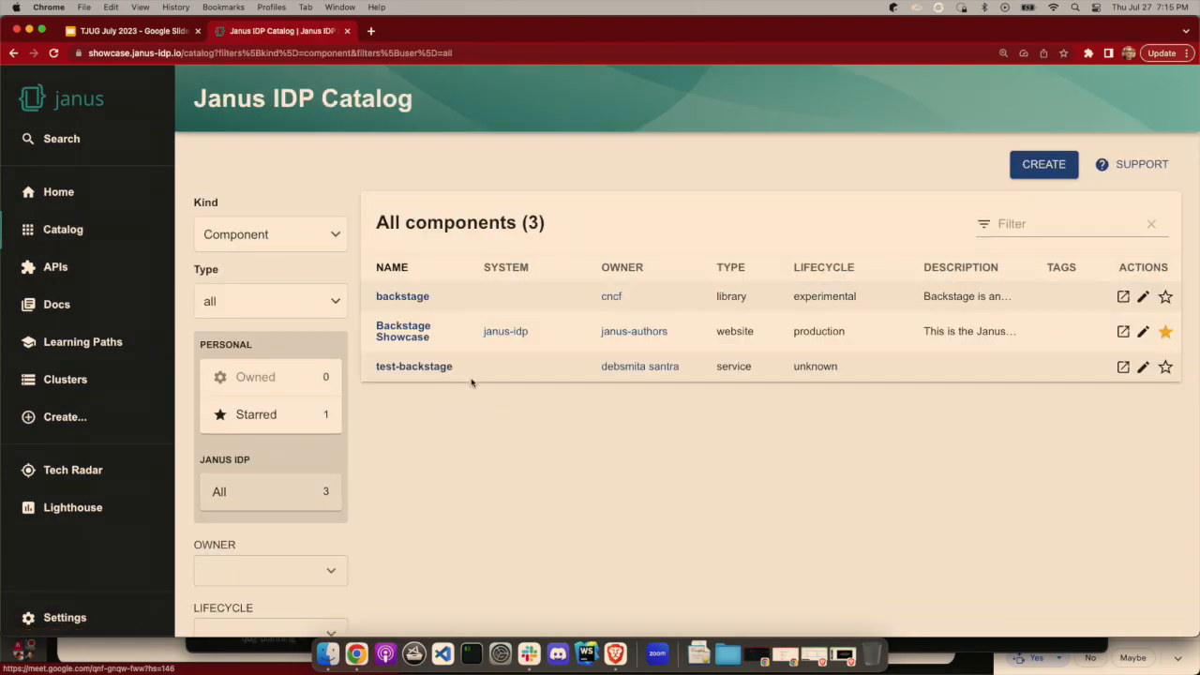
mouse_move(453, 464)
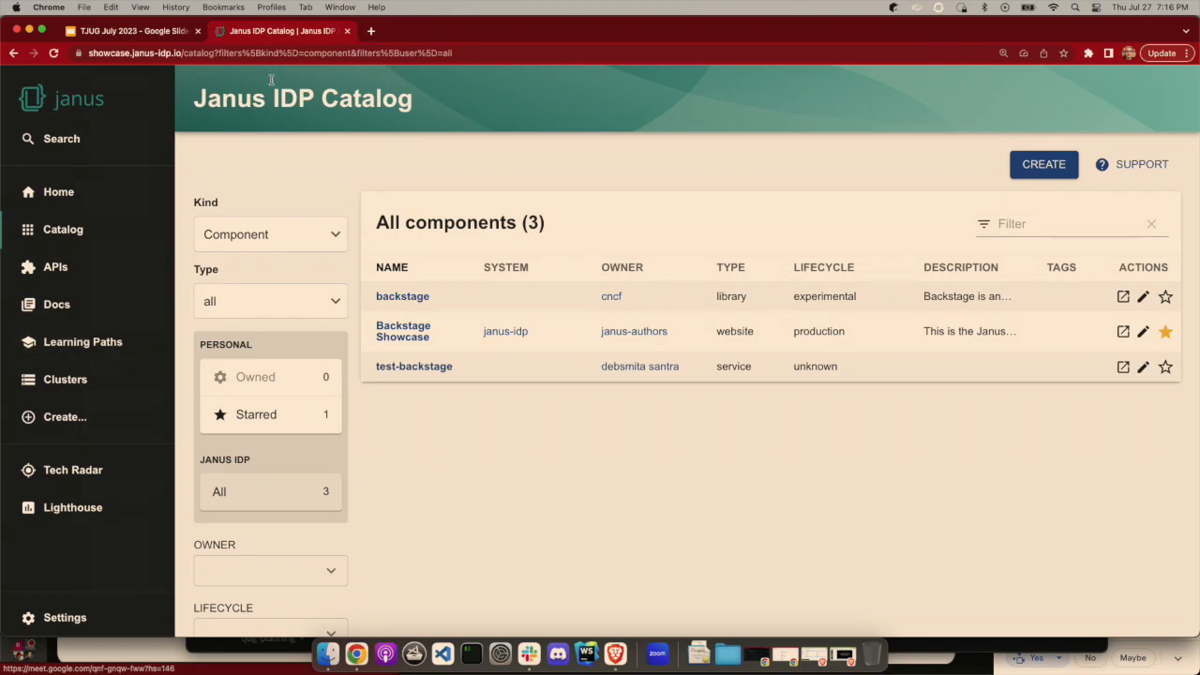
mouse_move(136, 36)
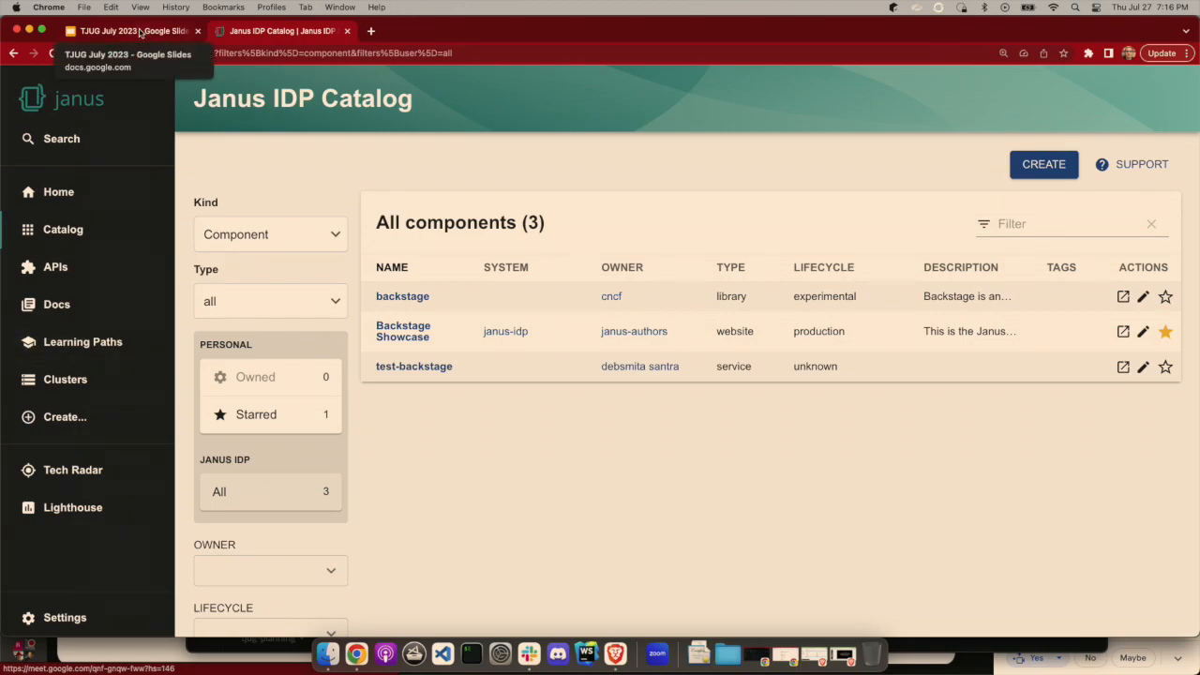
left_click(122, 31)
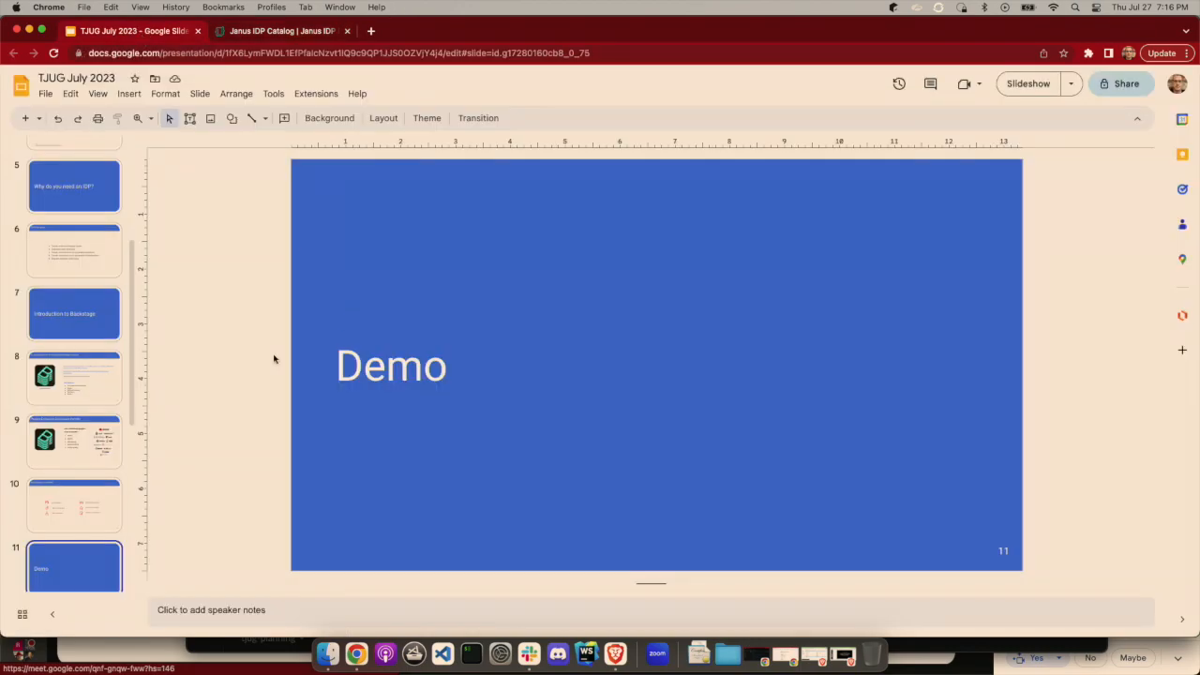